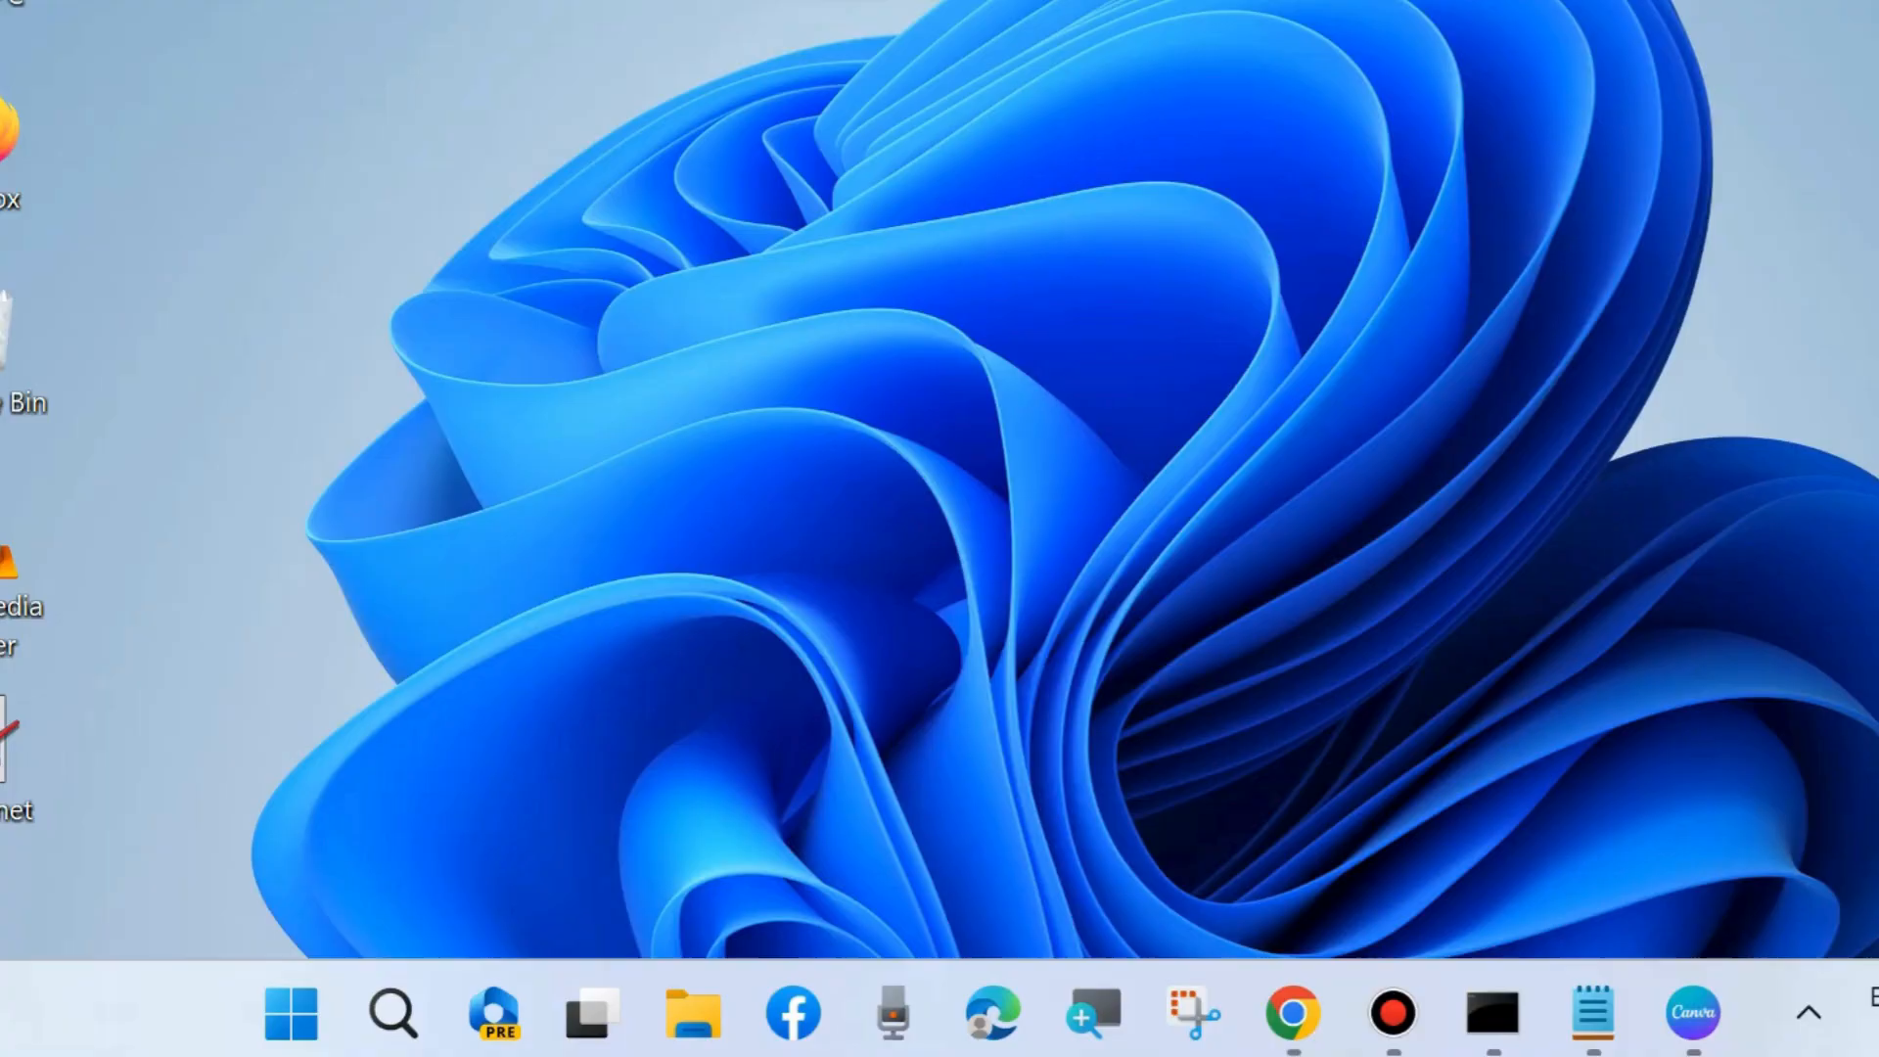
mouse_move(868, 599)
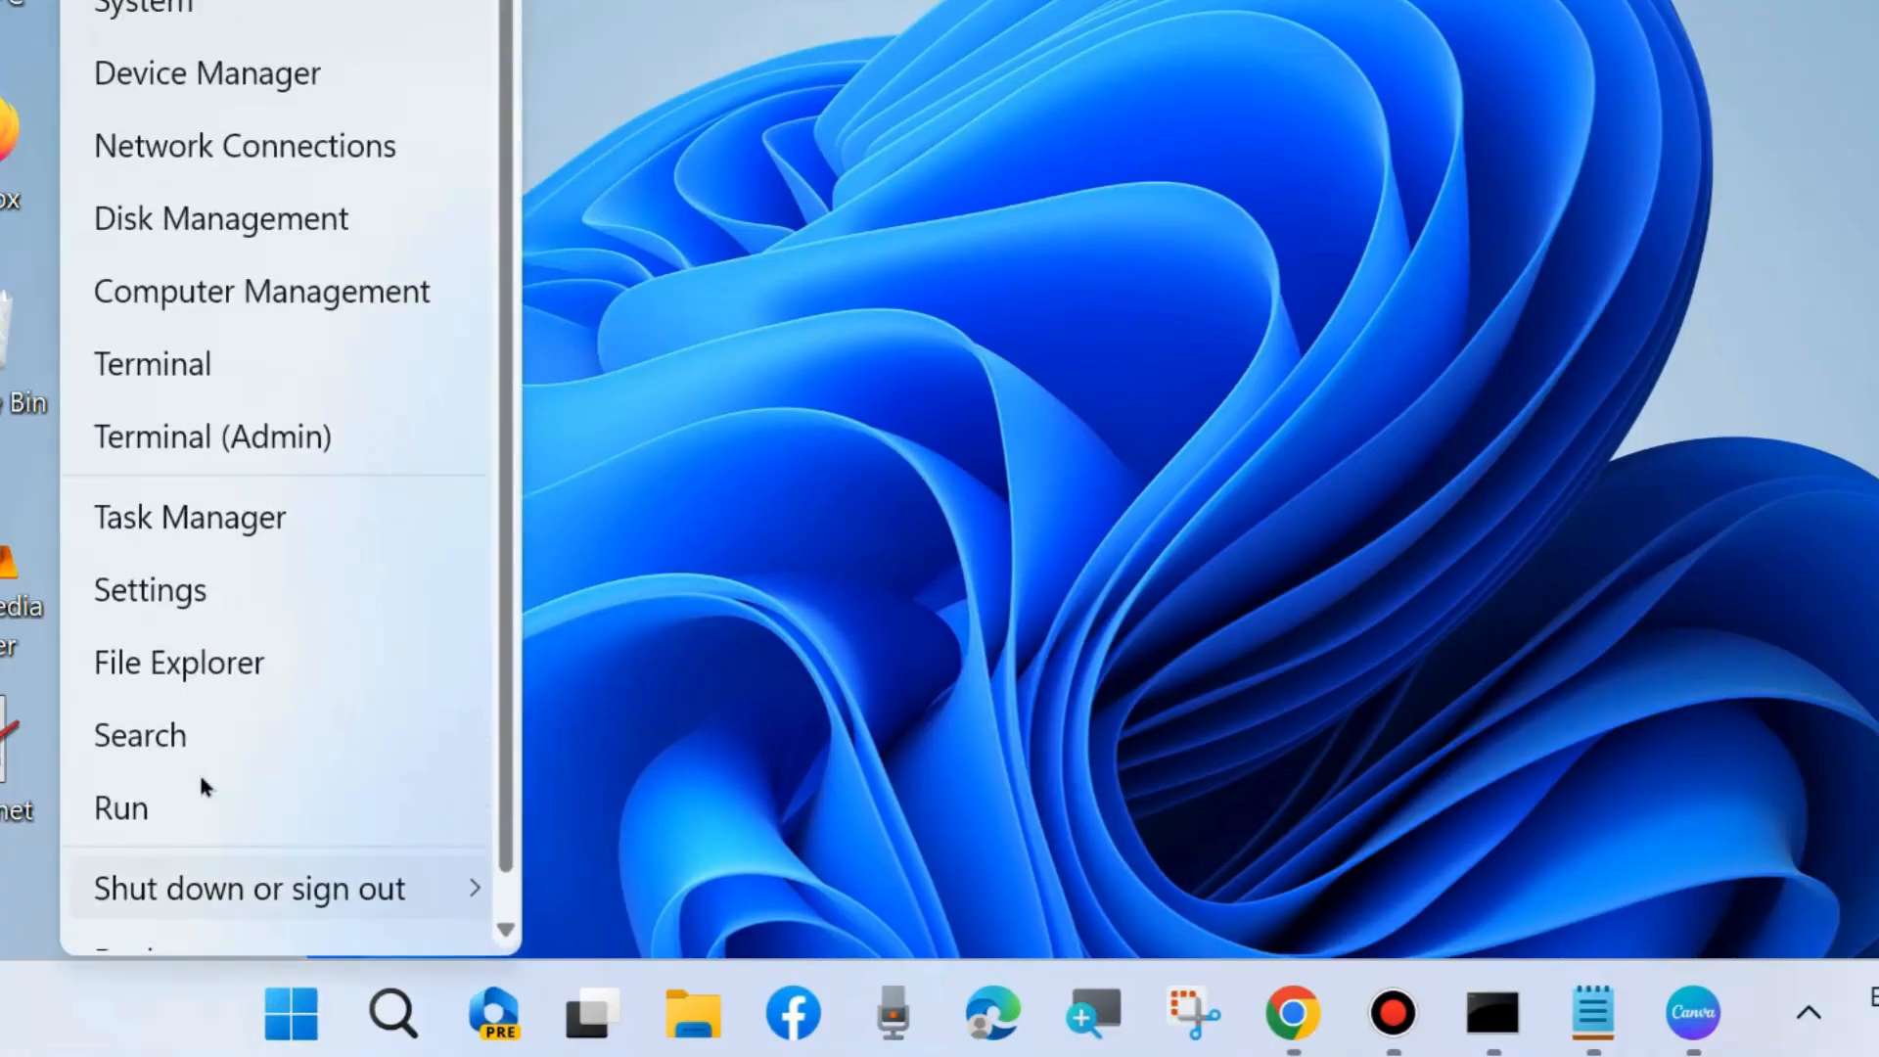
Step: Open Windows Settings from the Start menu and go to the System page, scrolling to Troubleshoot
click(151, 589)
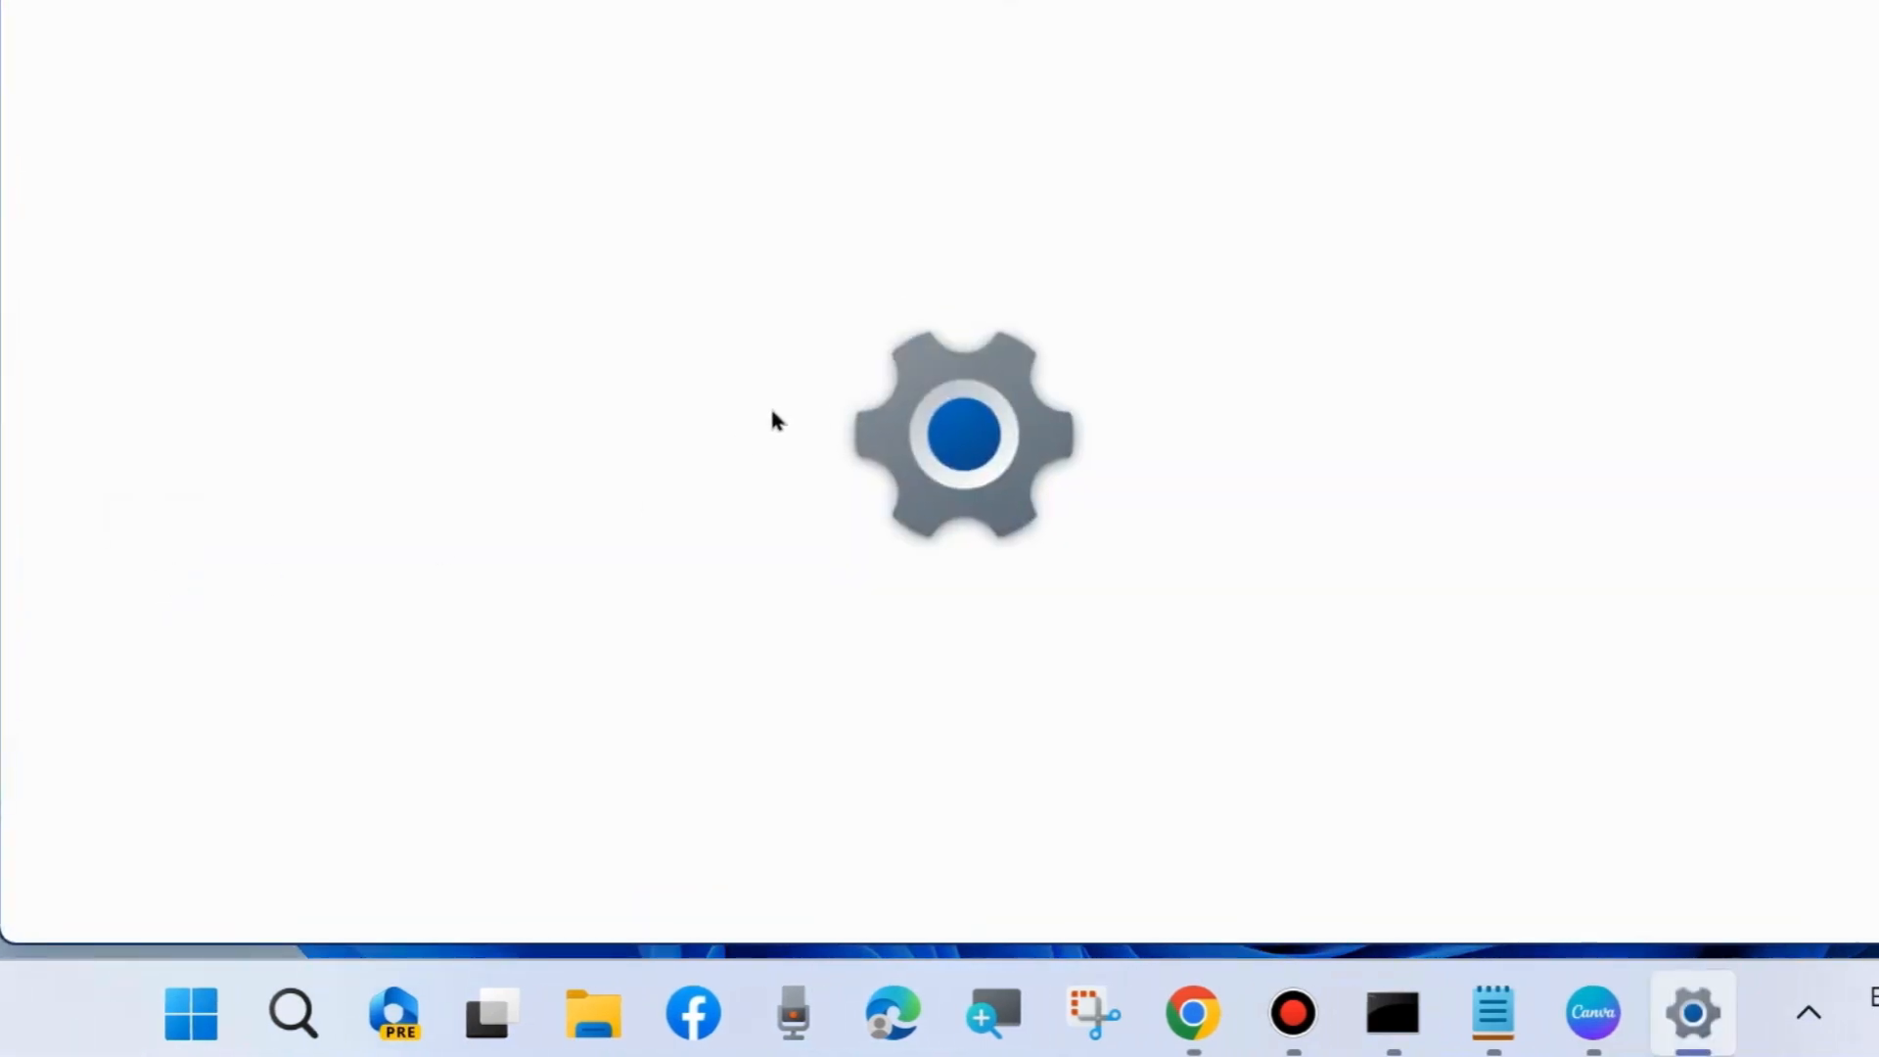
click(1691, 1012)
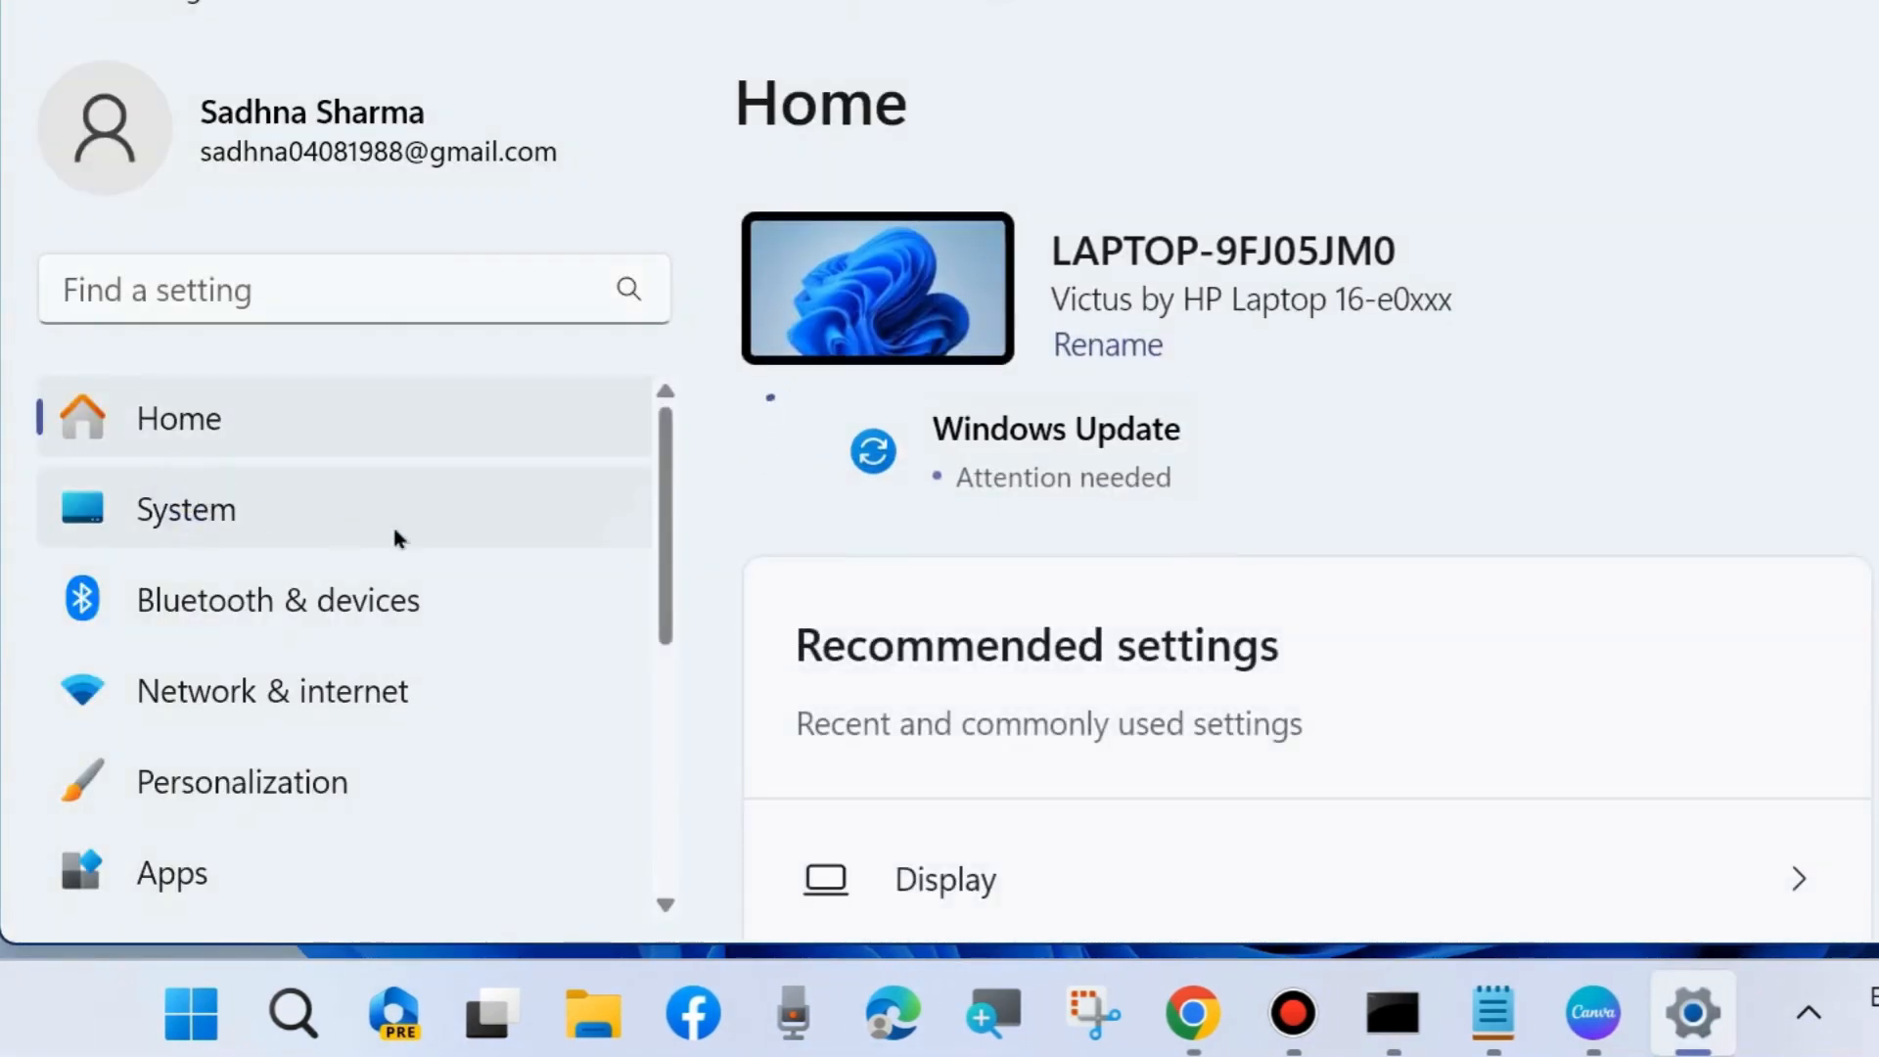
click(186, 509)
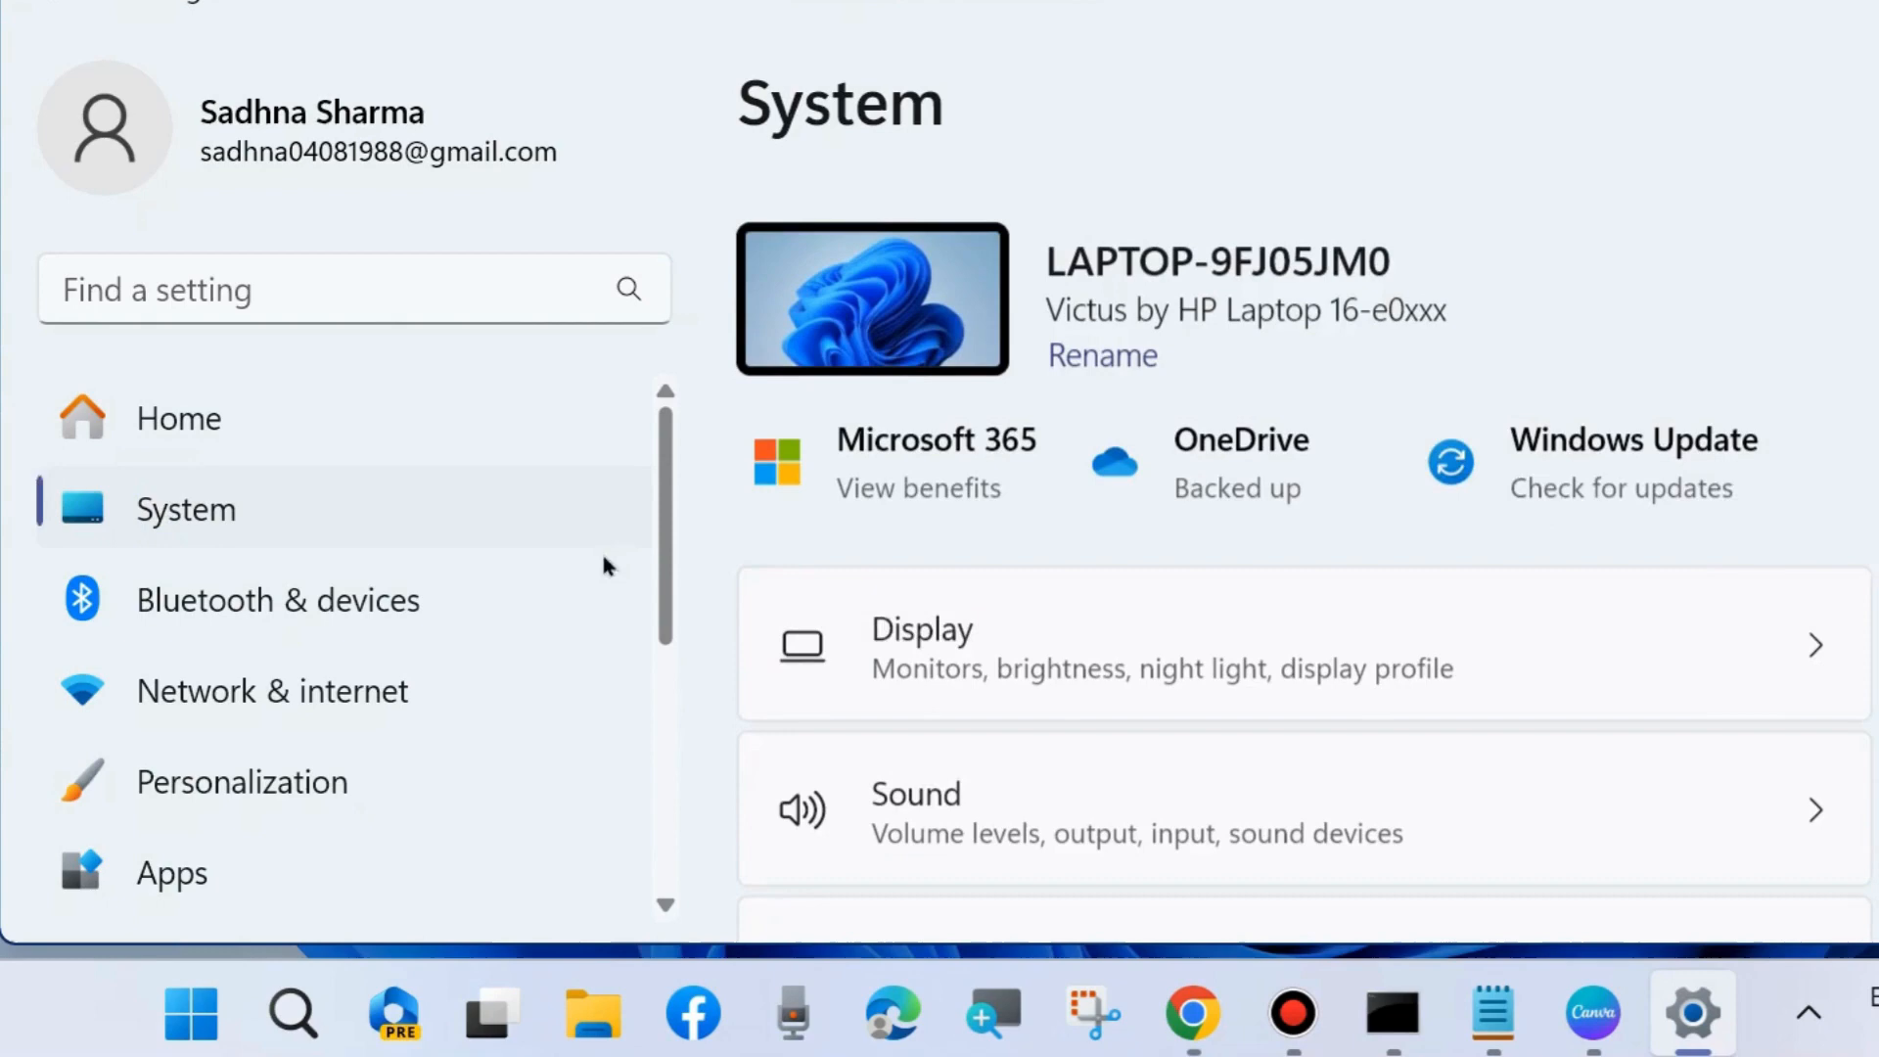
scroll(down, 3)
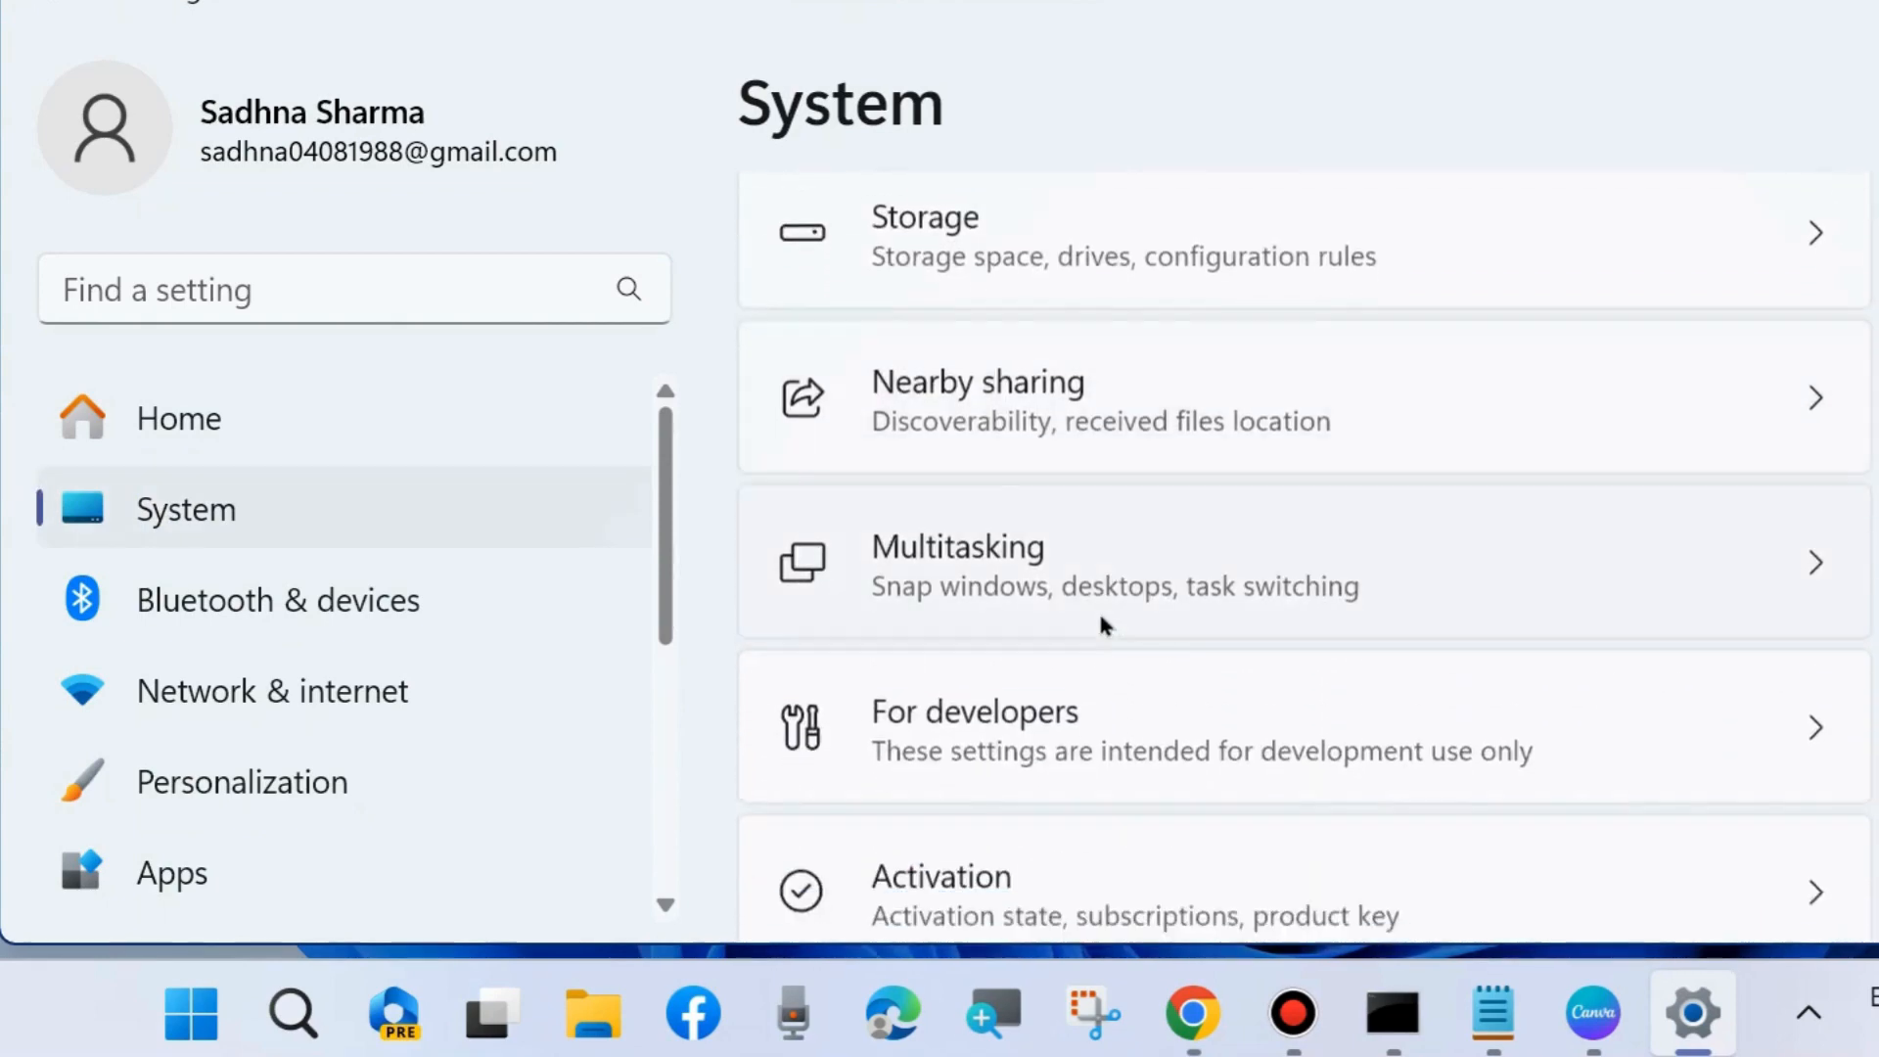
scroll(down, 3)
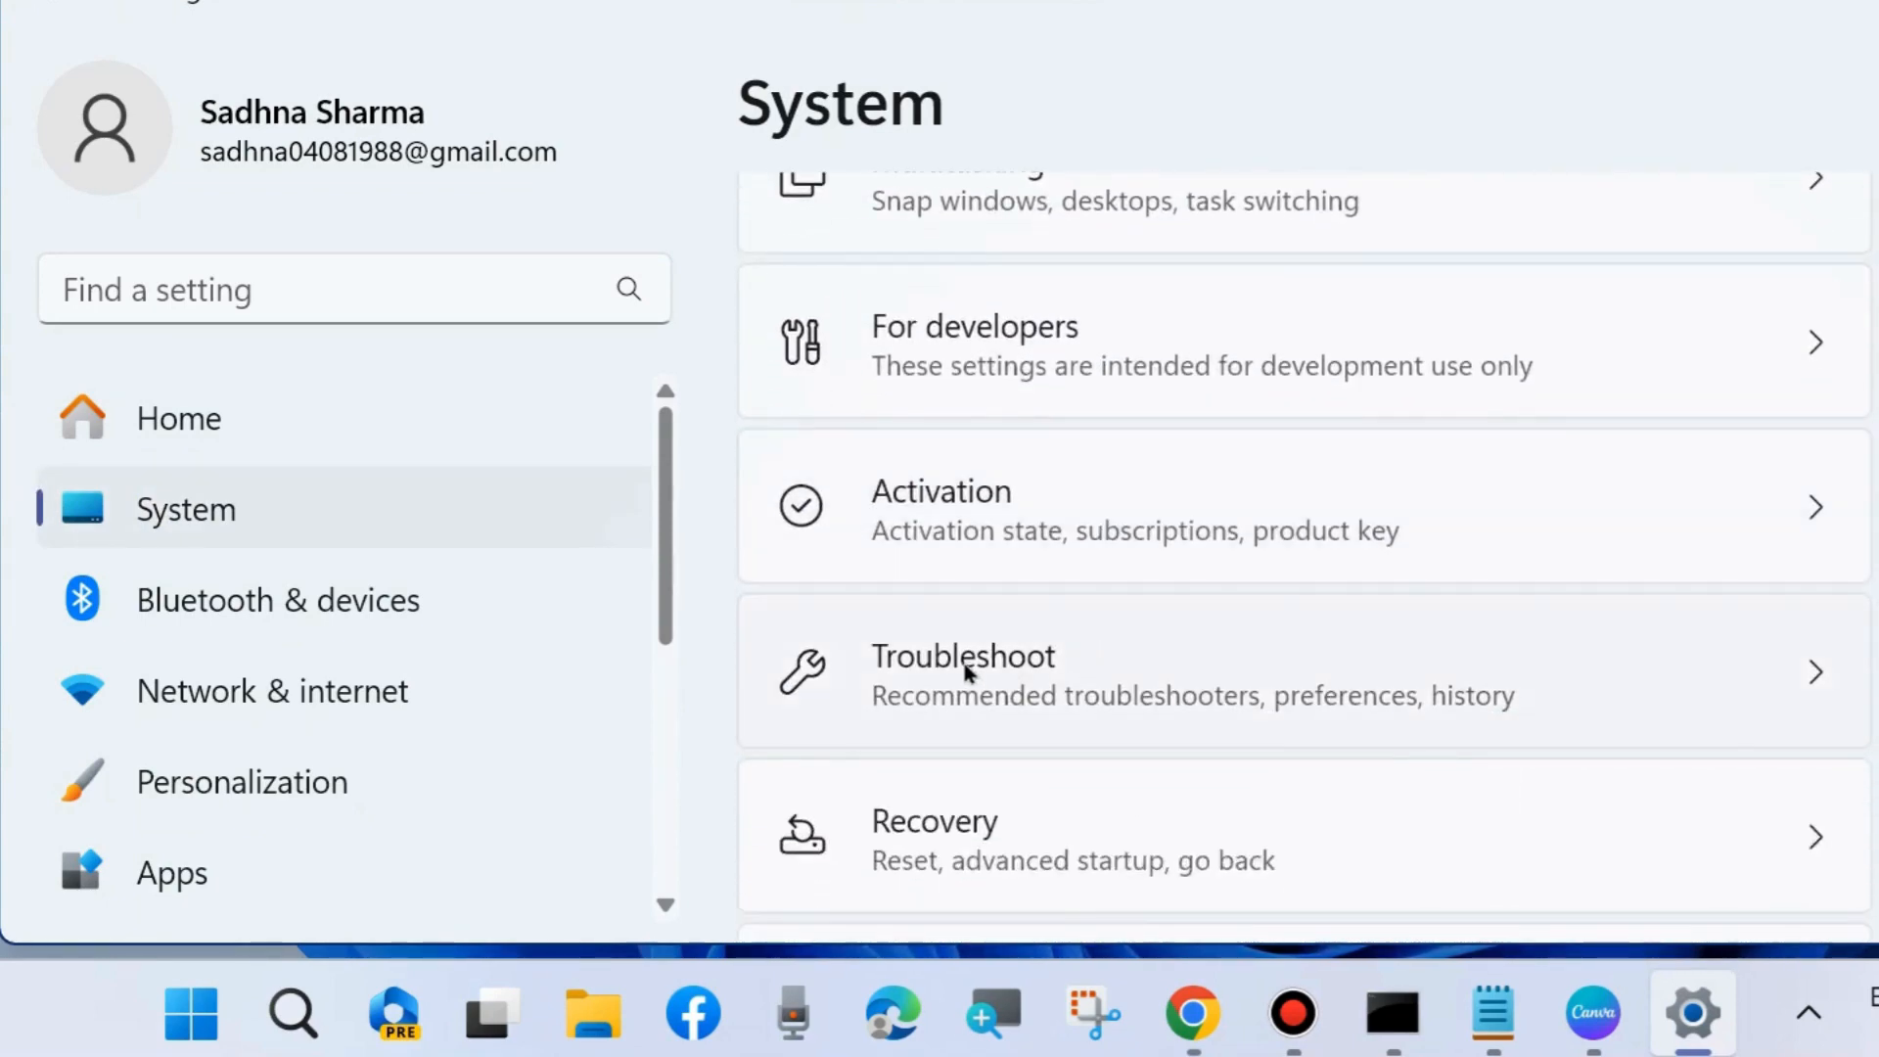
Step: Go to Troubleshoot and then Other troubleshooters to list Audio, Network, Printer and Windows Update
click(963, 655)
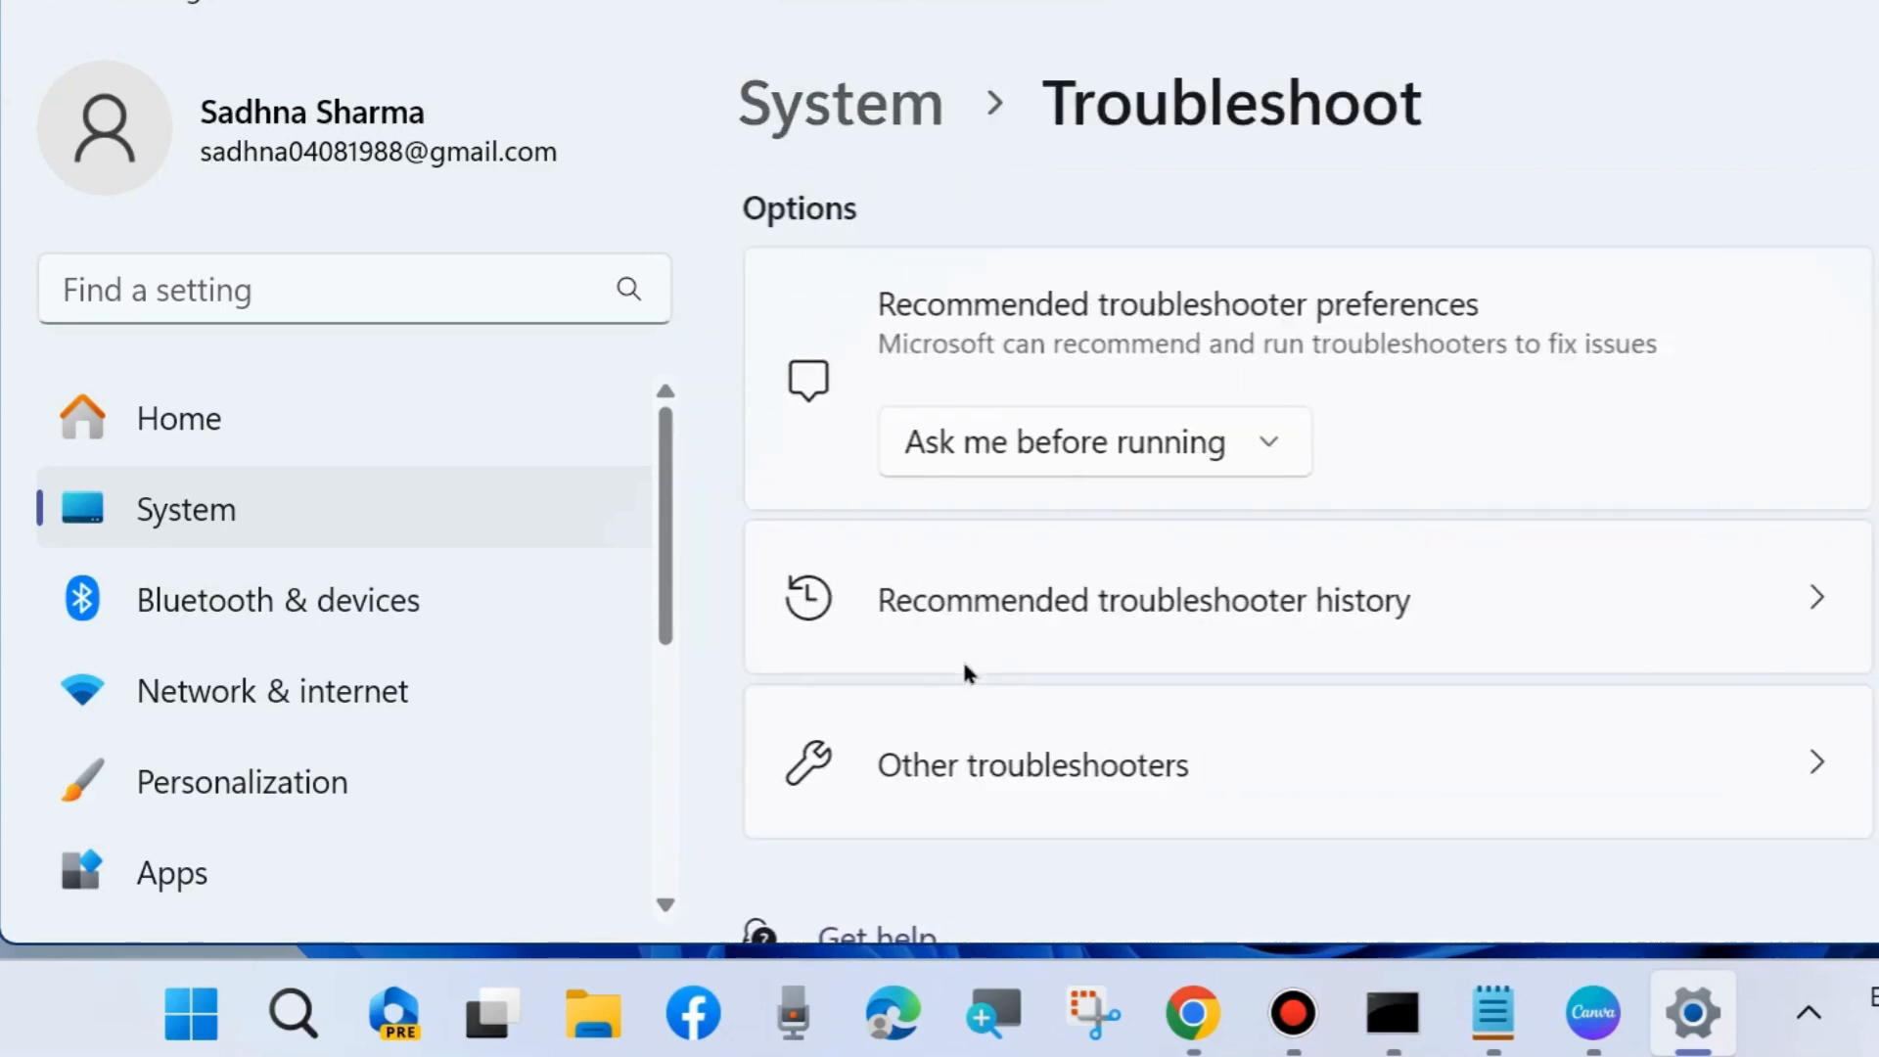
scroll(down, 3)
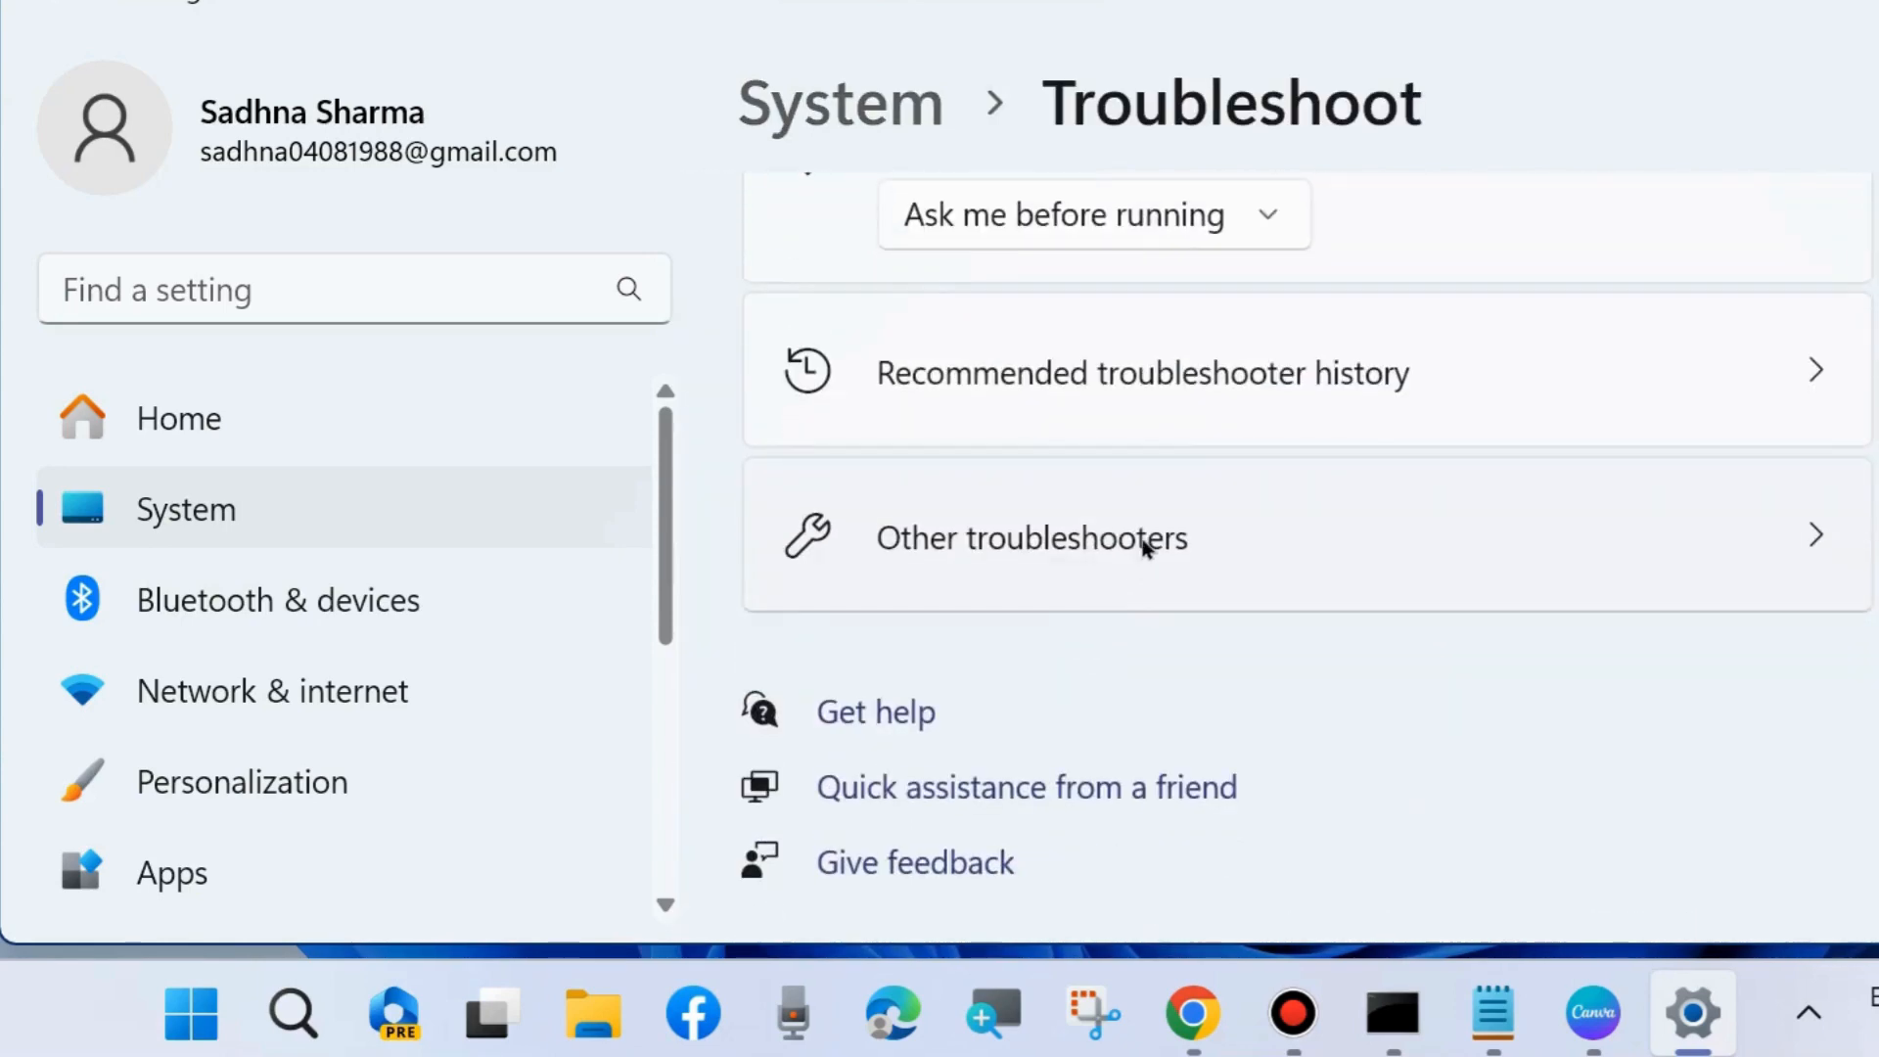
click(1027, 536)
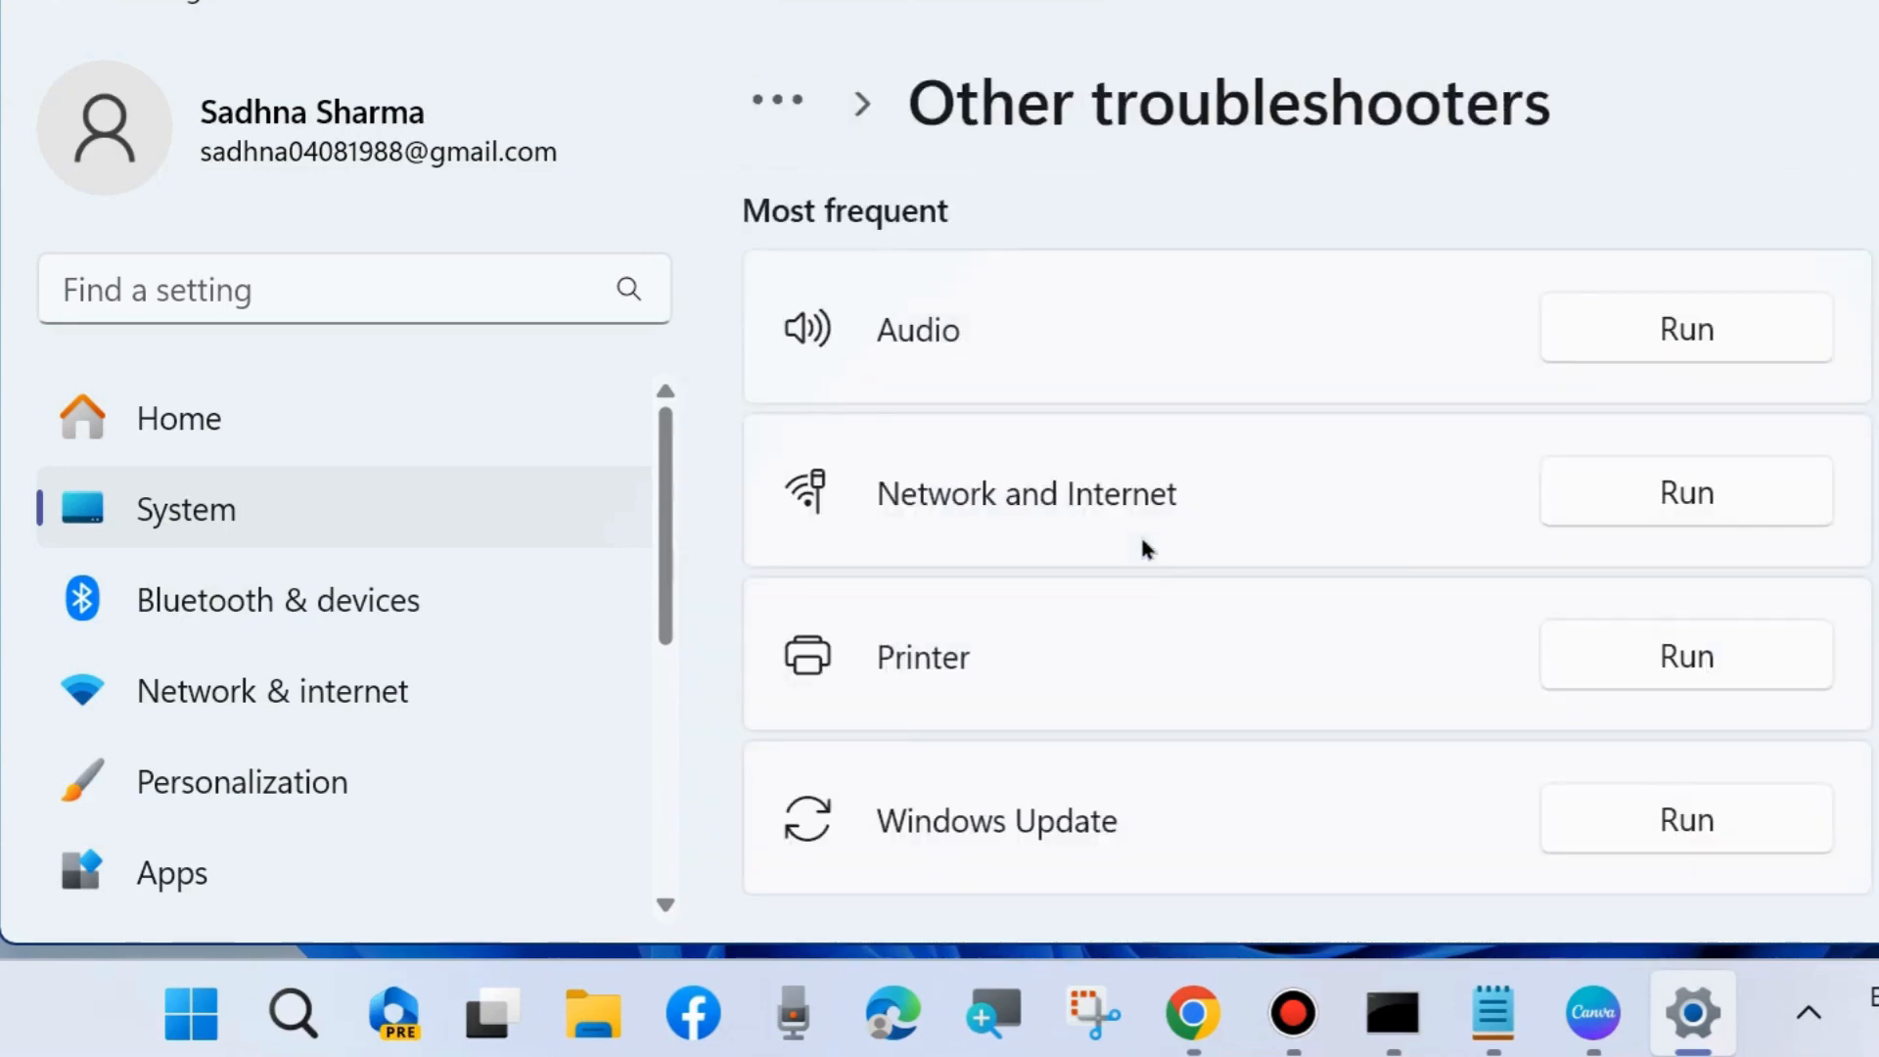
mouse_move(1684, 497)
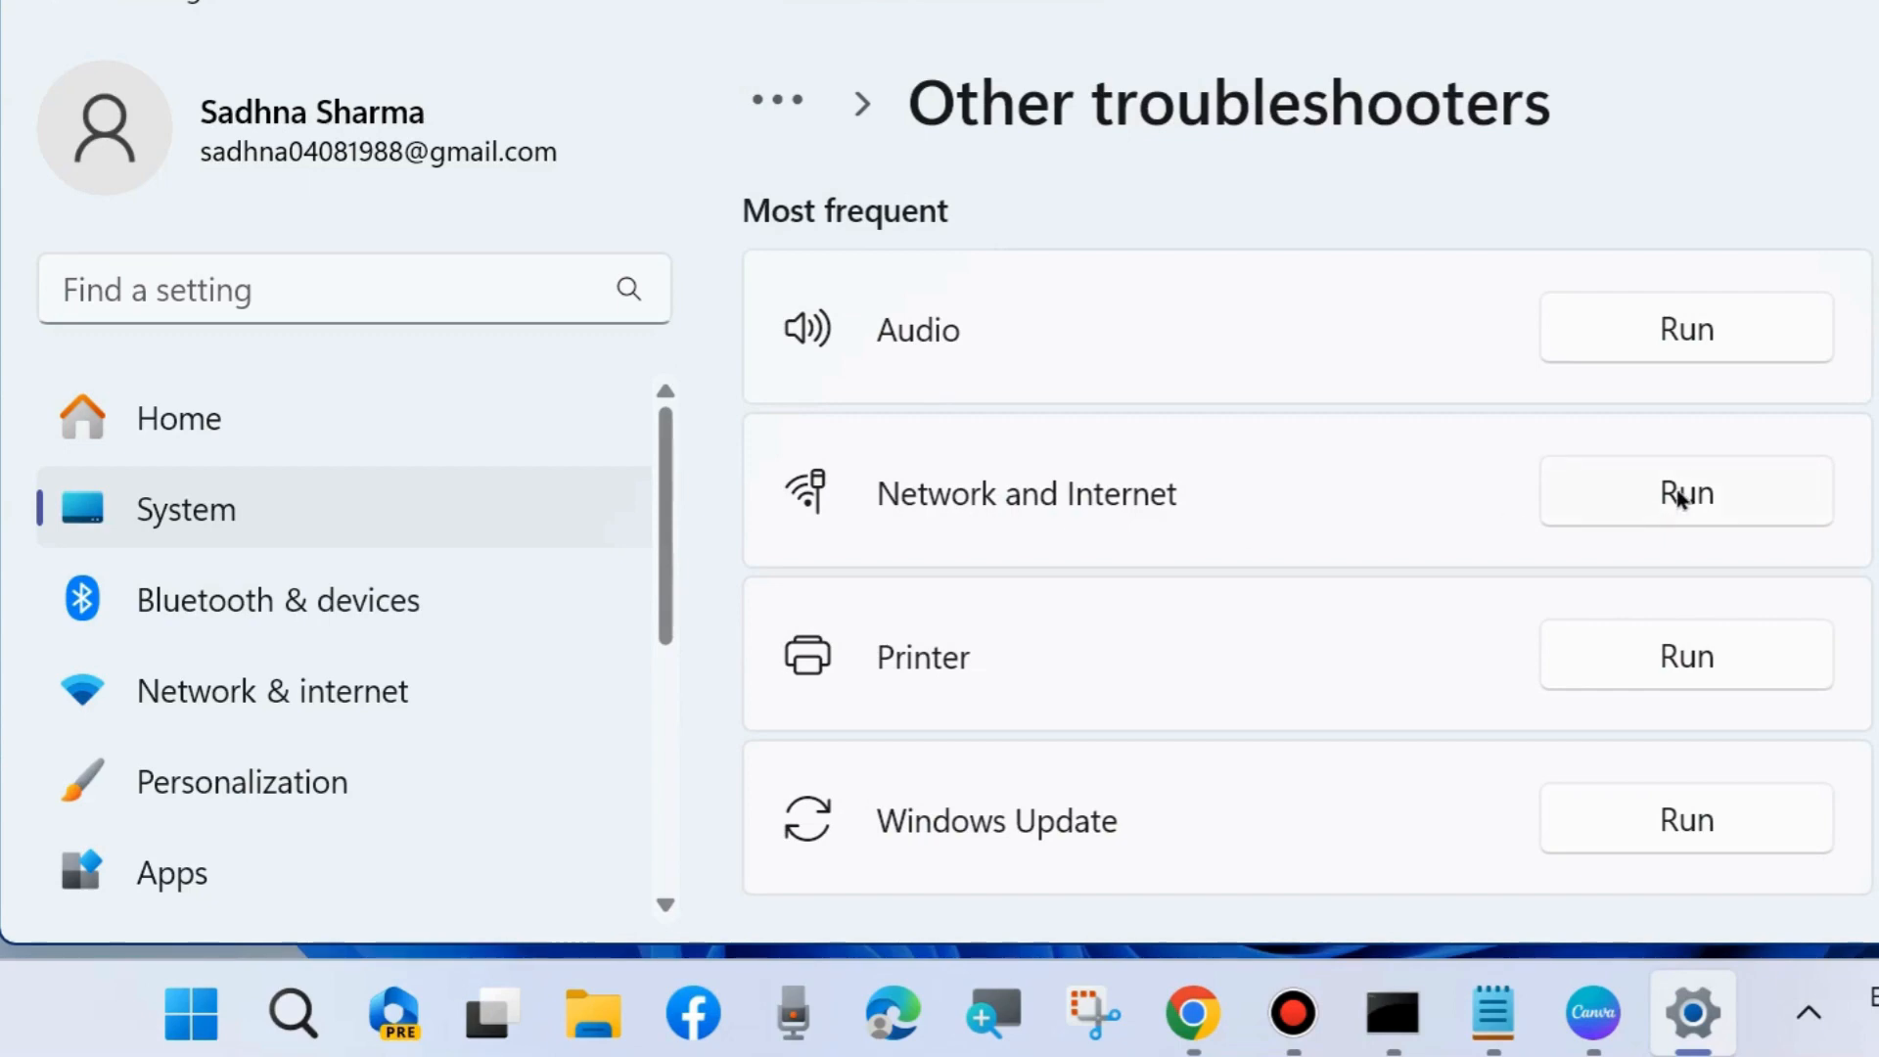
Step: Run the Network and Internet troubleshooter and review its results showing no problems found
click(1684, 494)
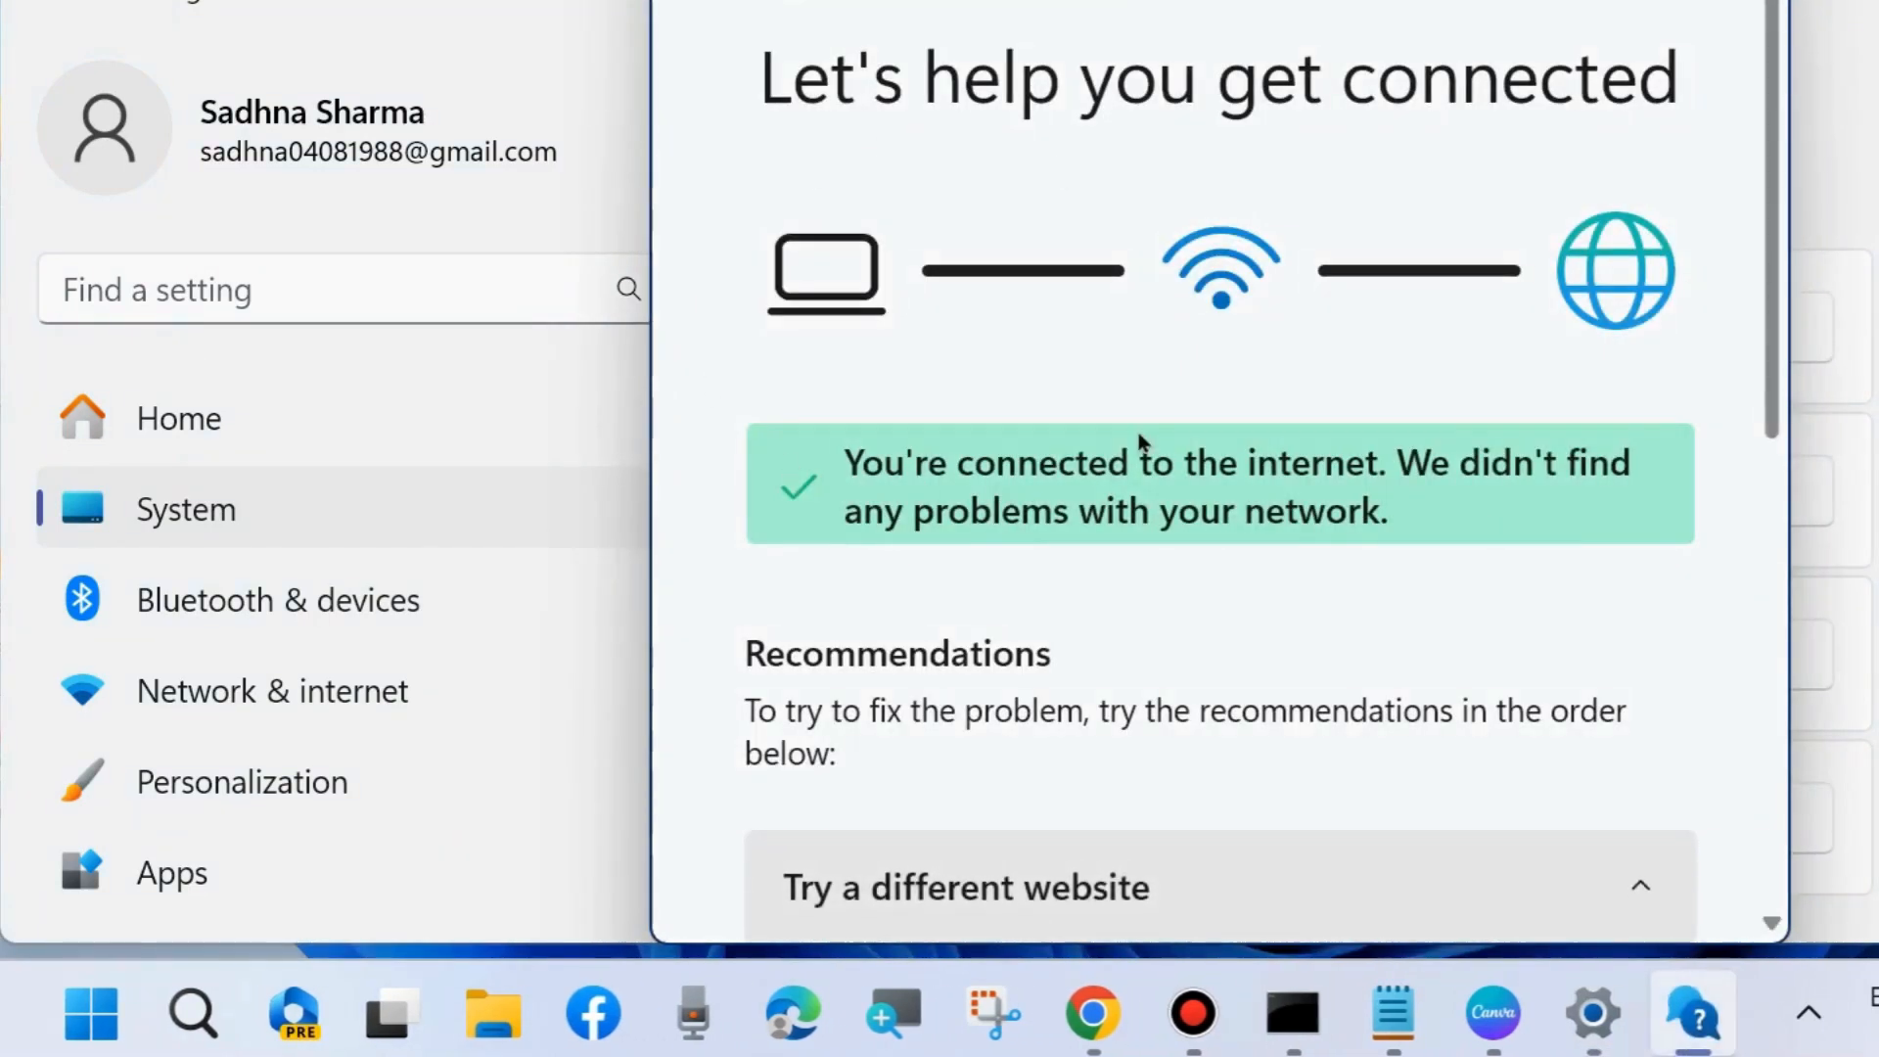
scroll(down, 3)
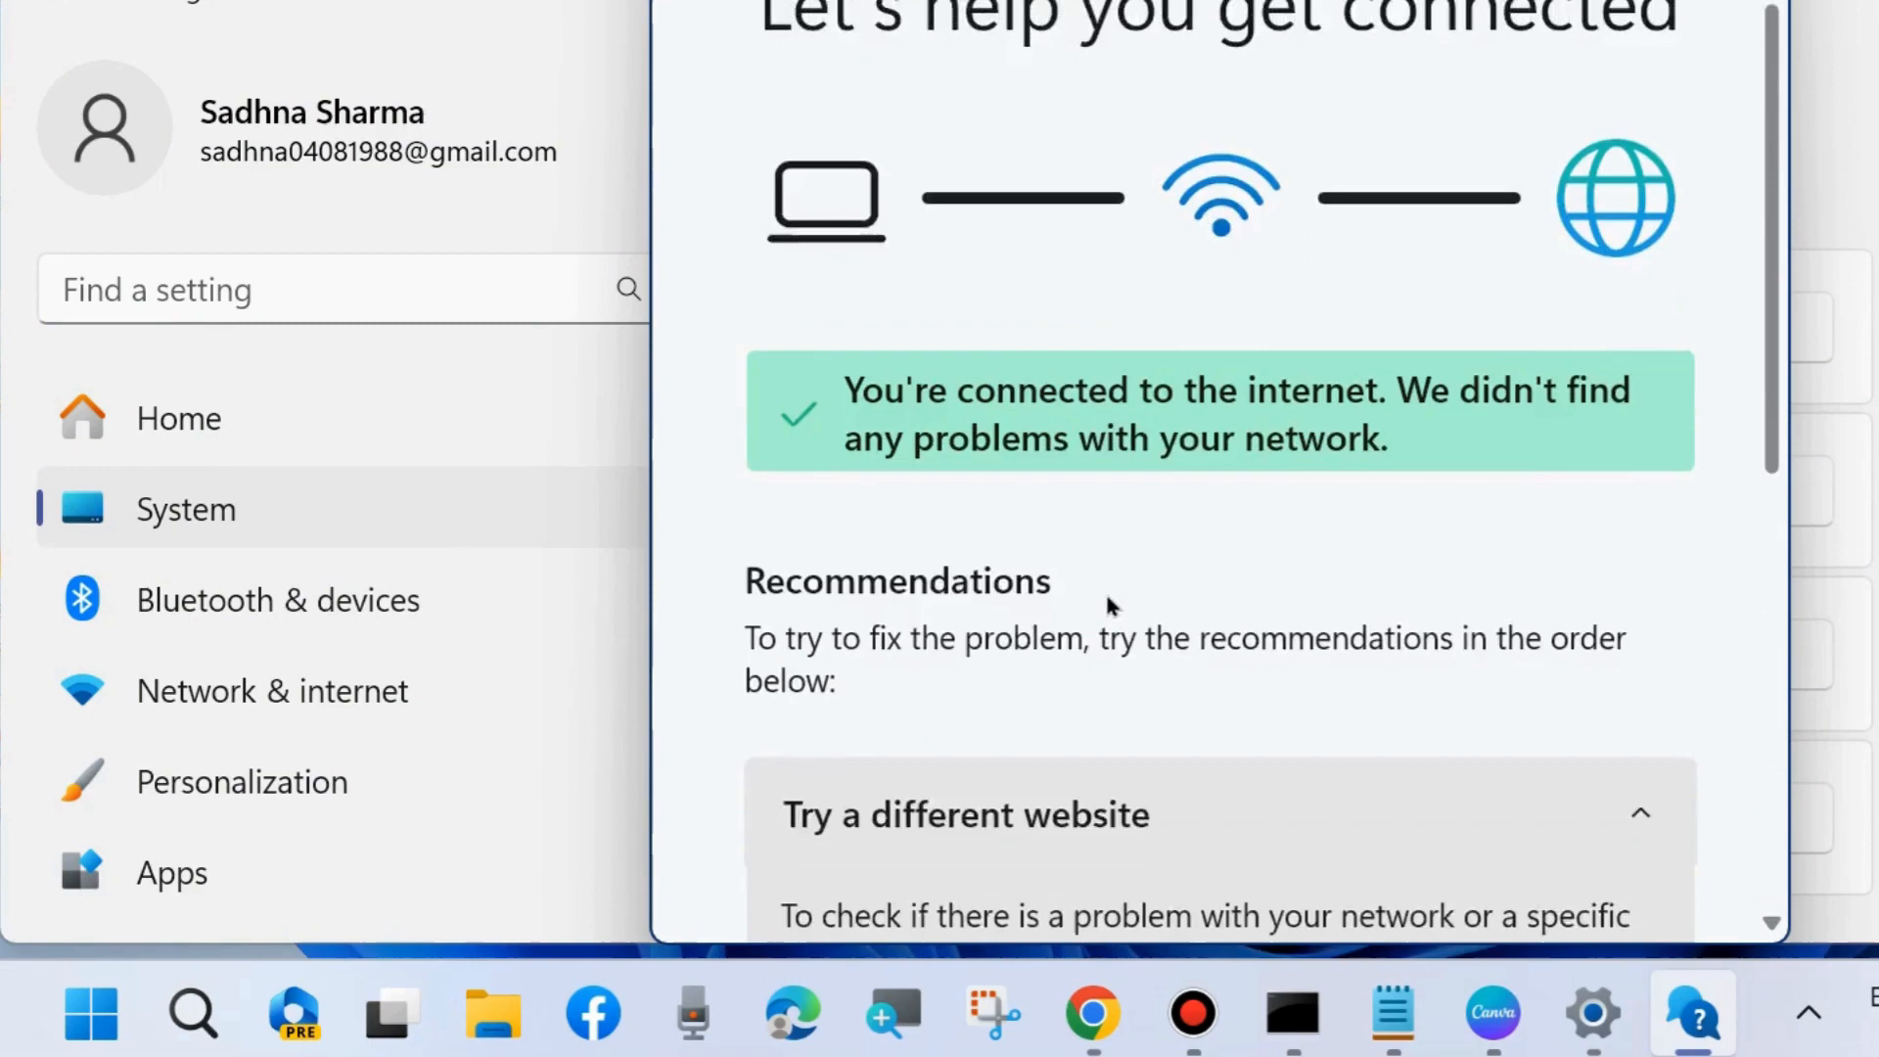
scroll(down, 3)
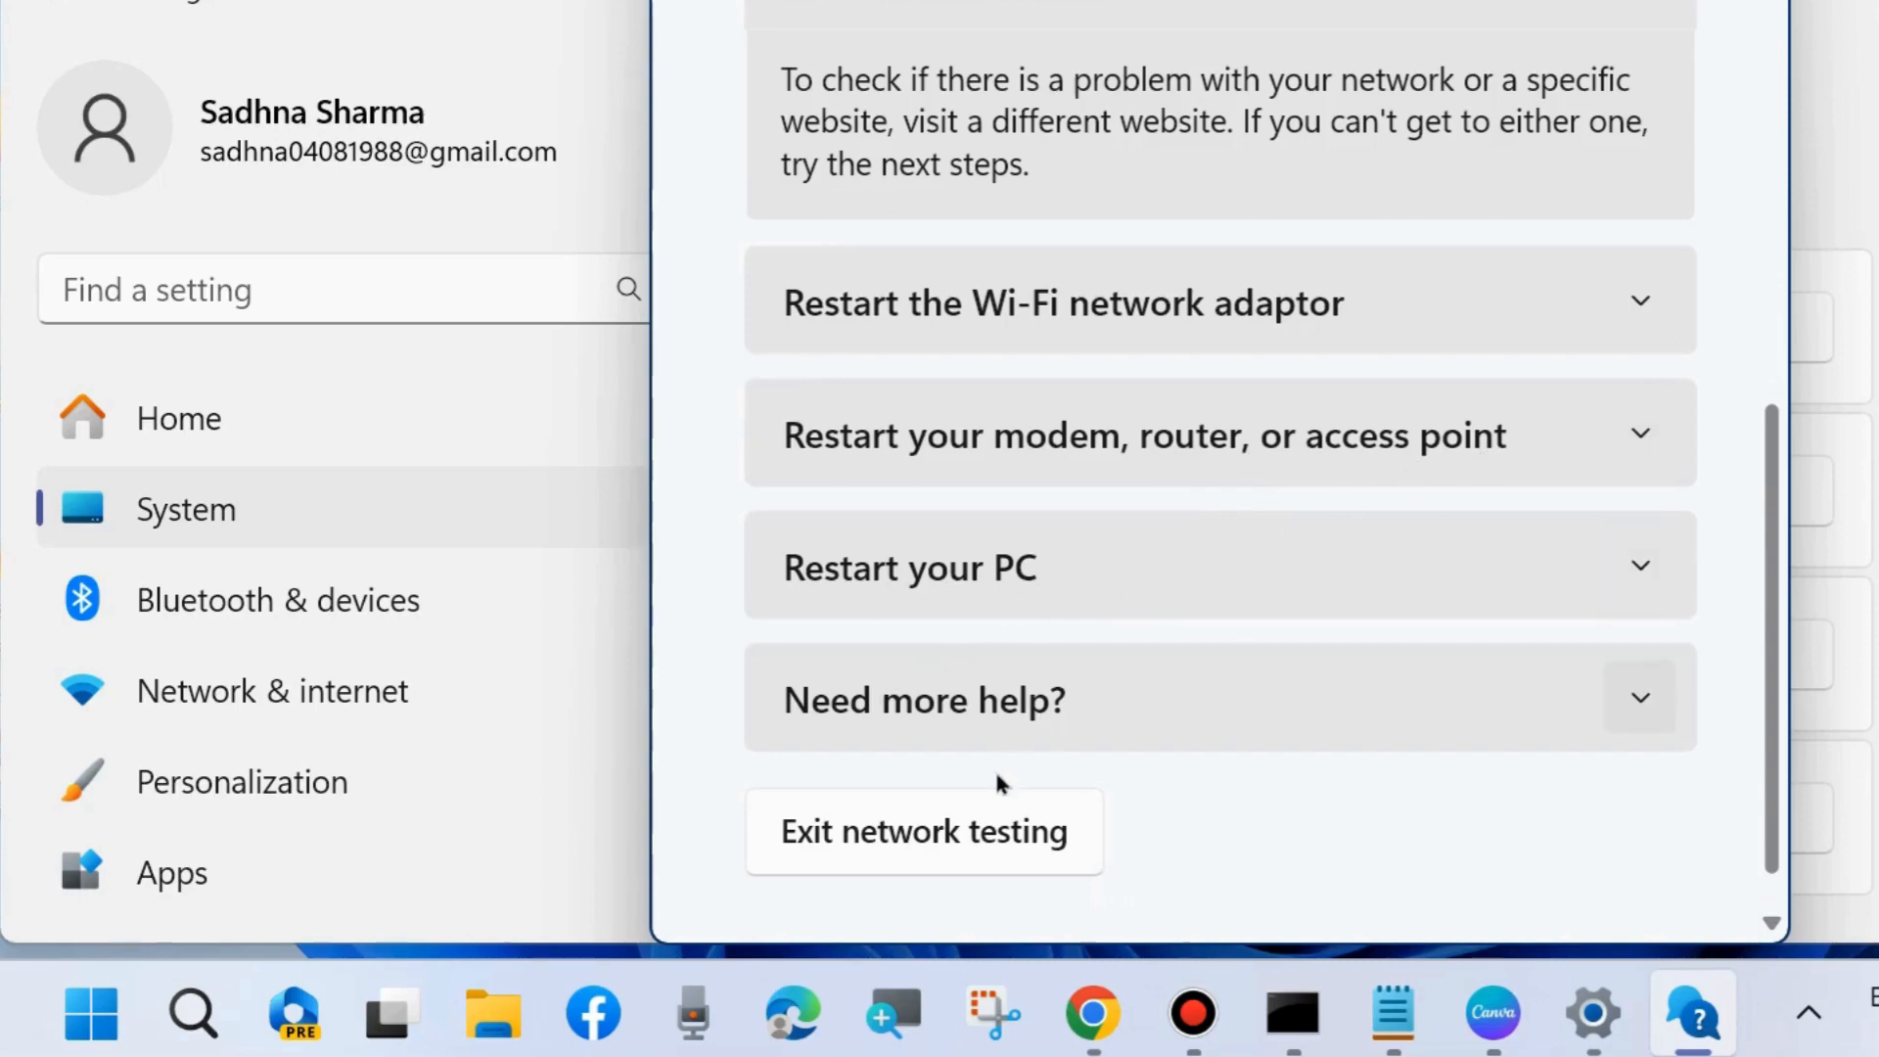
scroll(up, 3)
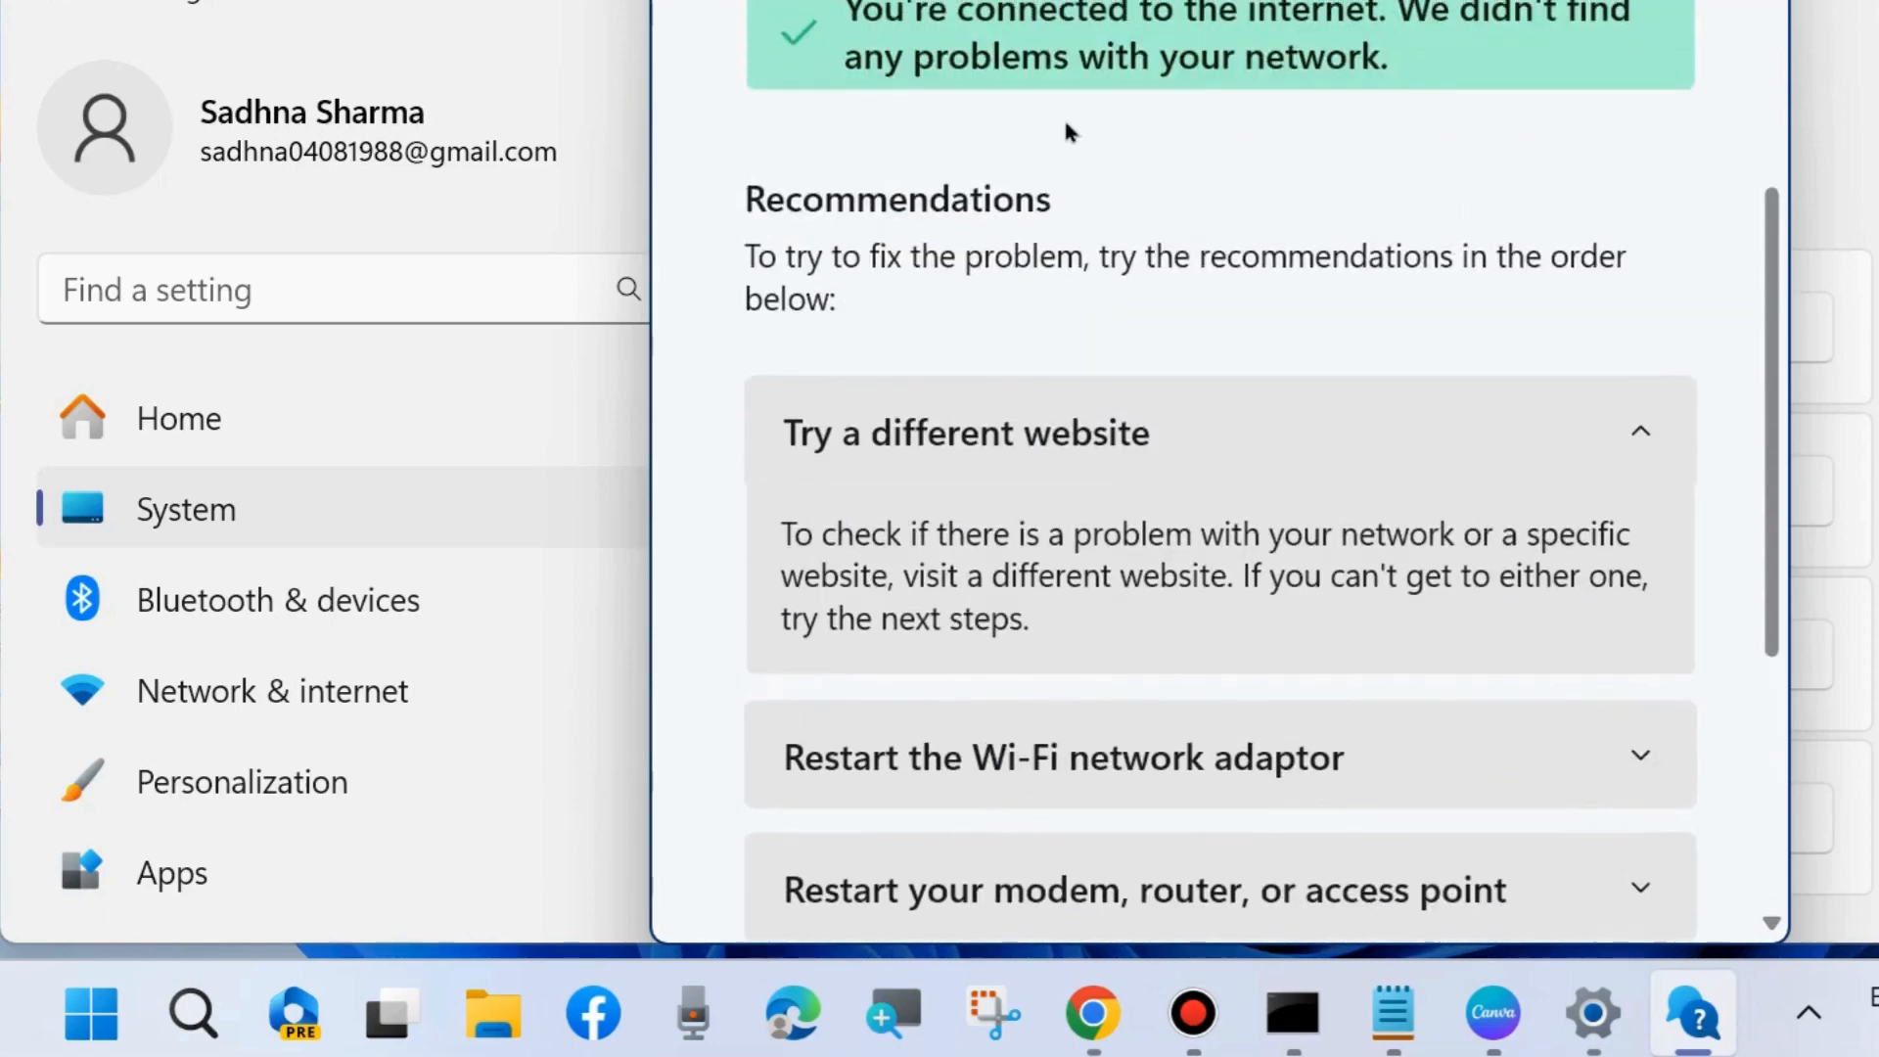
scroll(down, 3)
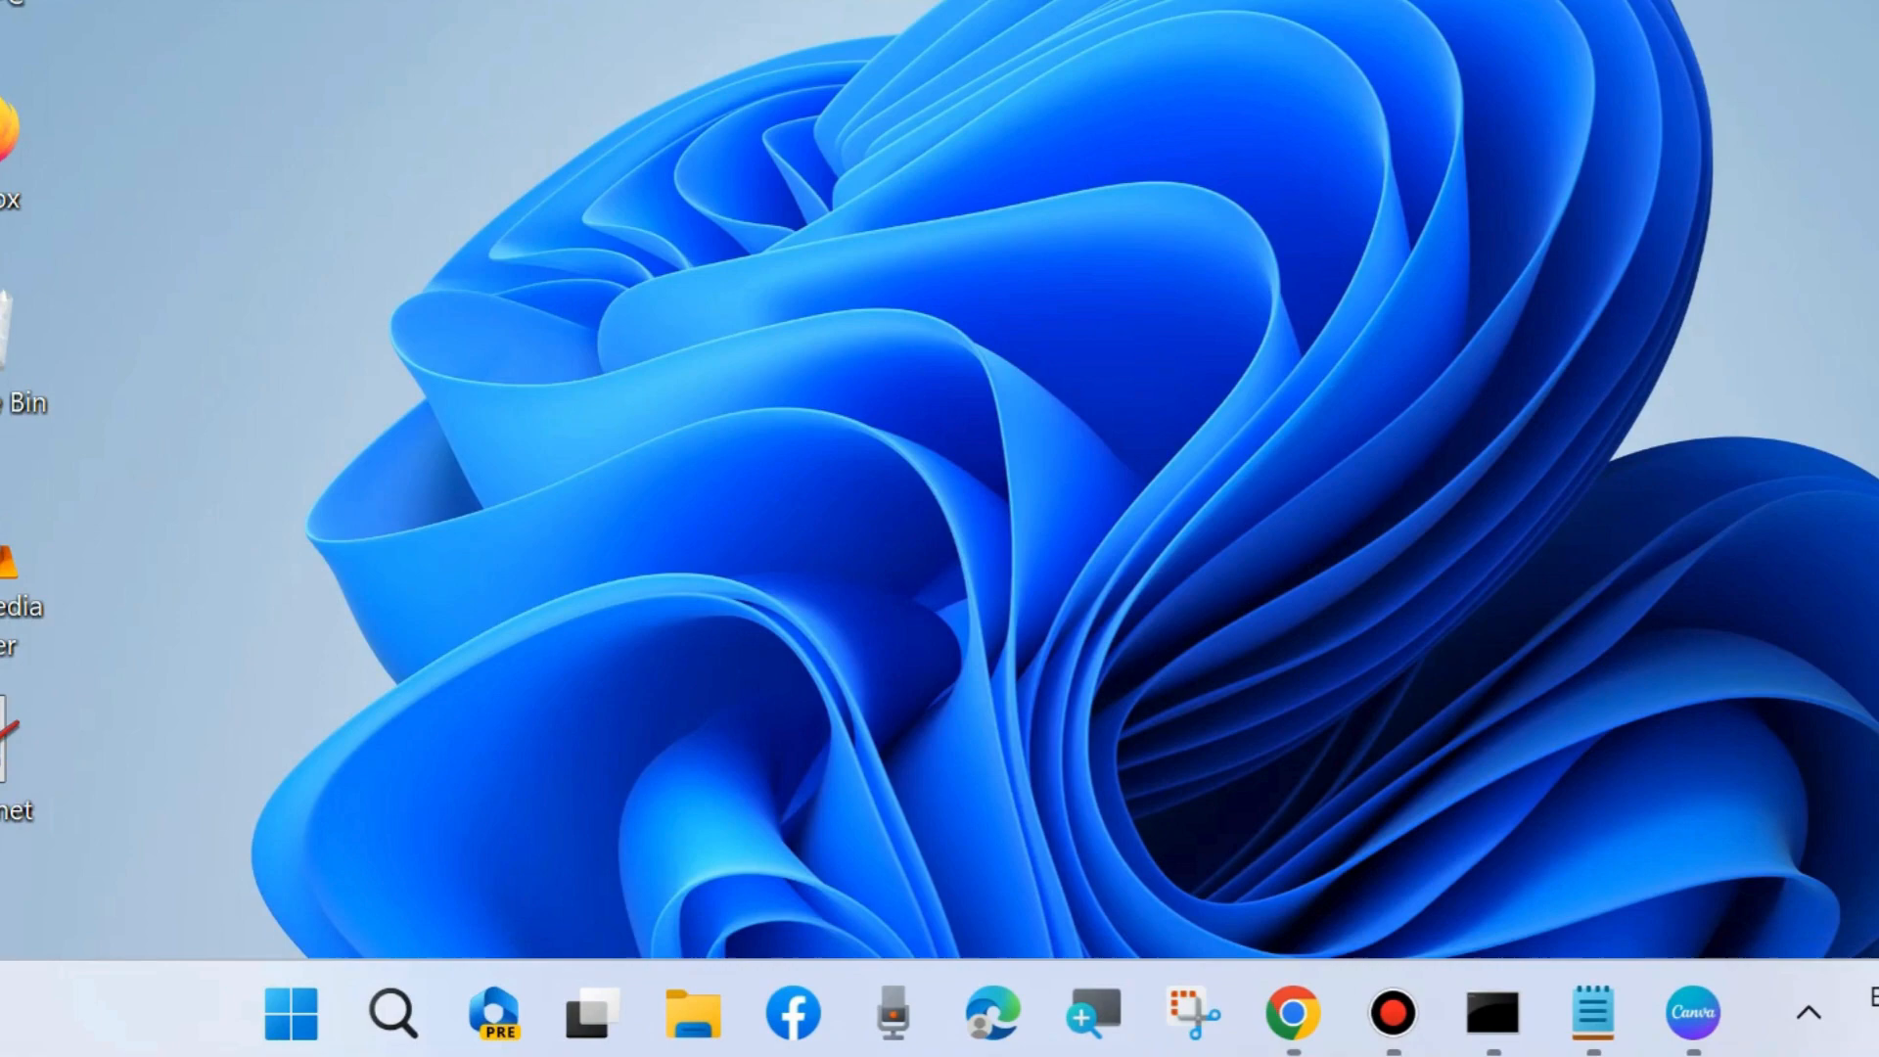
Step: Launch Control Panel from the desktop and go to Windows Defender Firewall
click(861, 348)
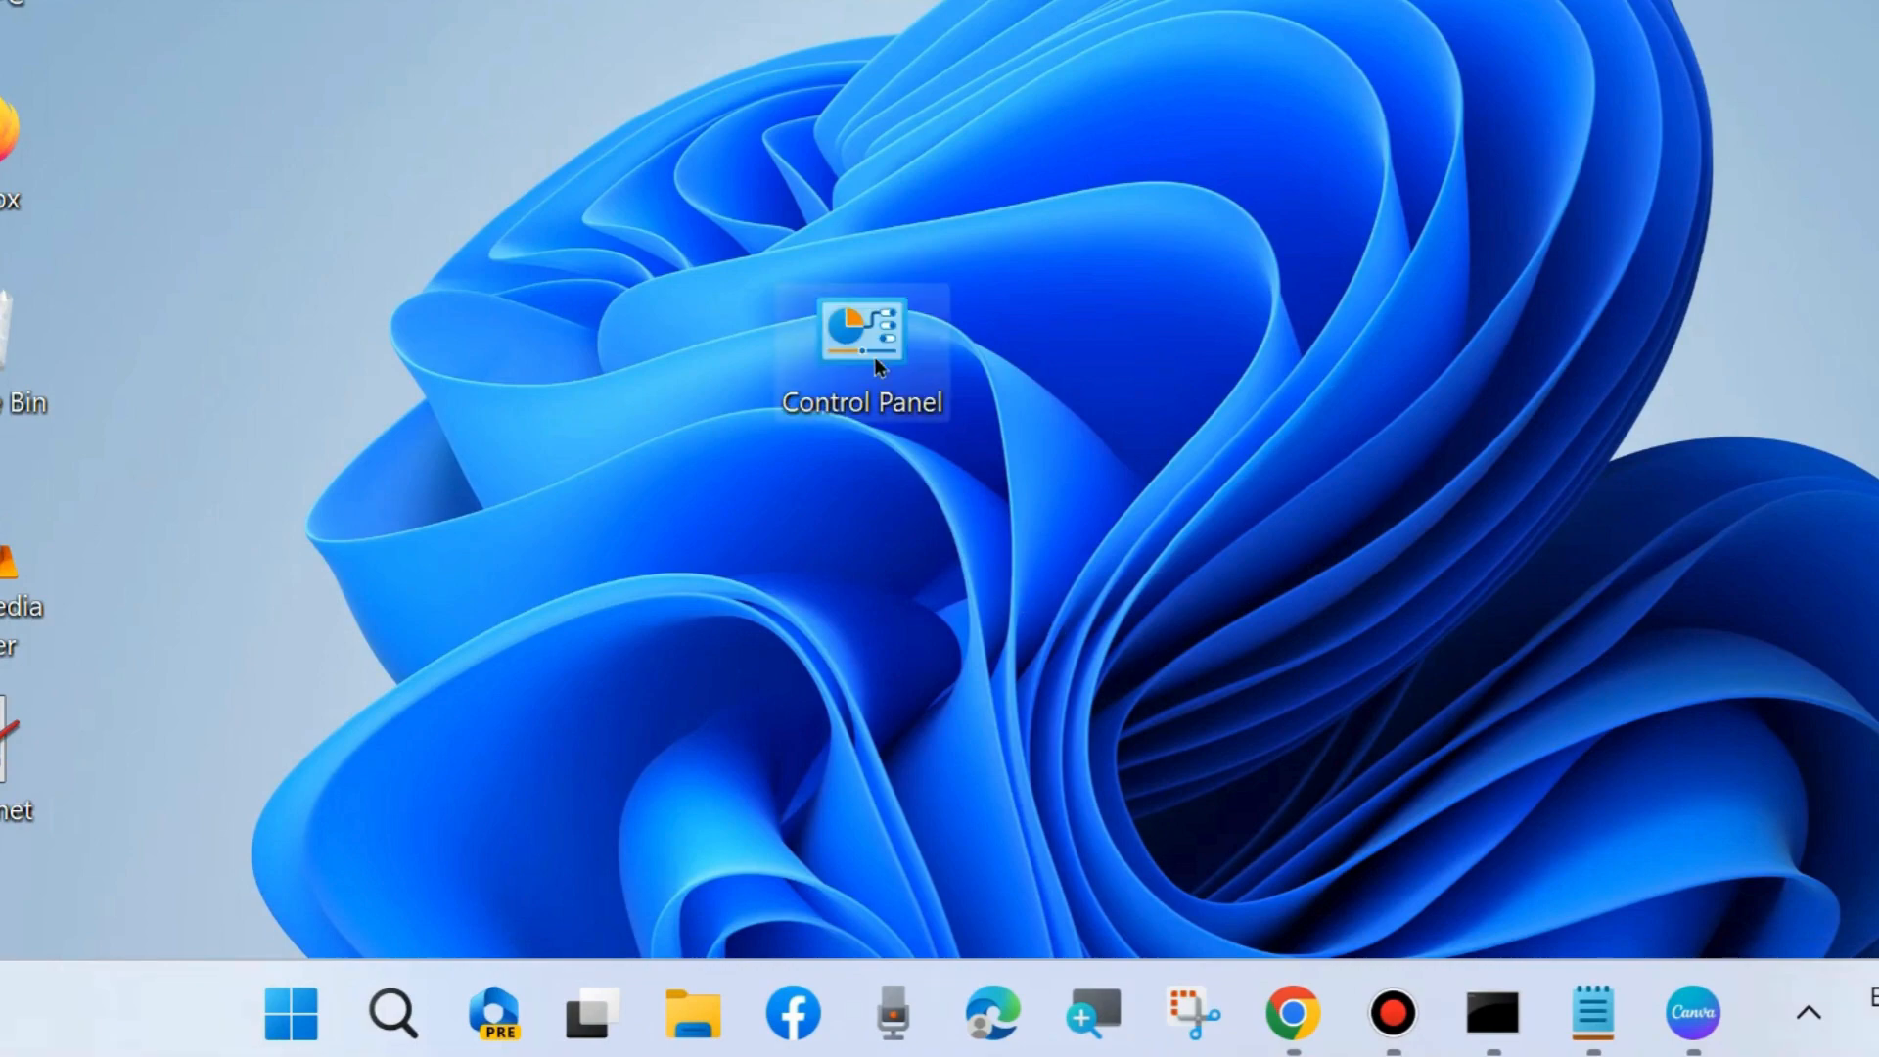
double_click(862, 349)
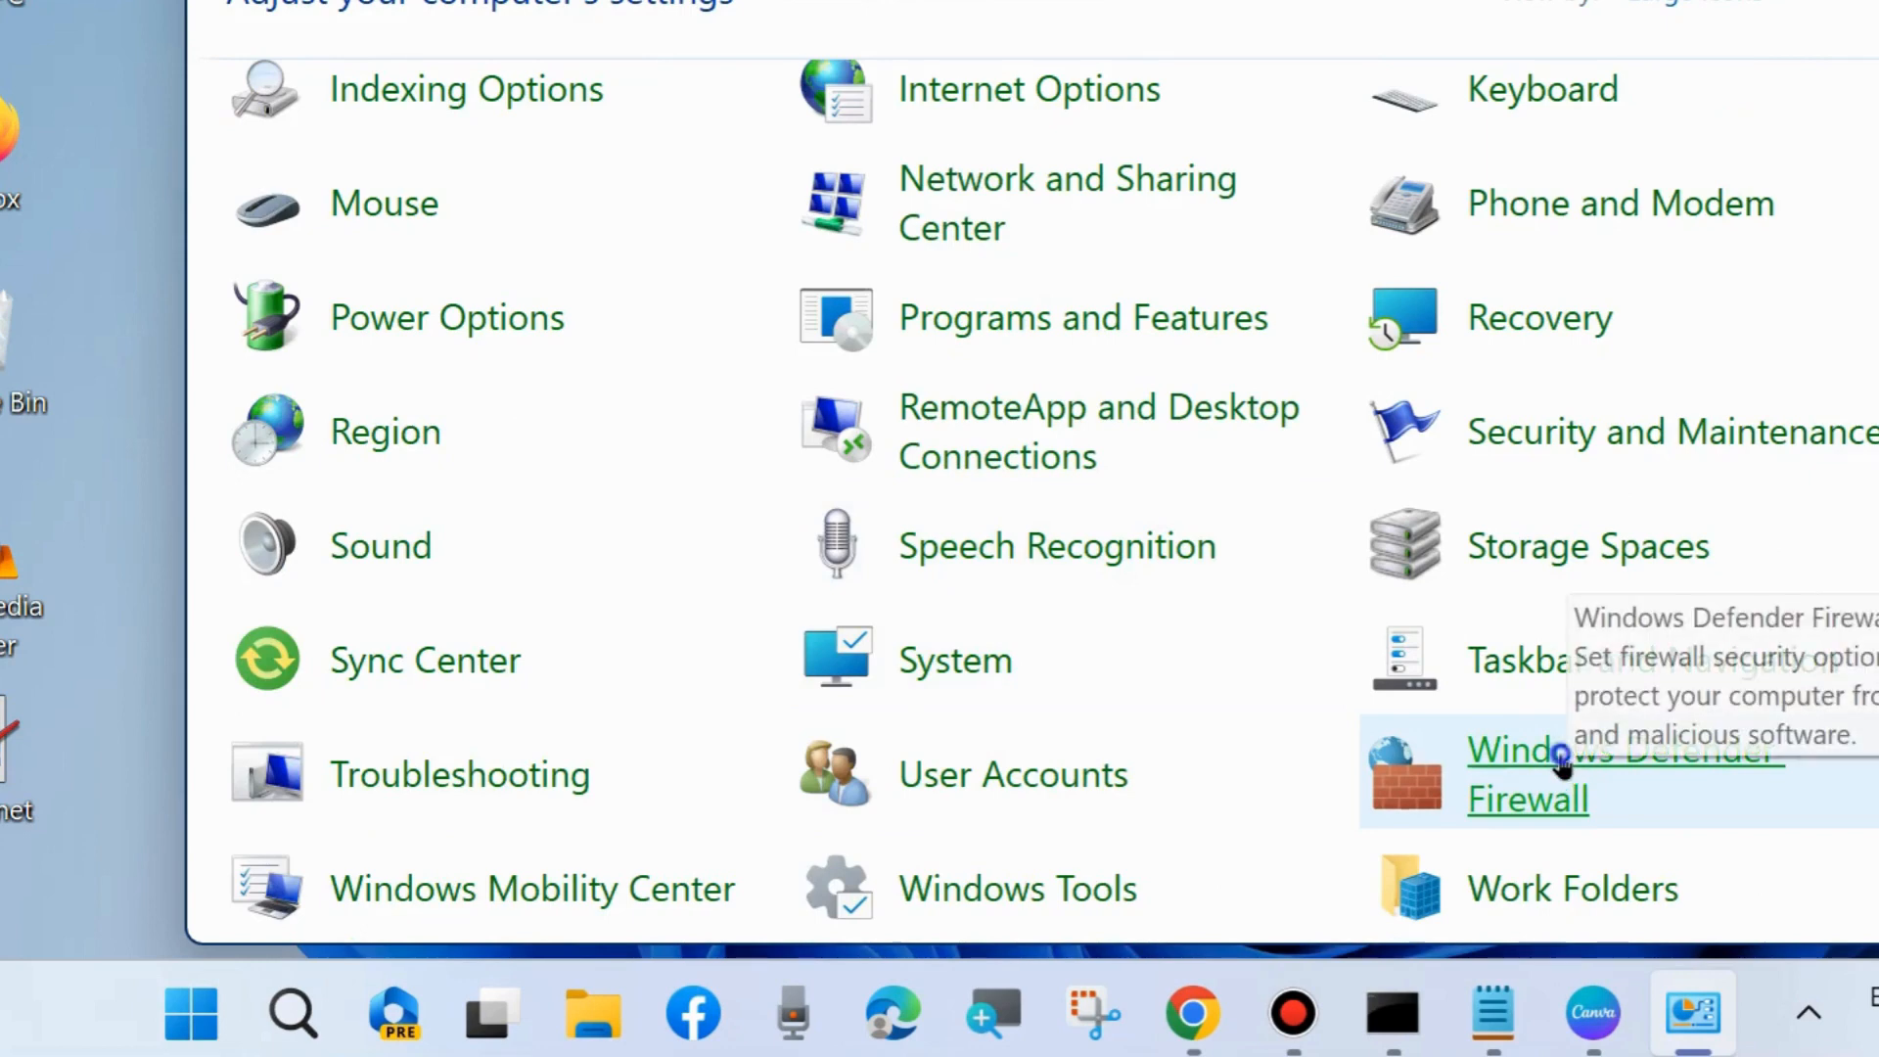
click(1559, 773)
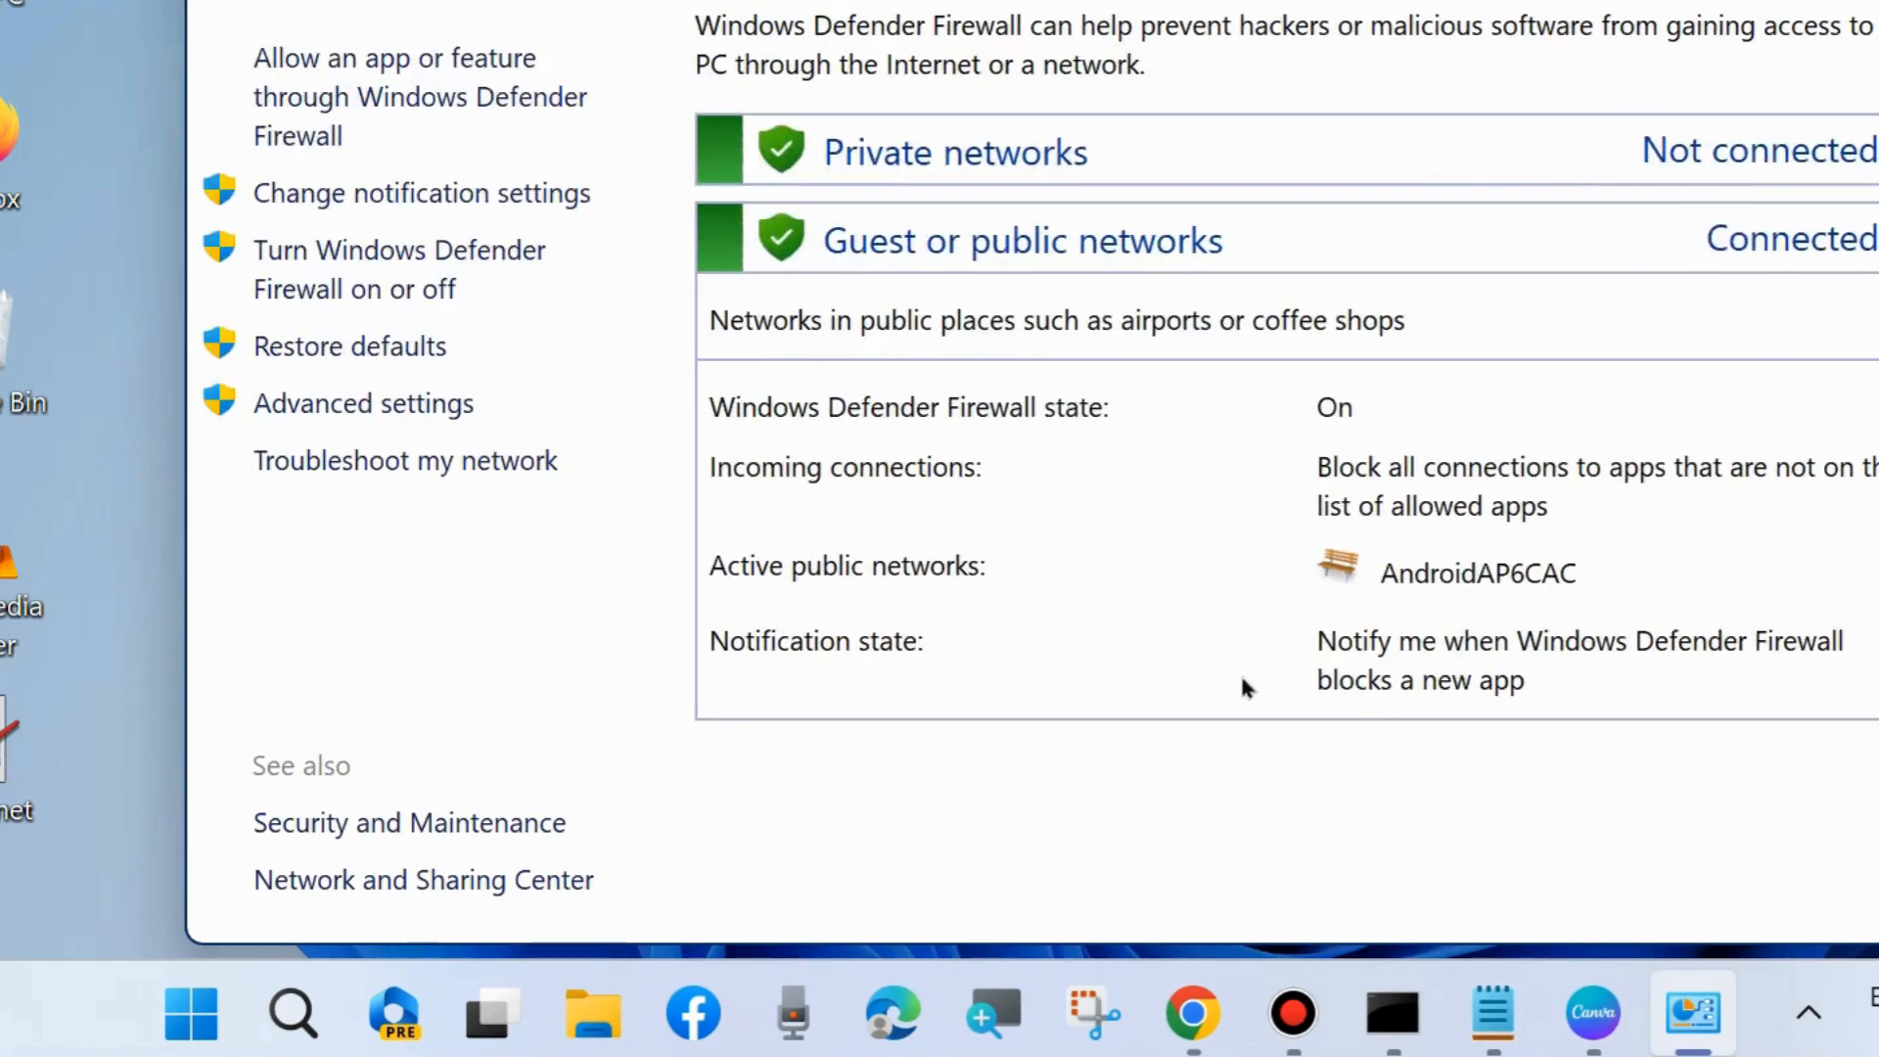
mouse_move(396, 270)
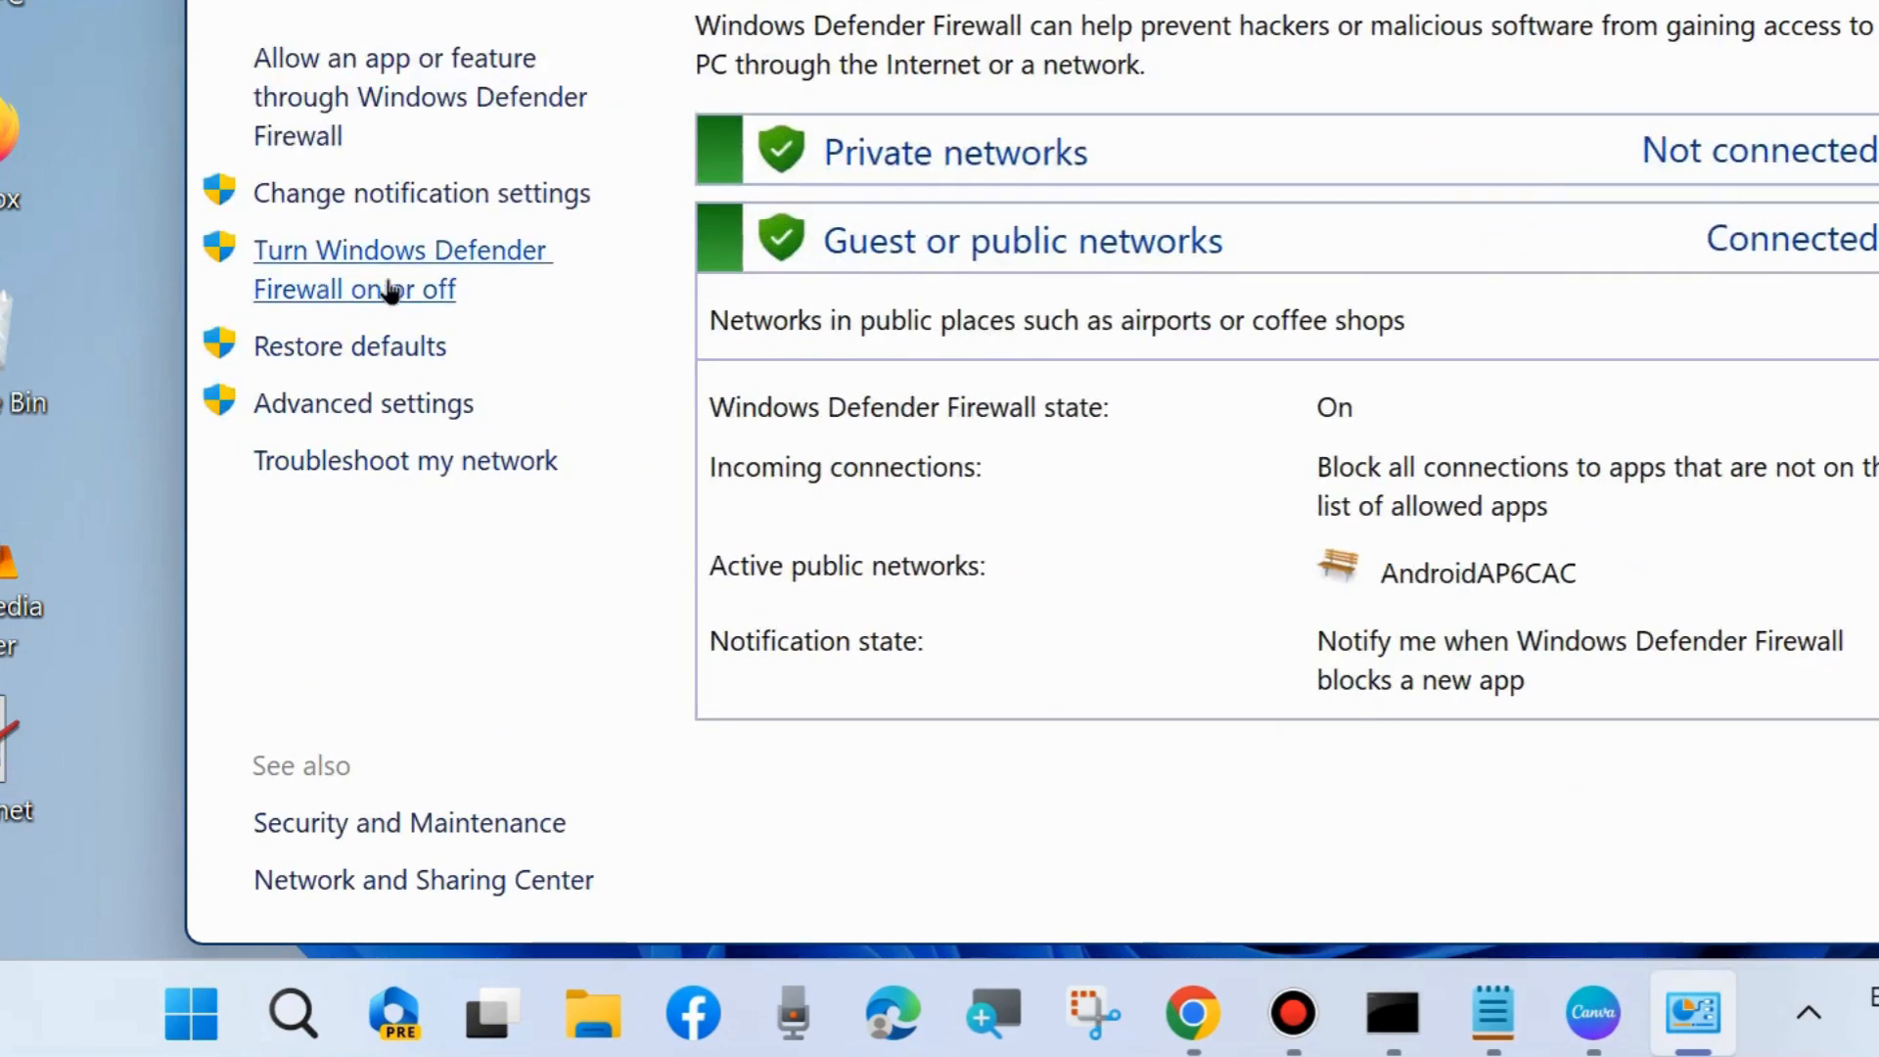
Step: Under Customize settings, turn Windows Defender Firewall off for both private and public networks
click(402, 271)
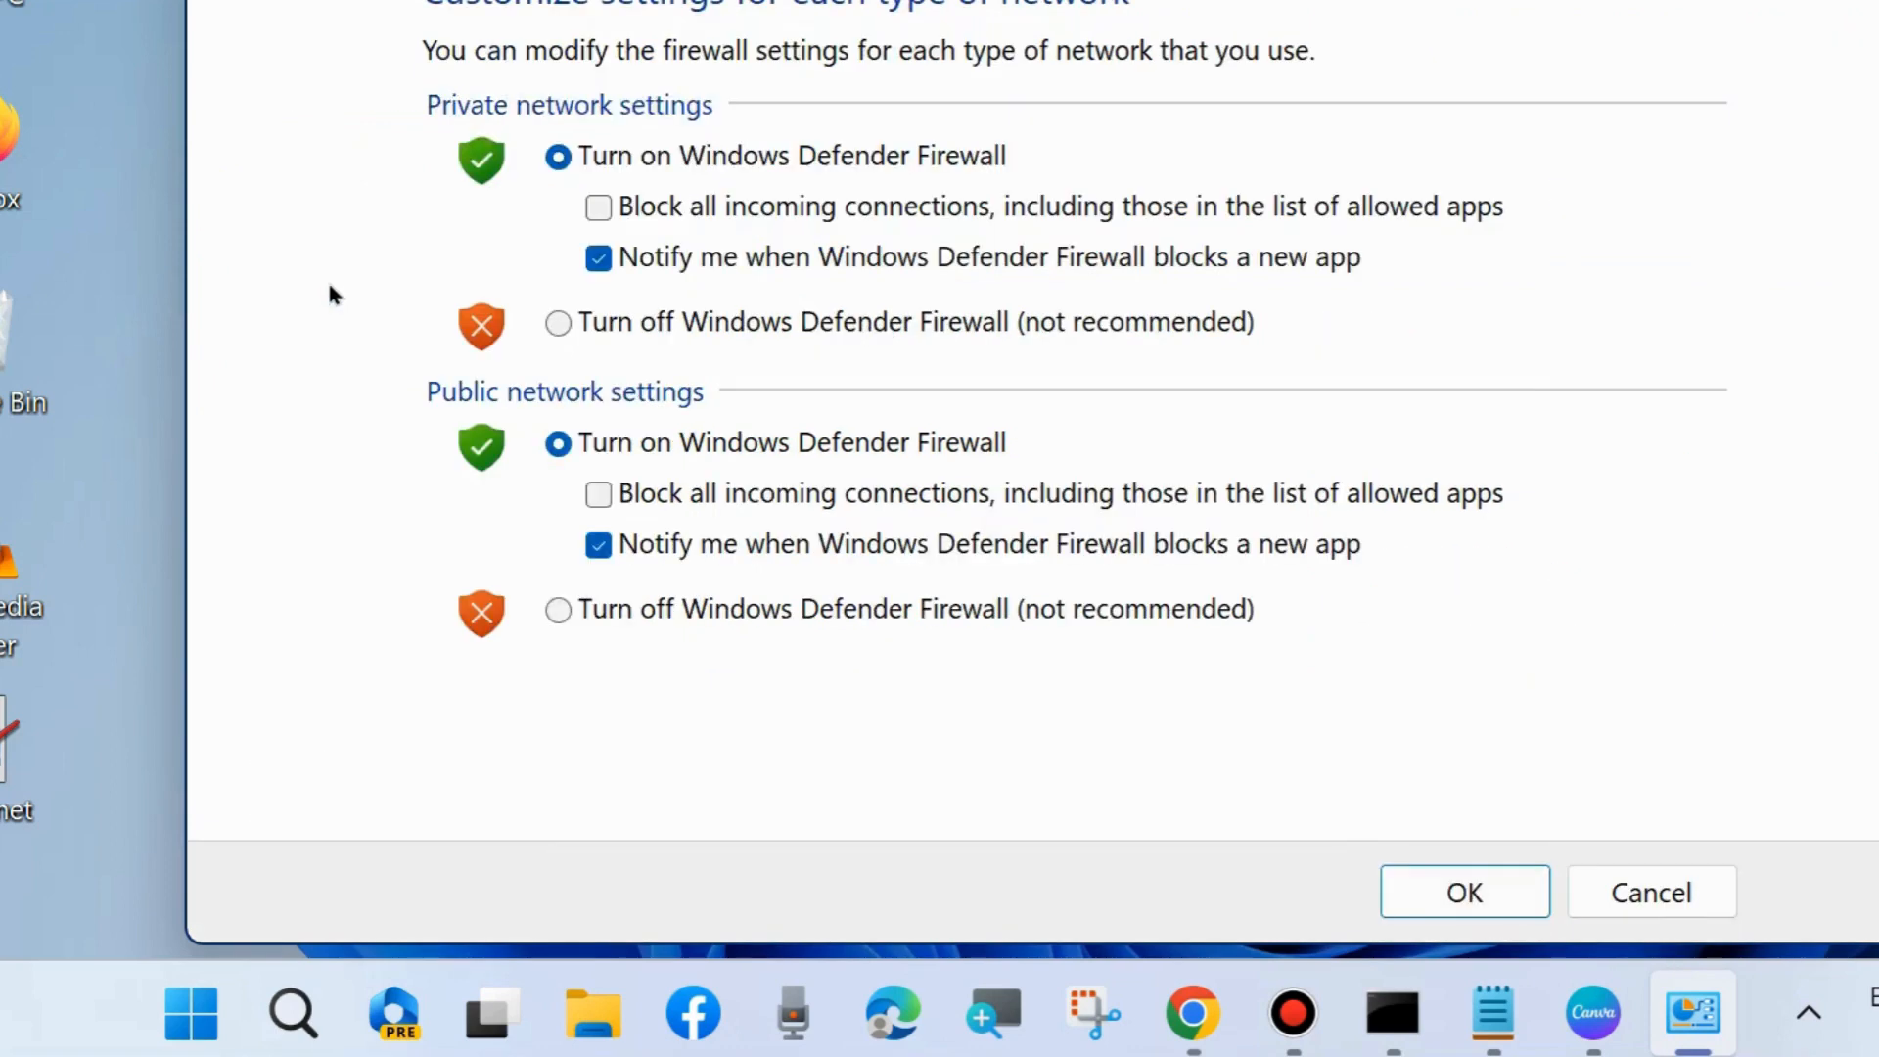
mouse_move(1049, 336)
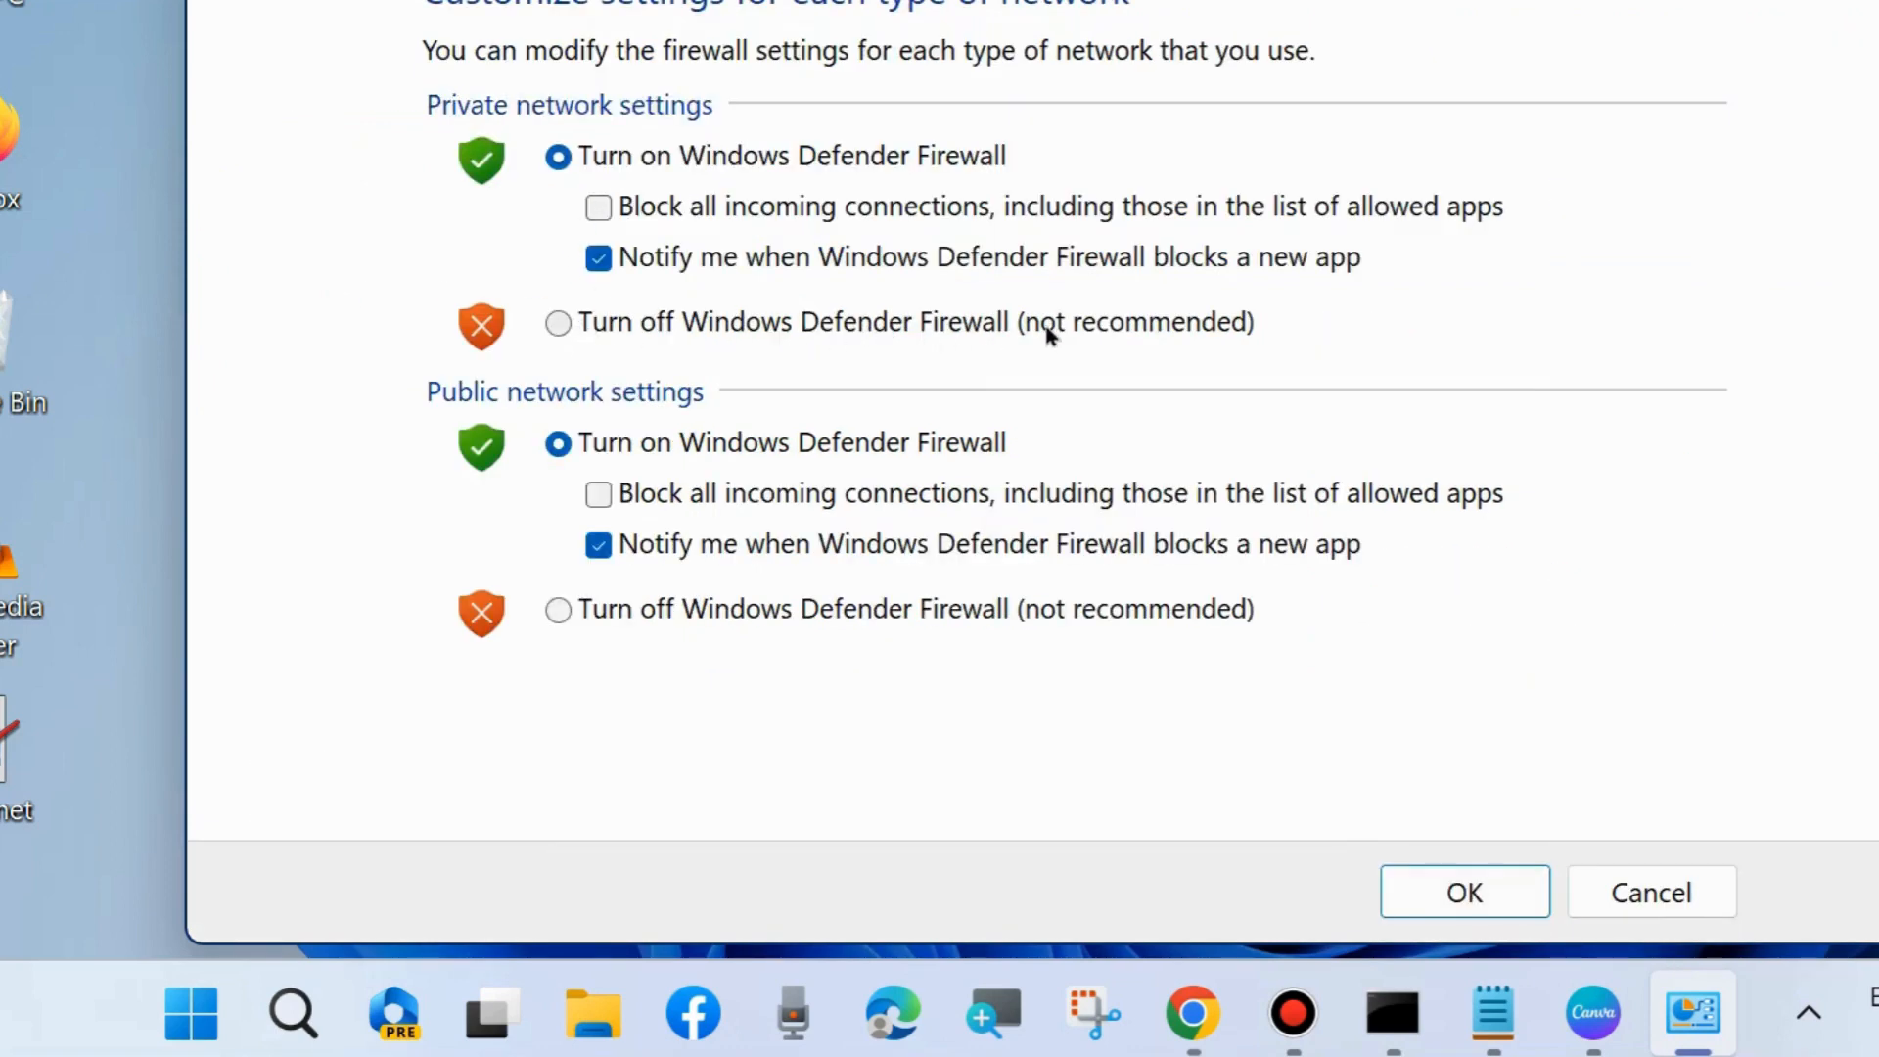
mouse_move(558, 315)
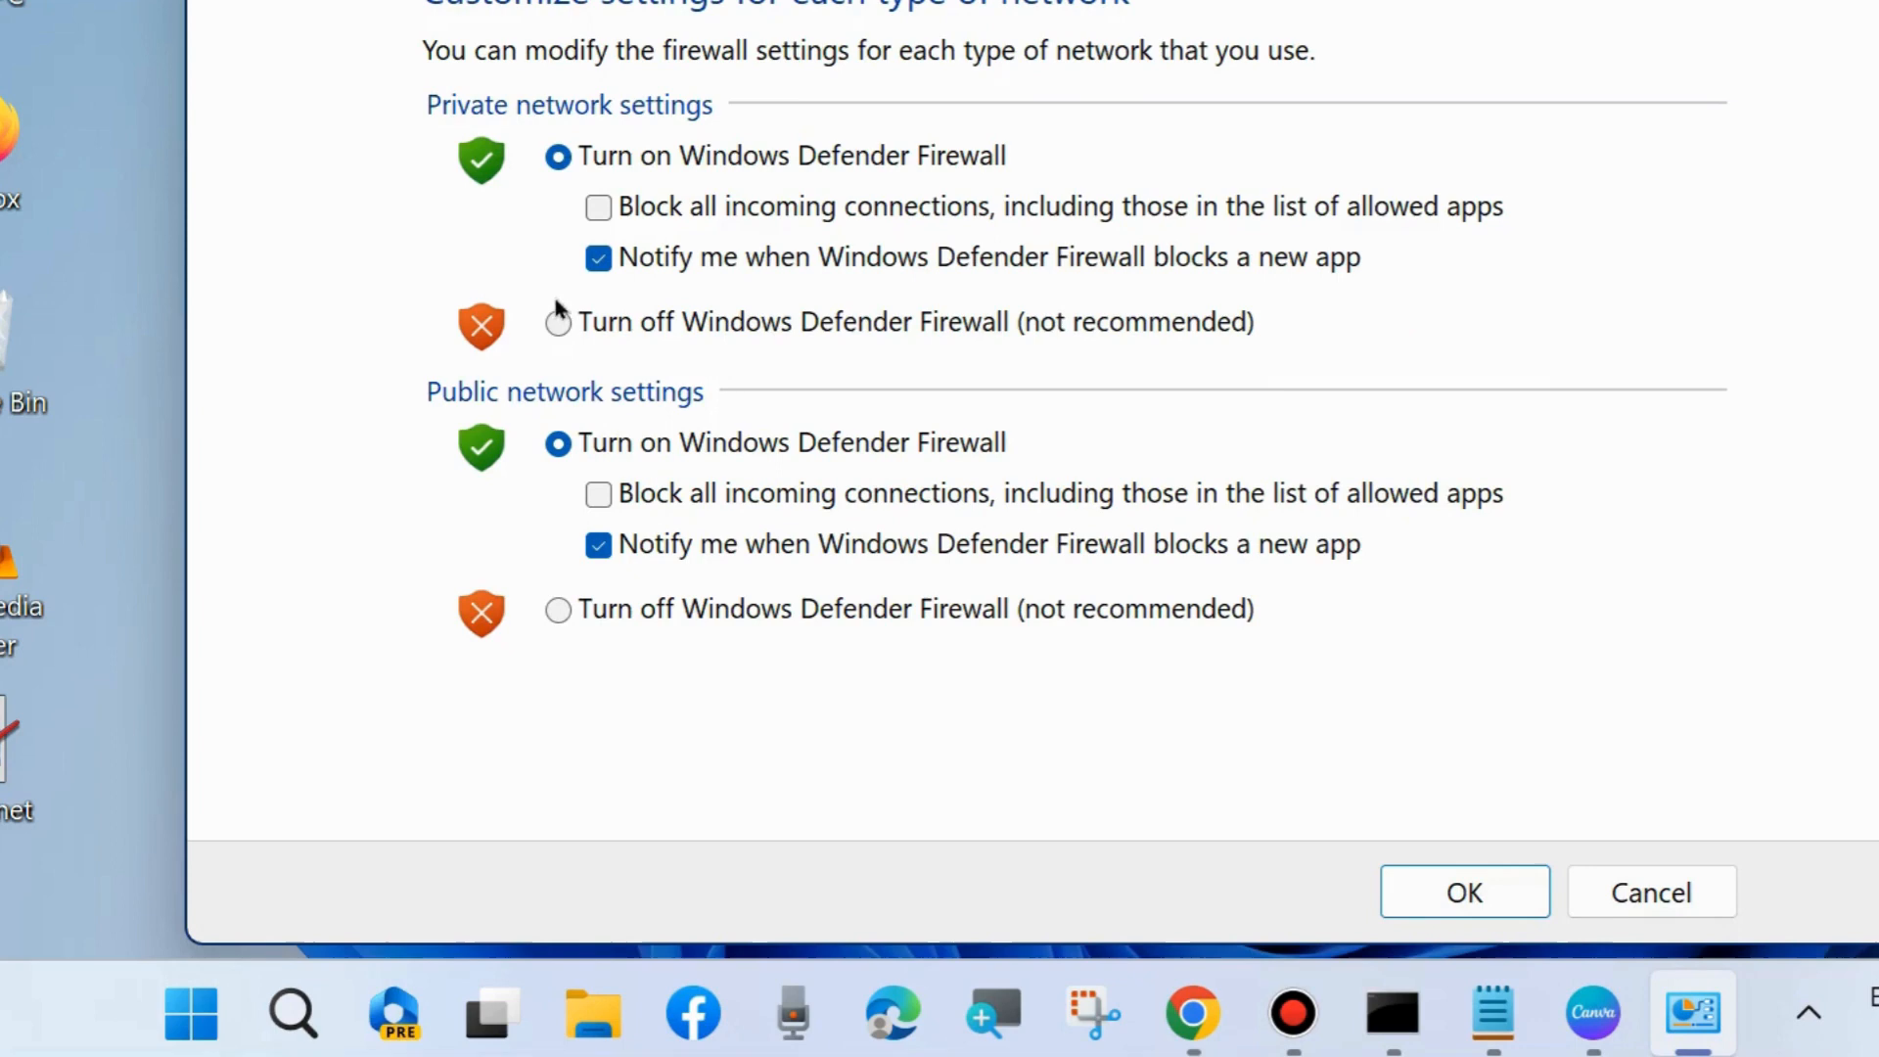
click(557, 325)
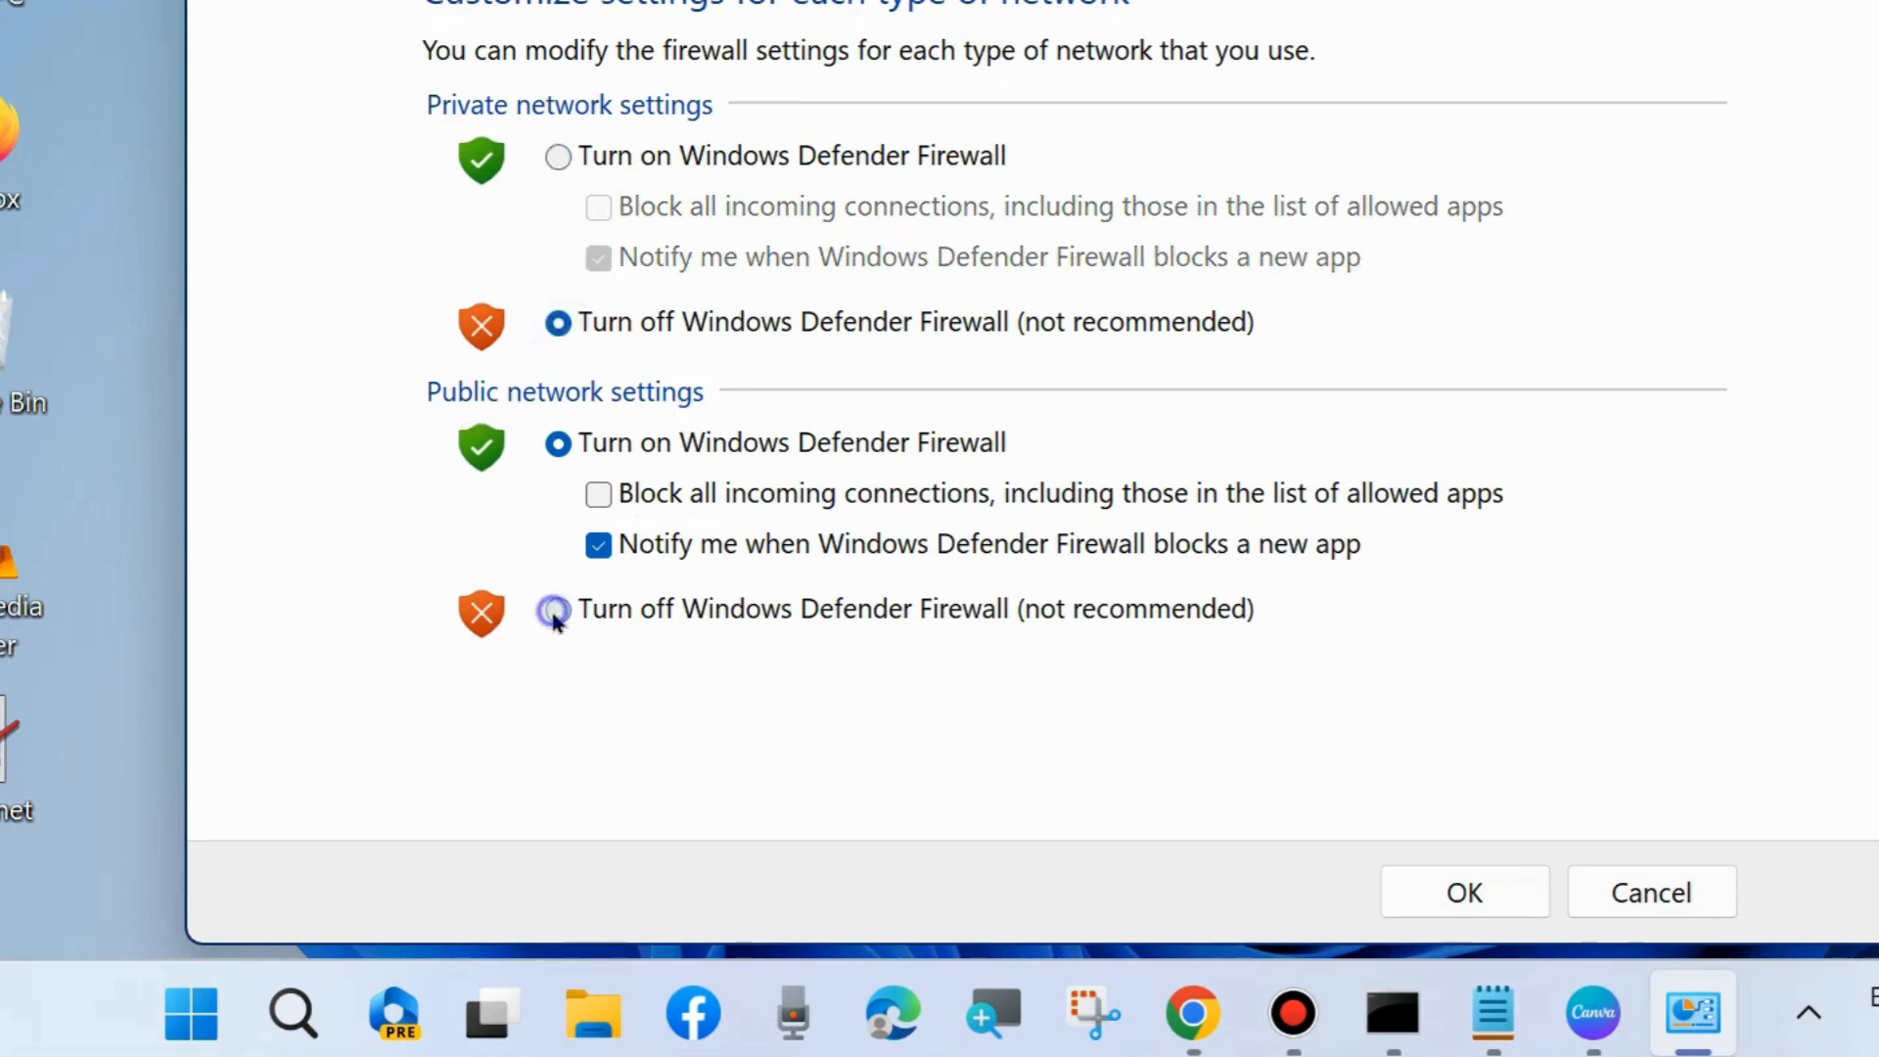
click(554, 611)
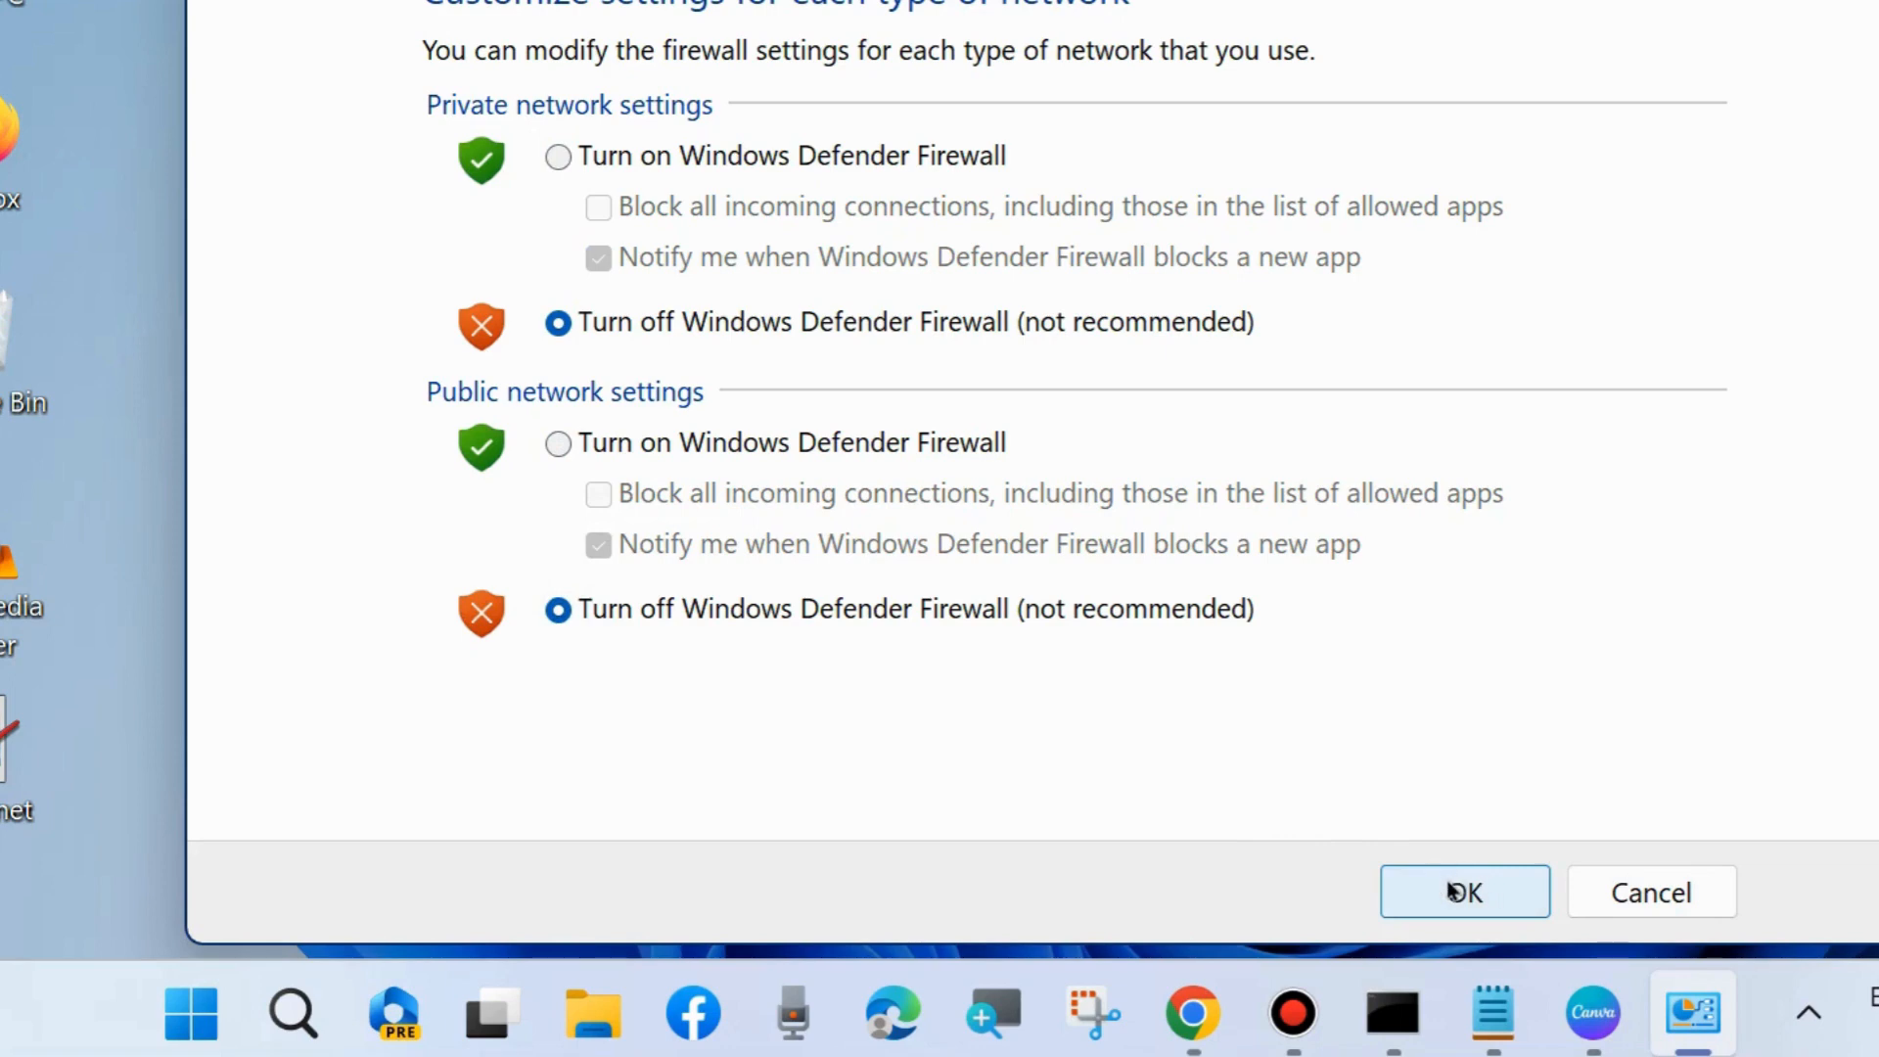
mouse_move(1172, 495)
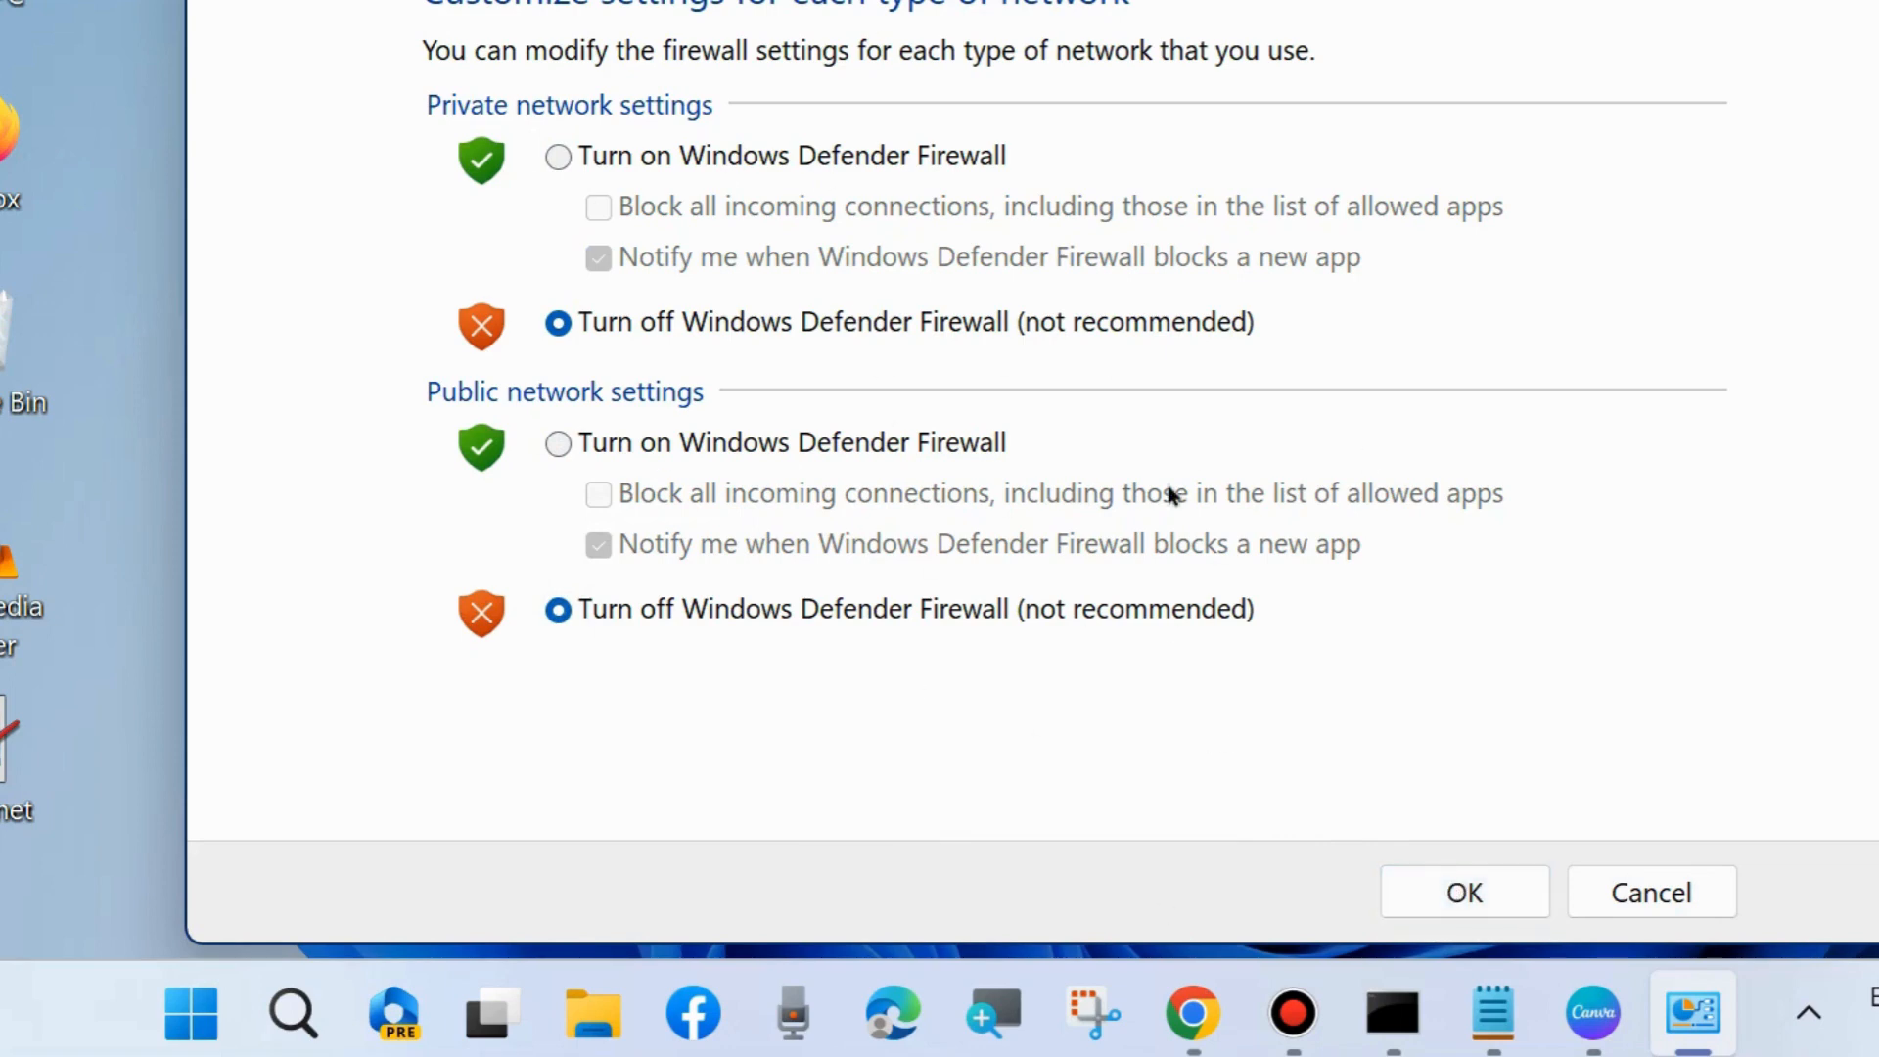
mouse_move(588, 156)
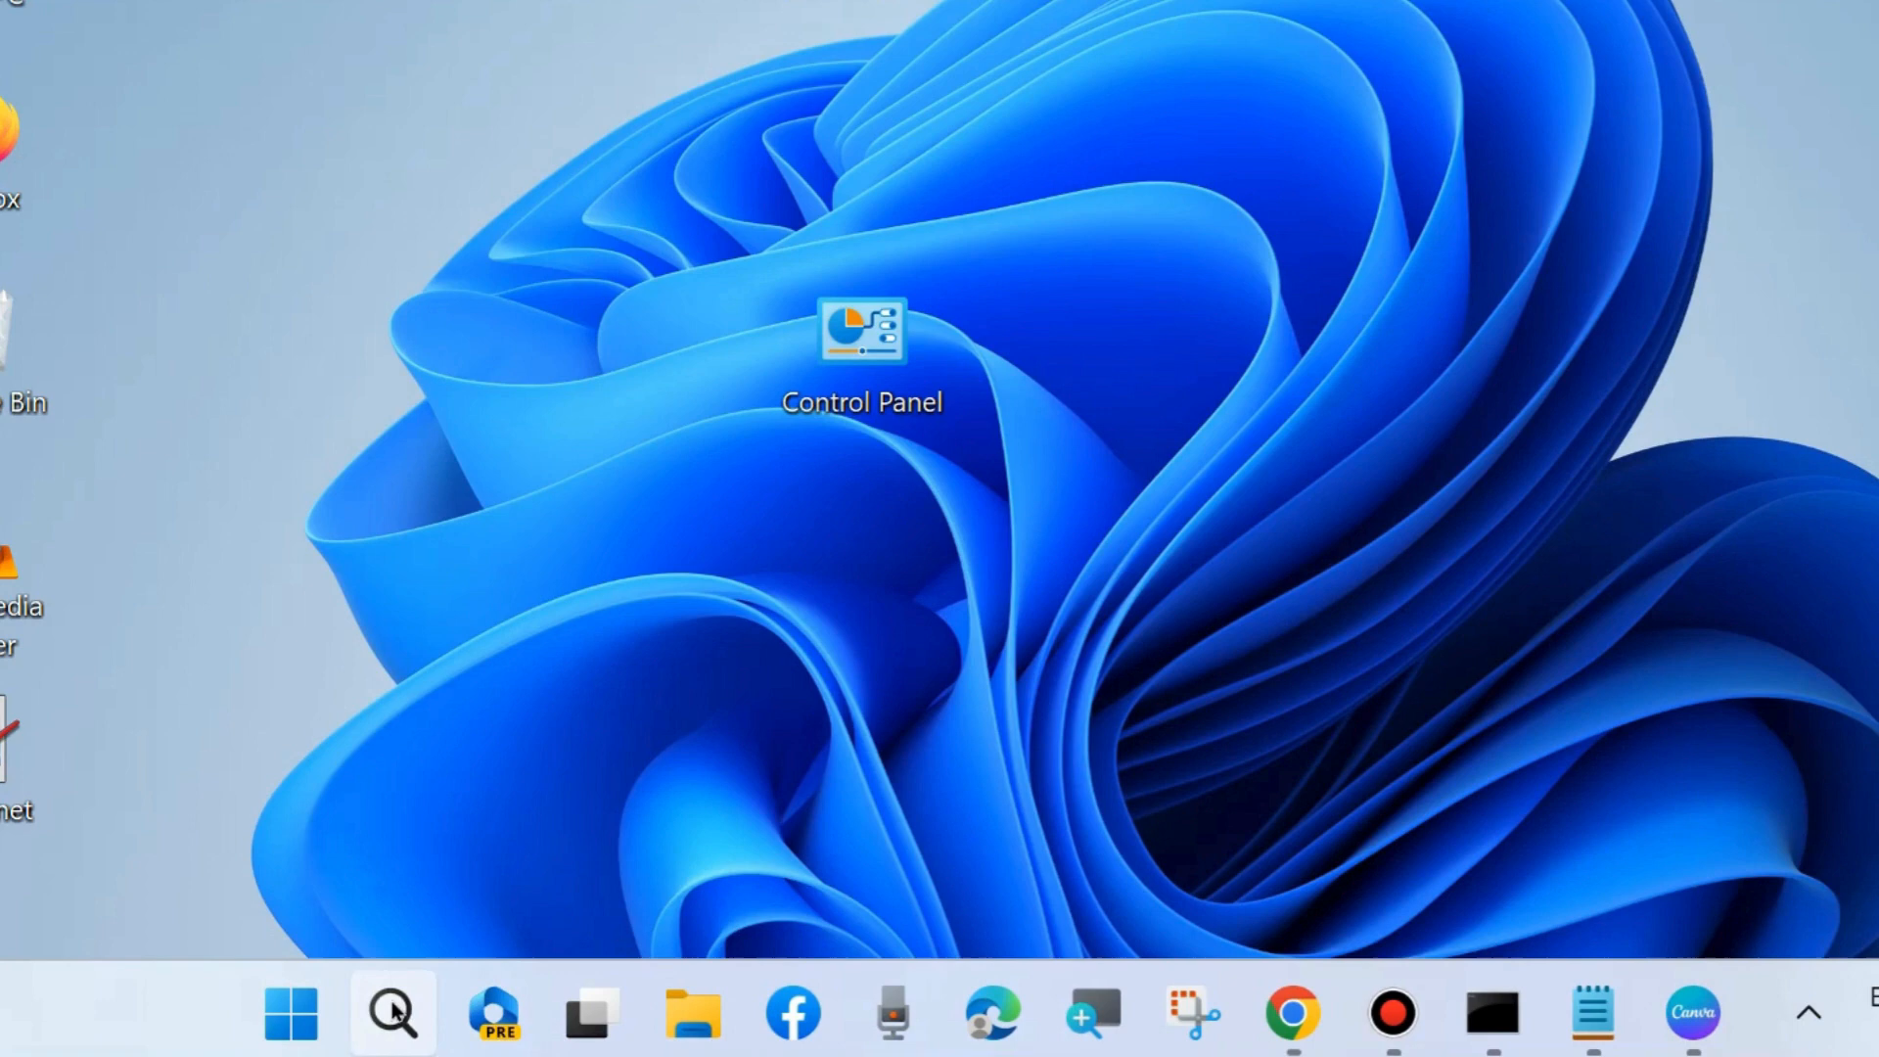
Step: Run Command Prompt as administrator and execute ipconfig /flushdns to flush the DNS resolver cache
click(392, 1014)
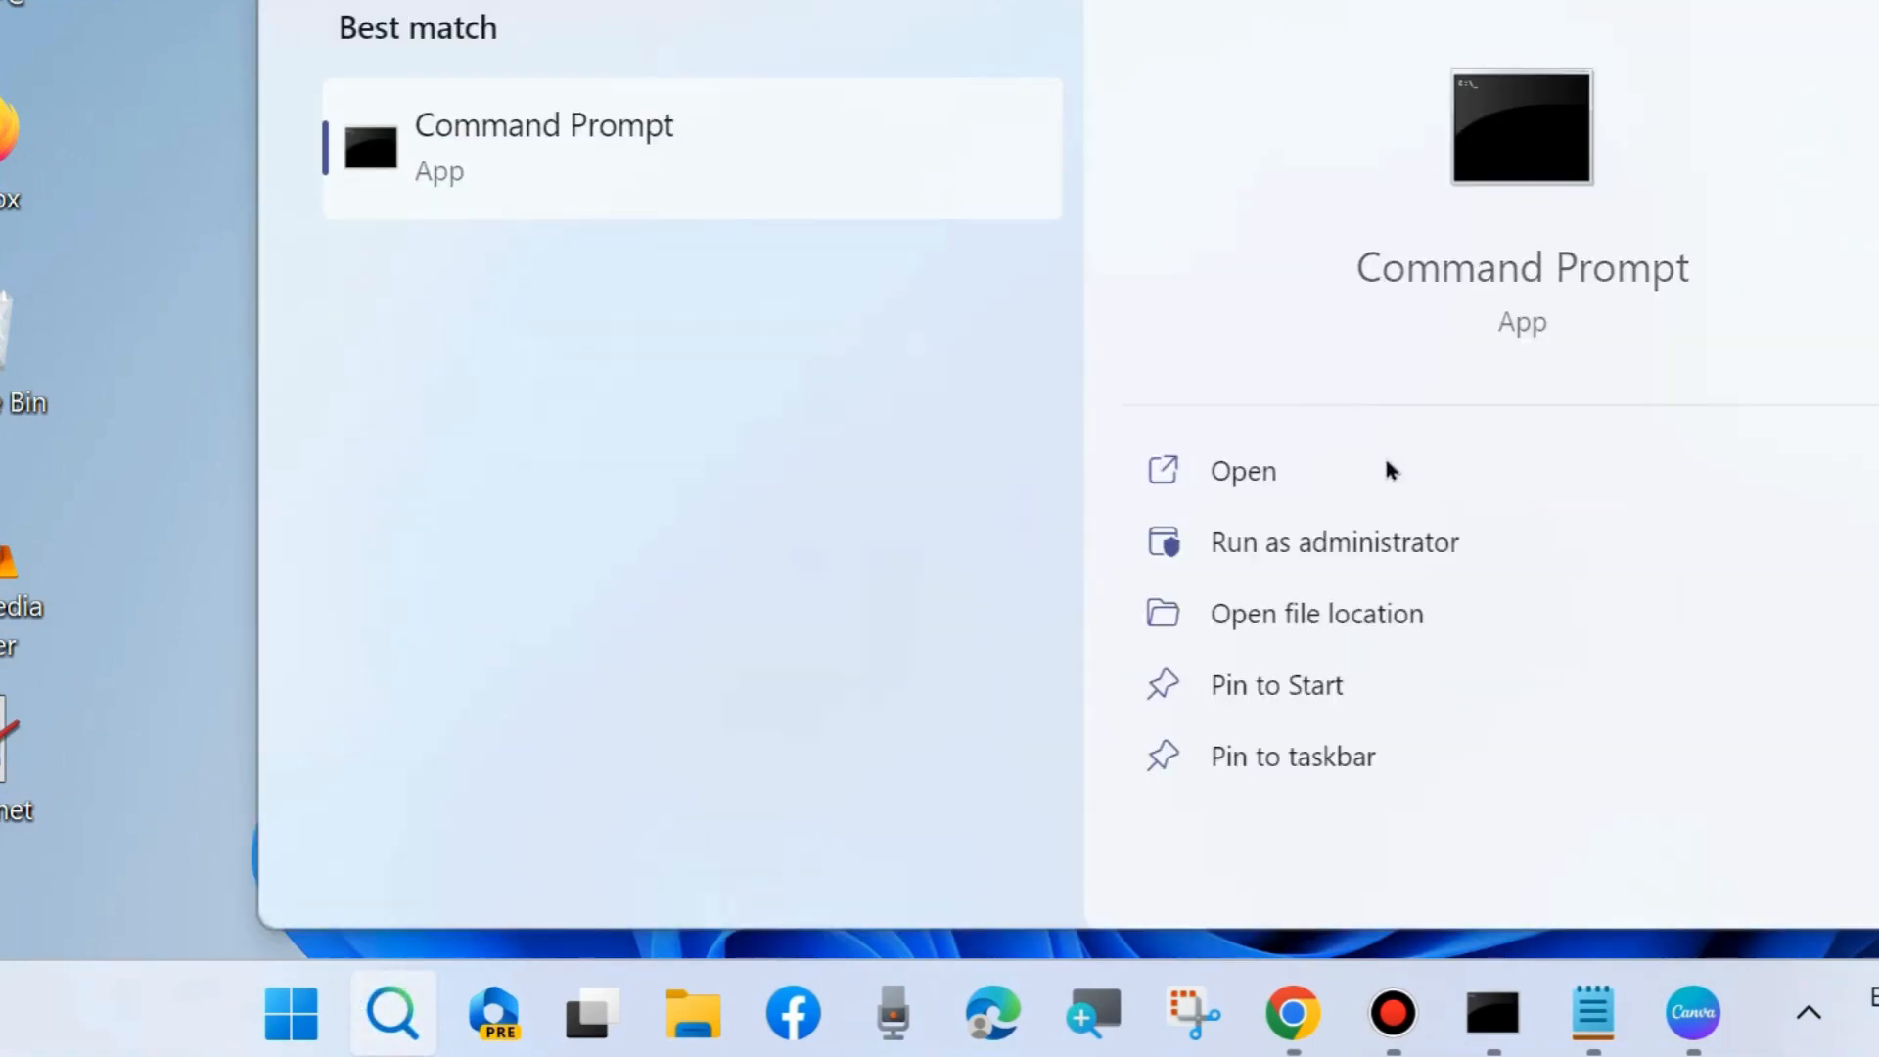
mouse_move(1358, 548)
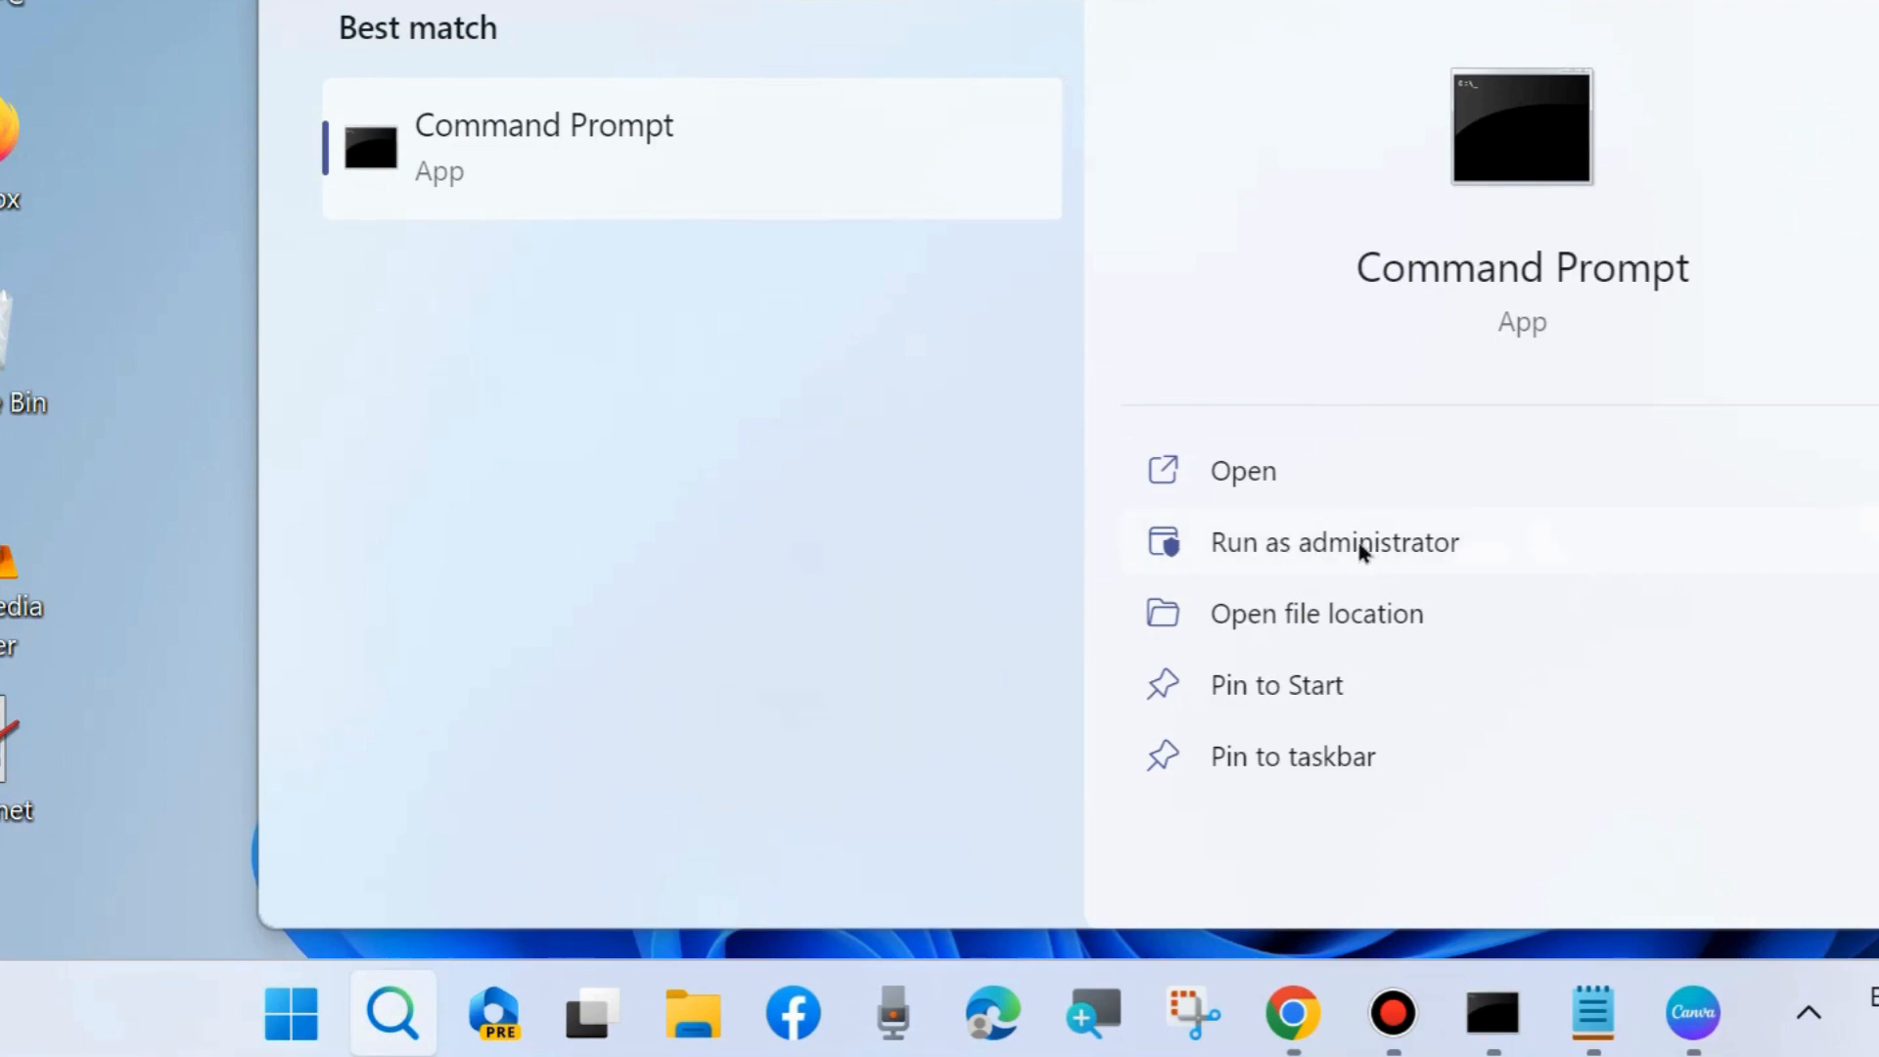
click(1334, 542)
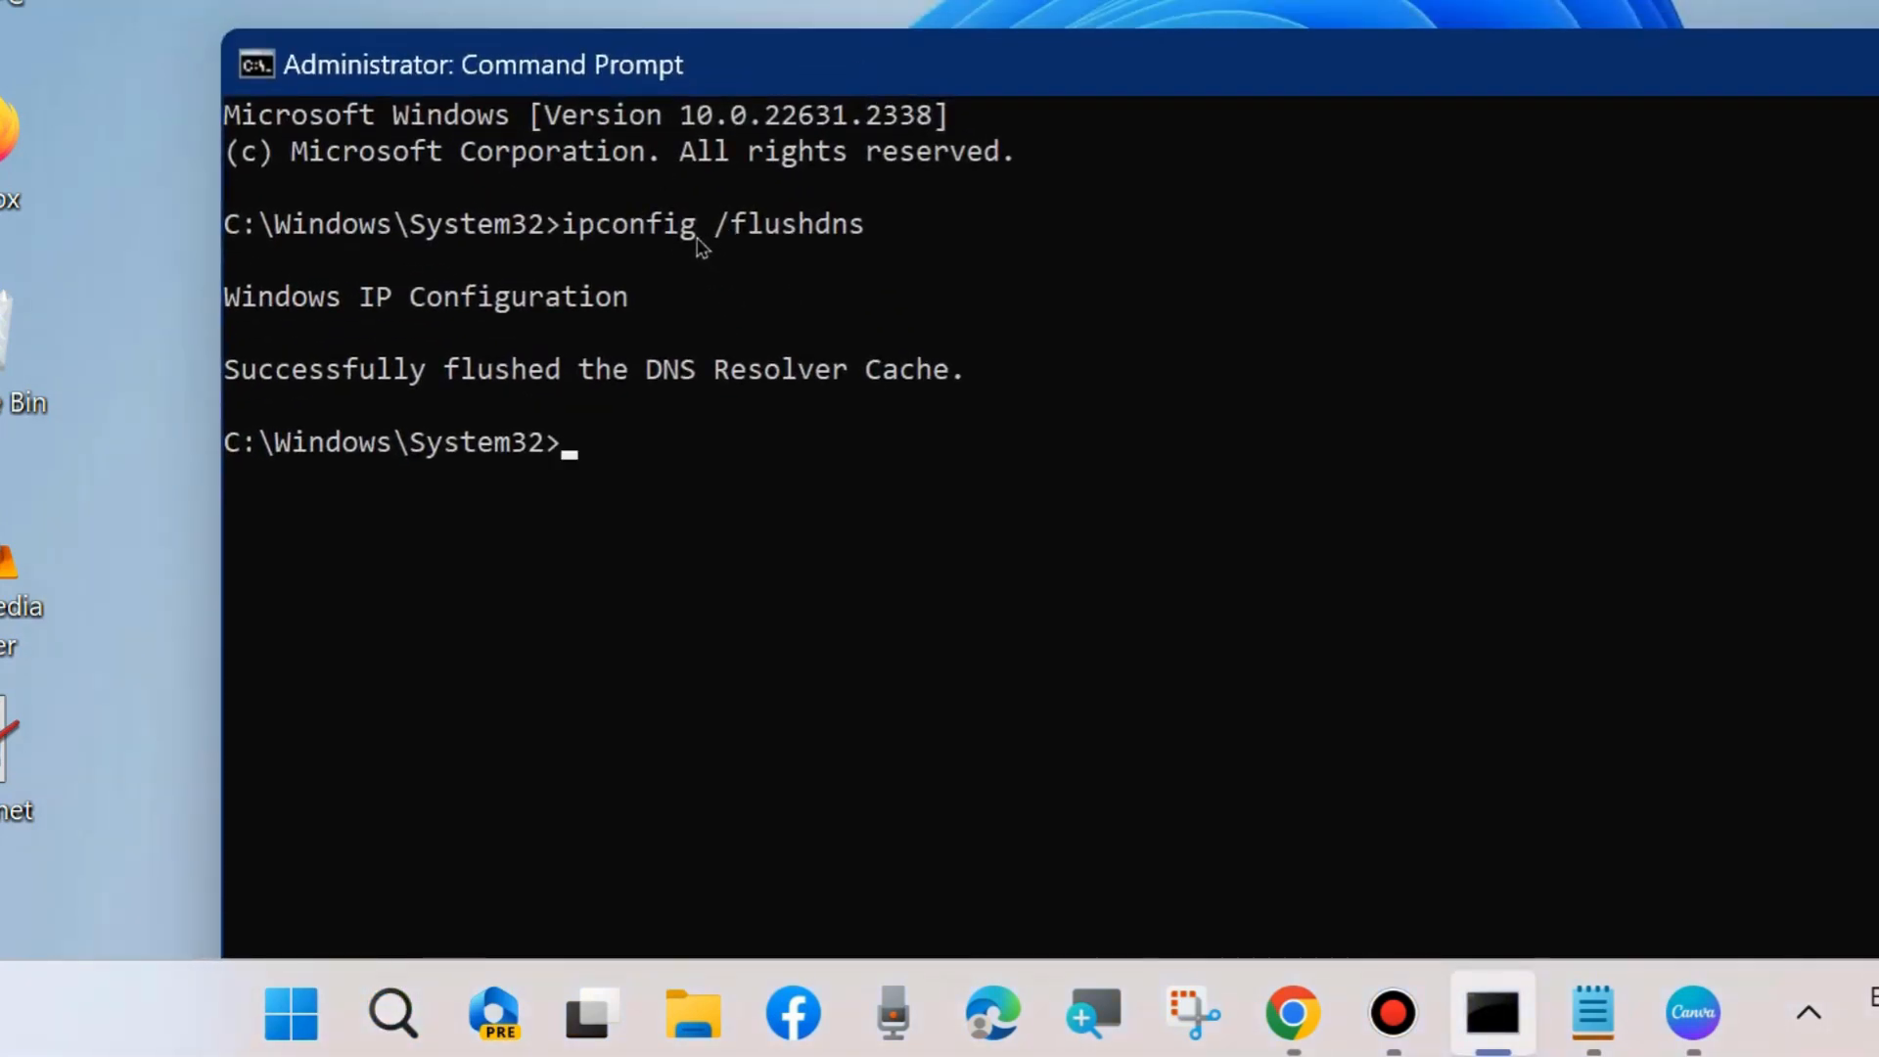
drag(734, 224, 876, 223)
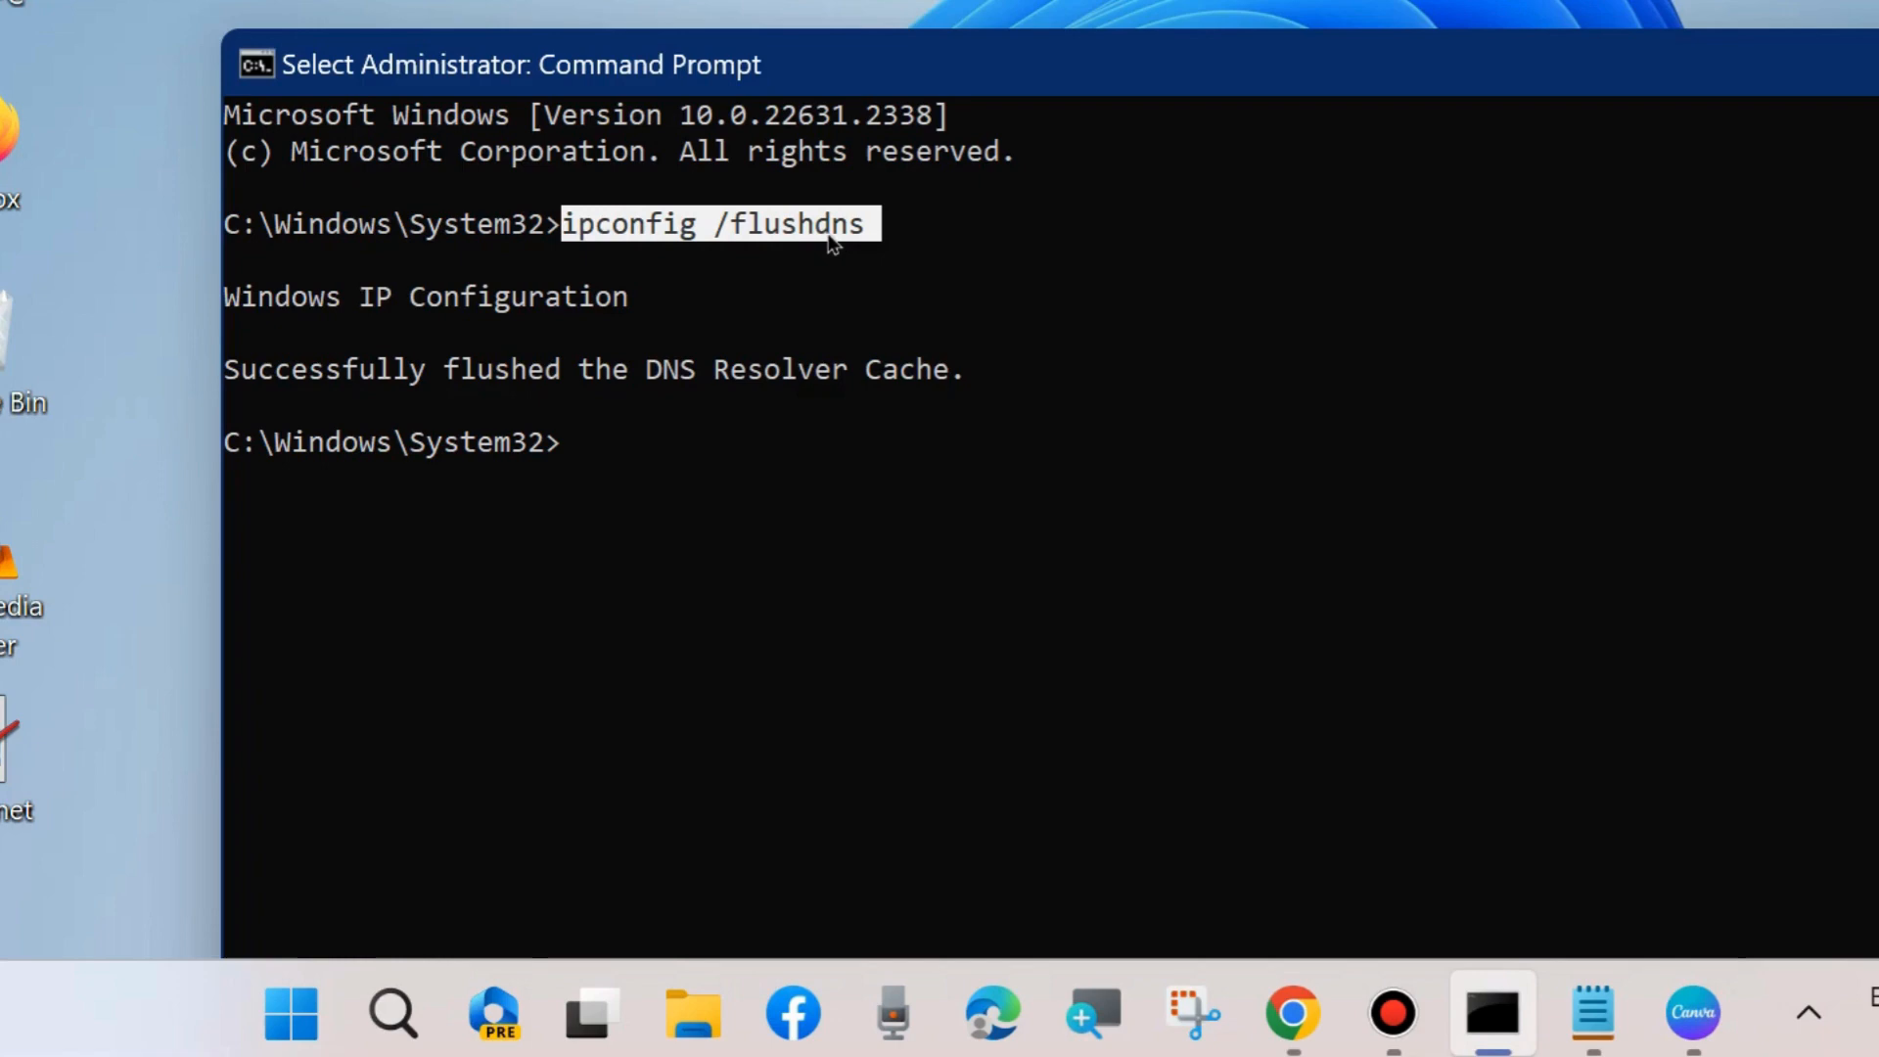
mouse_move(866, 399)
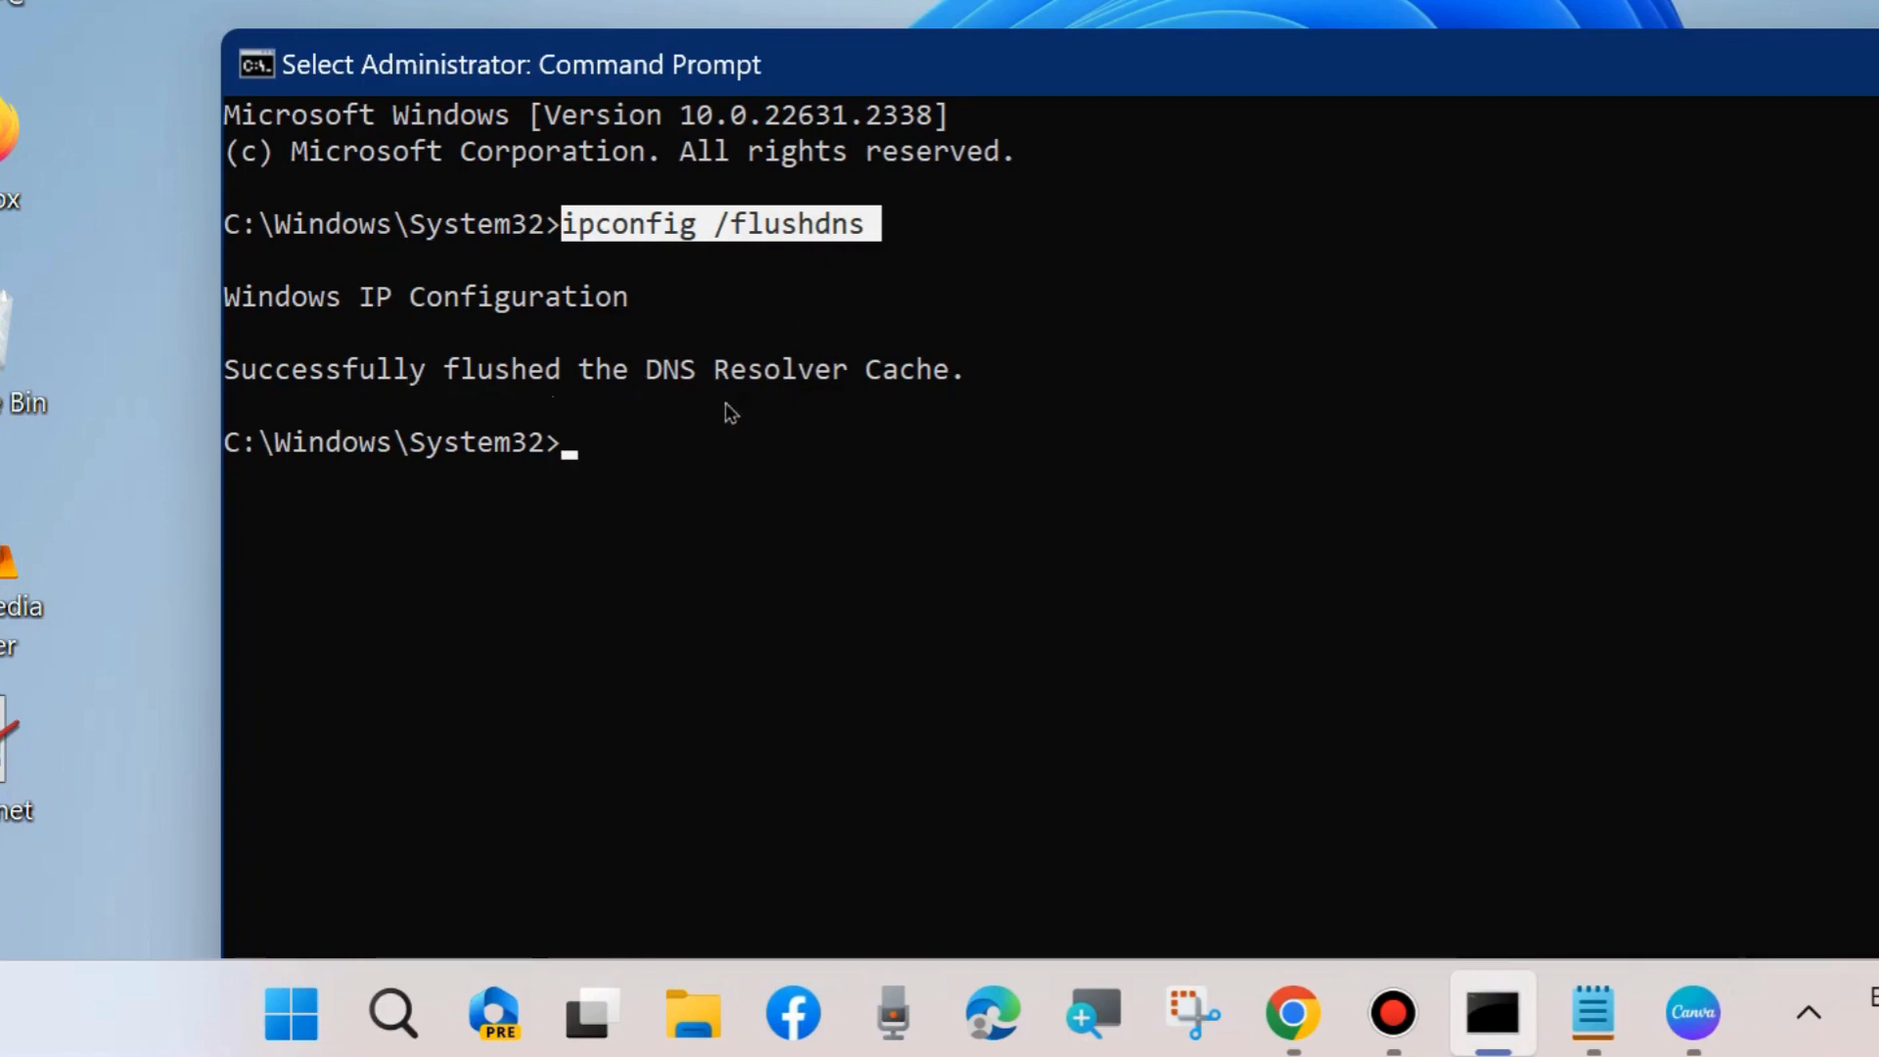
mouse_move(695, 419)
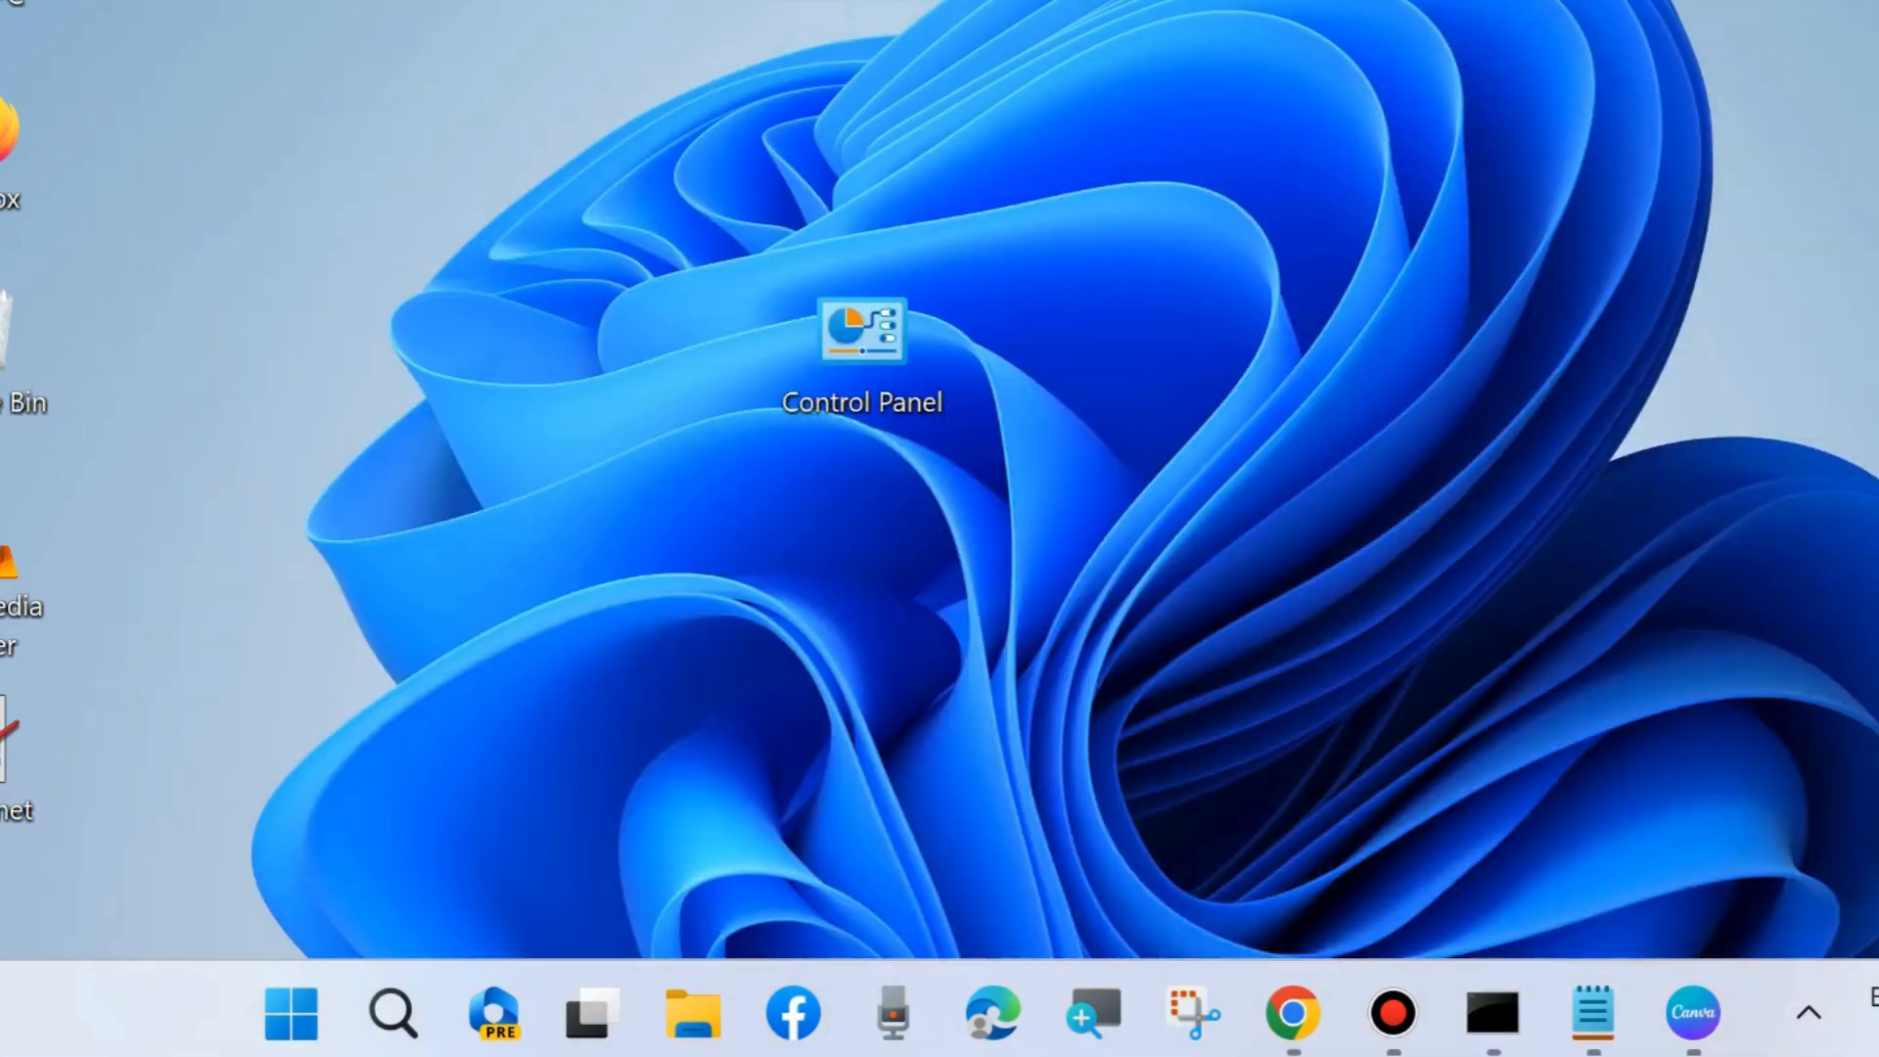
Step: Launch Google Chrome and go to its Settings from the main menu
click(1290, 1016)
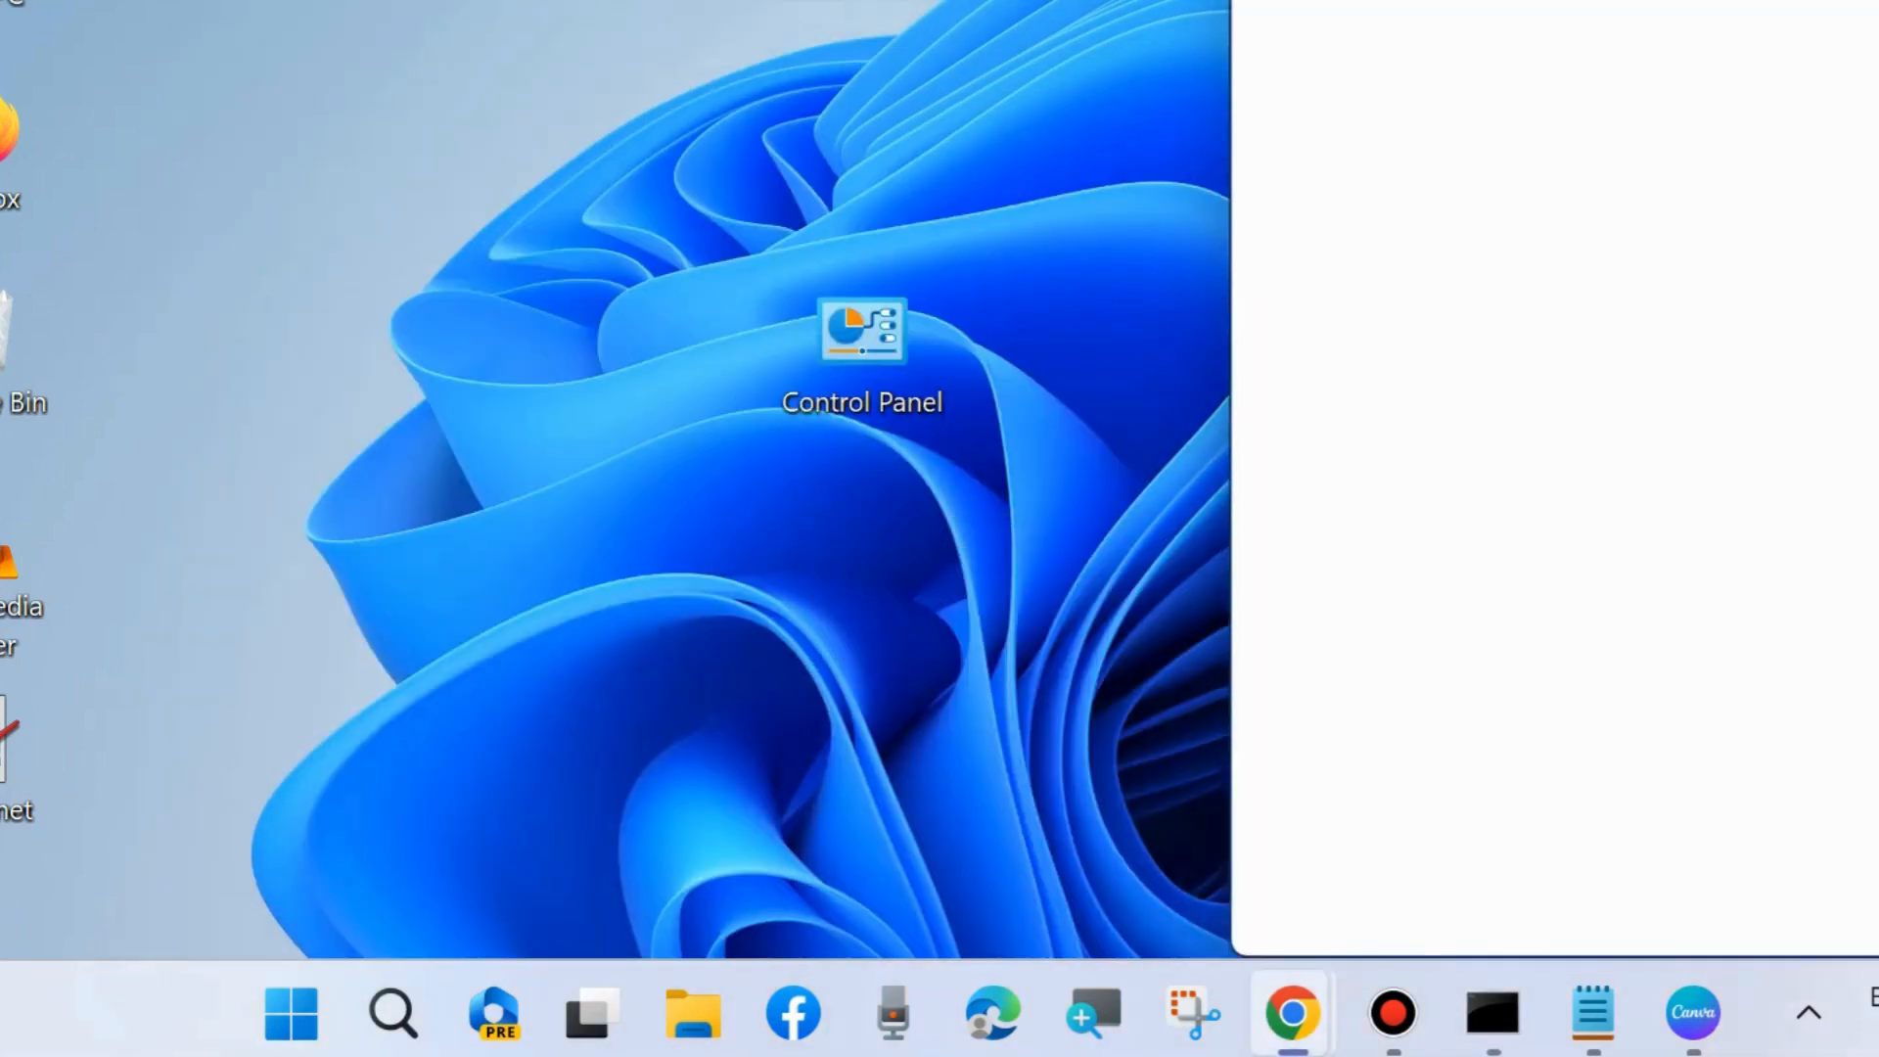
click(1290, 1014)
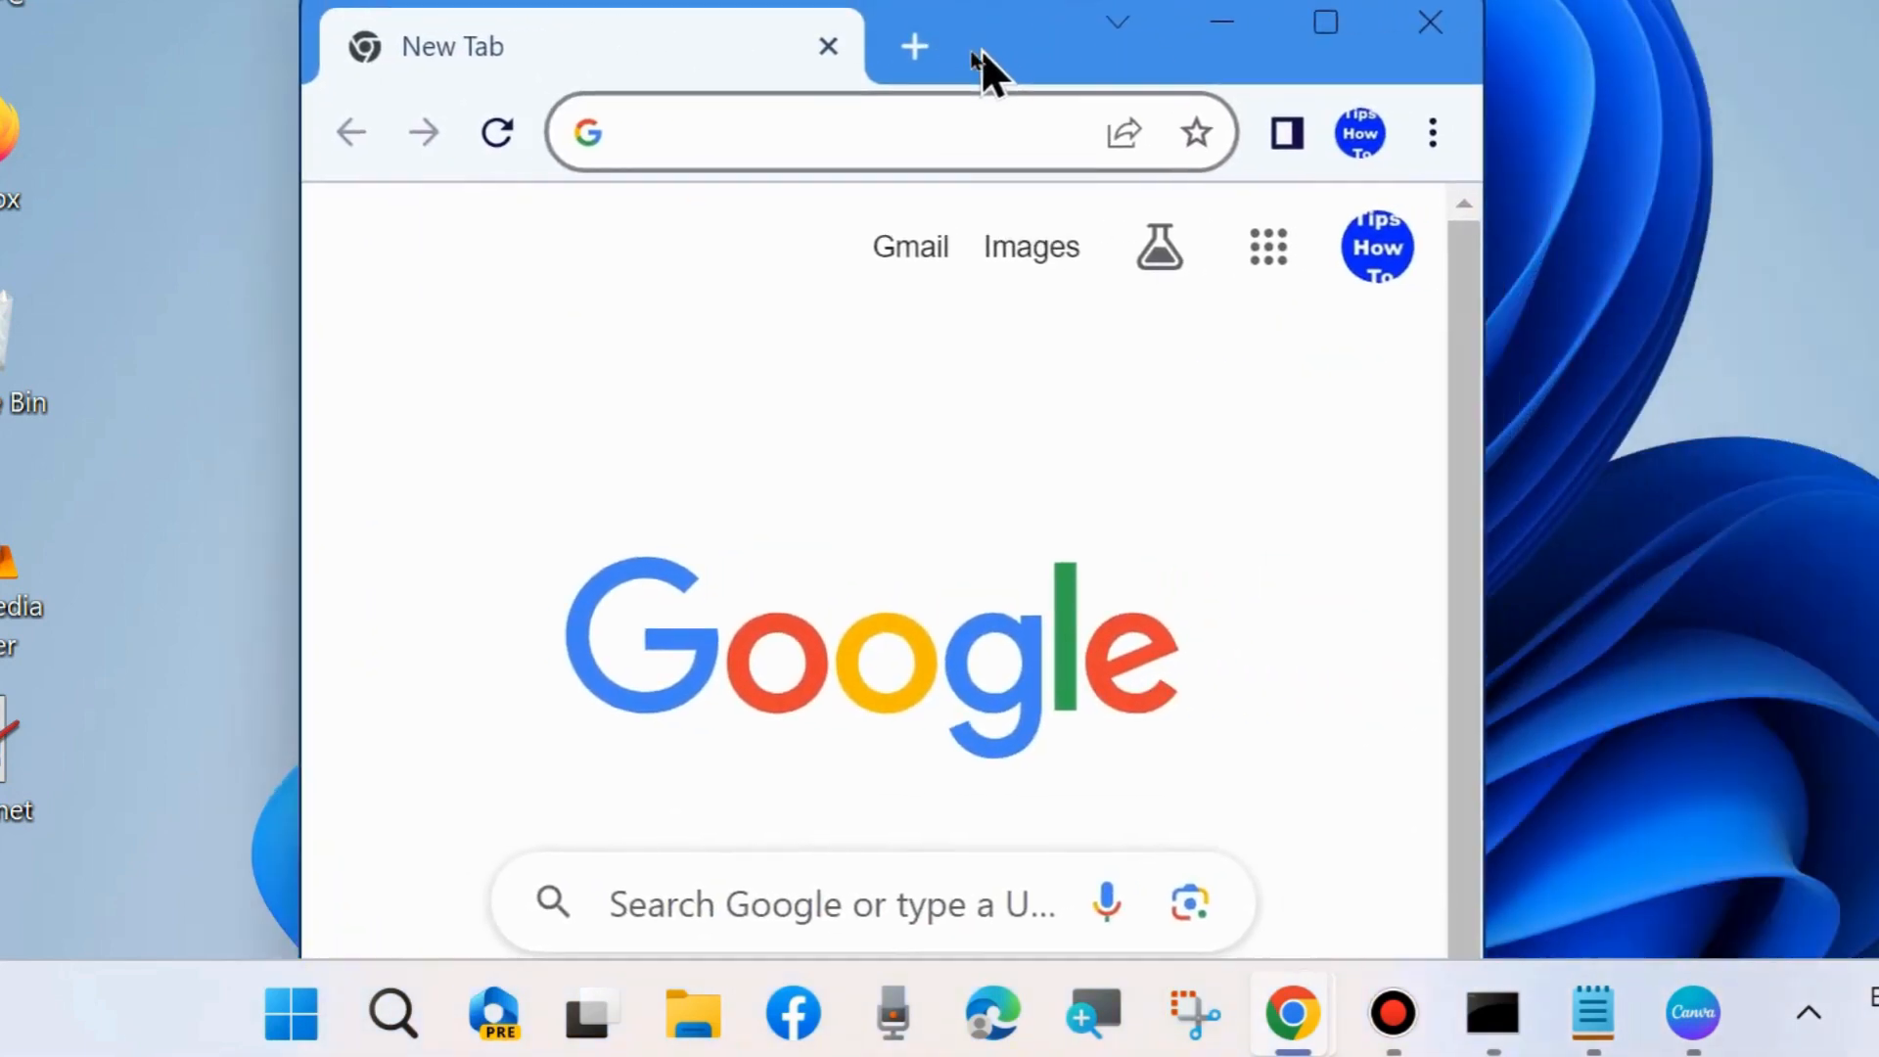
click(1433, 132)
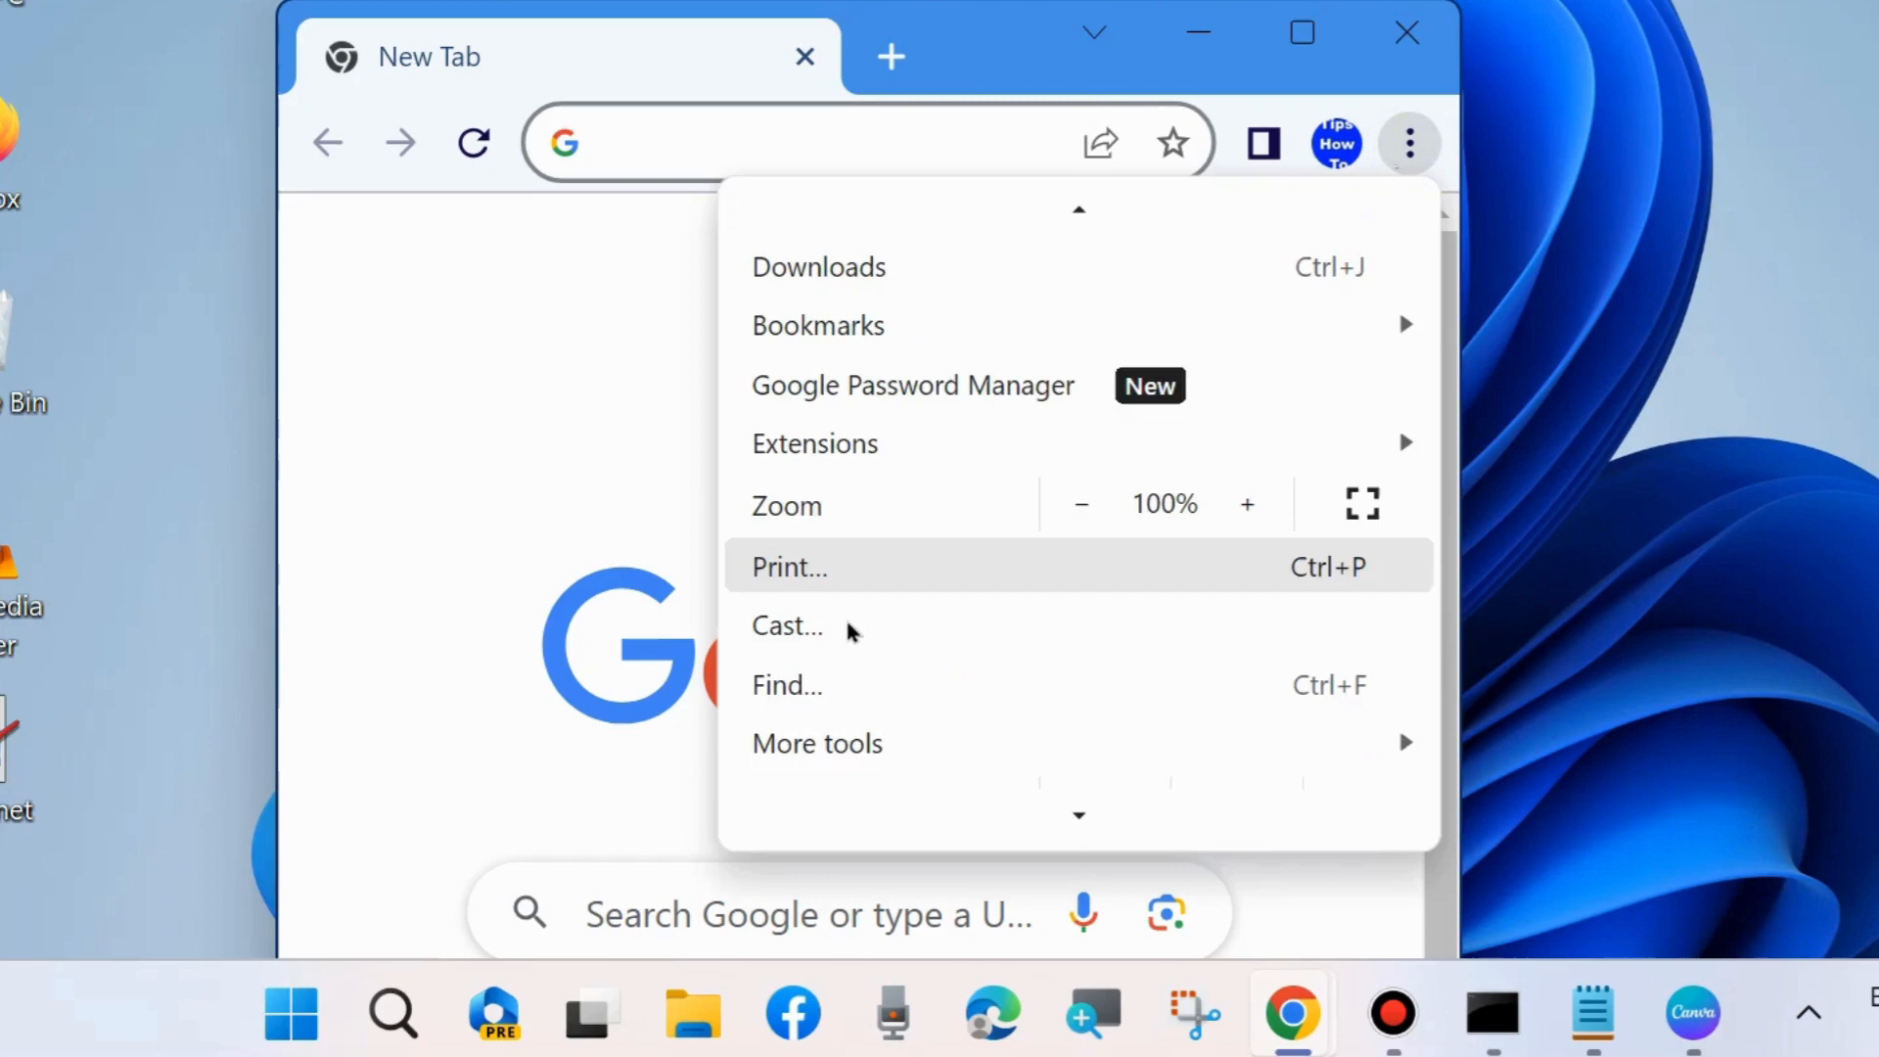
scroll(down, 3)
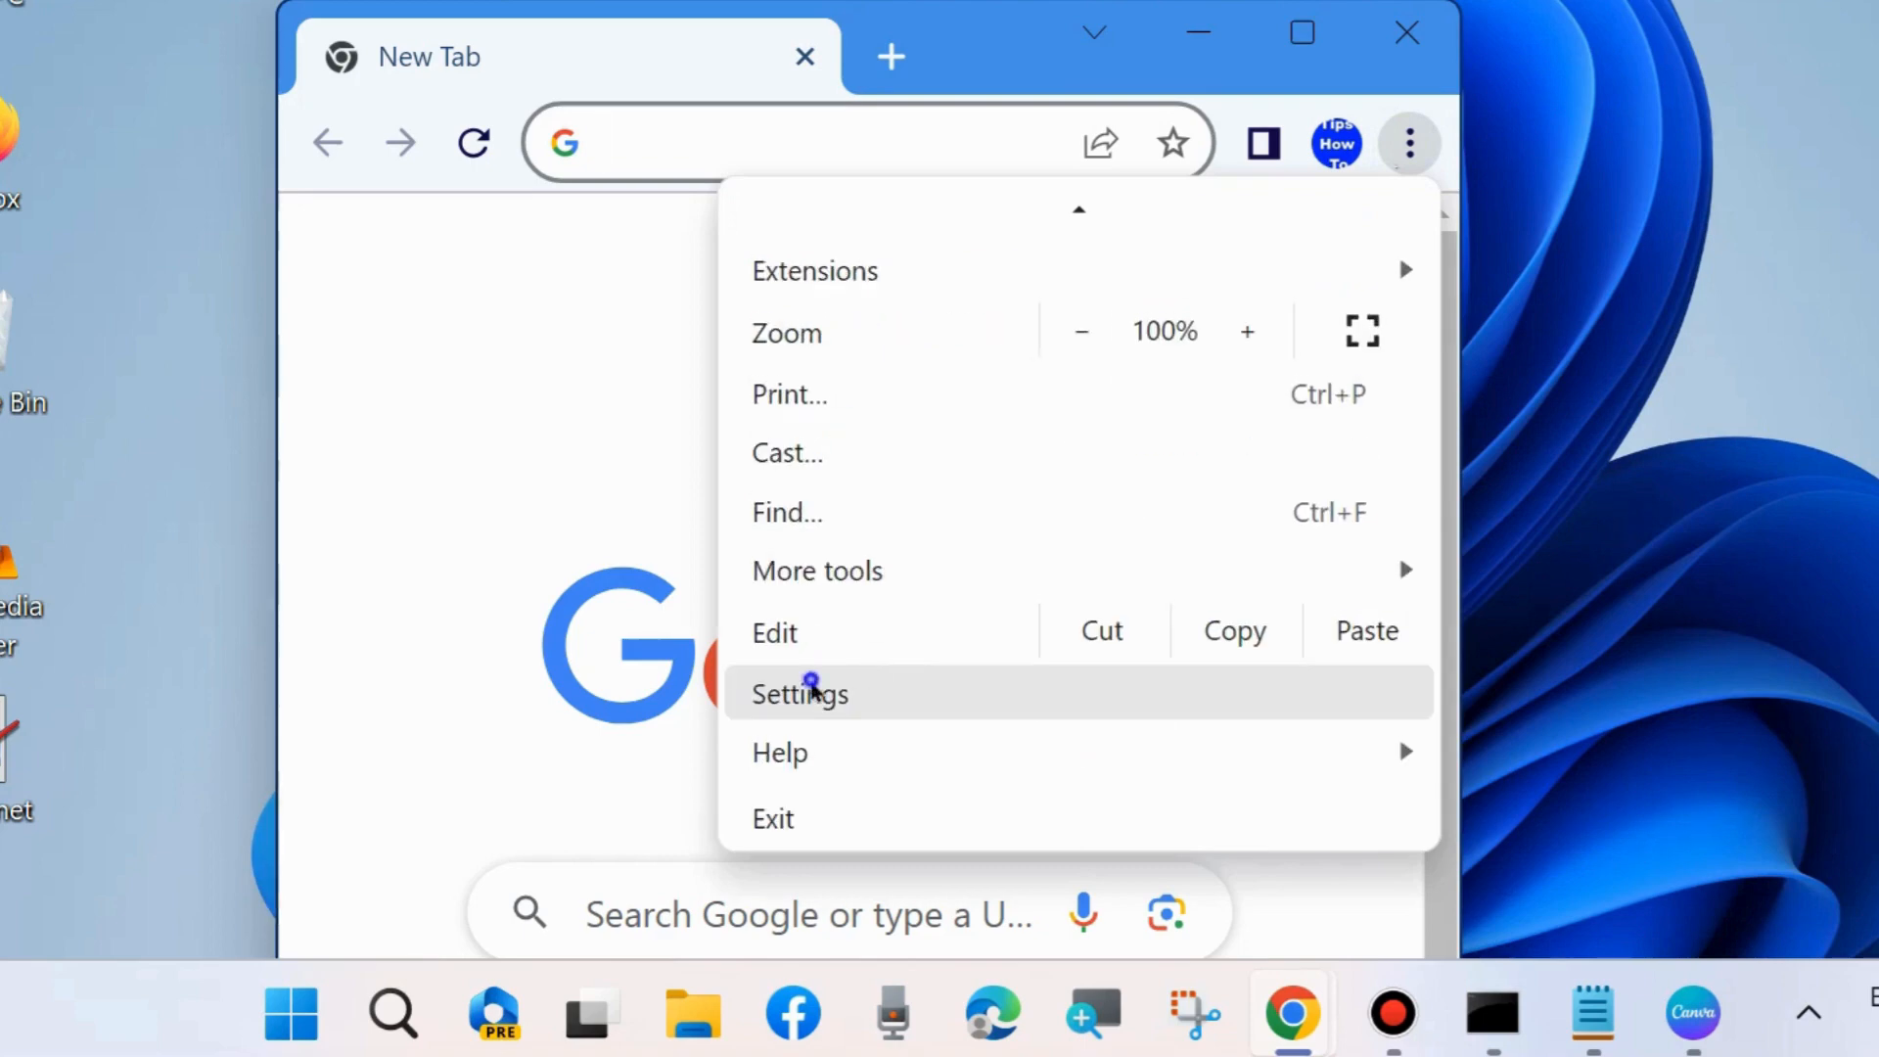
click(799, 693)
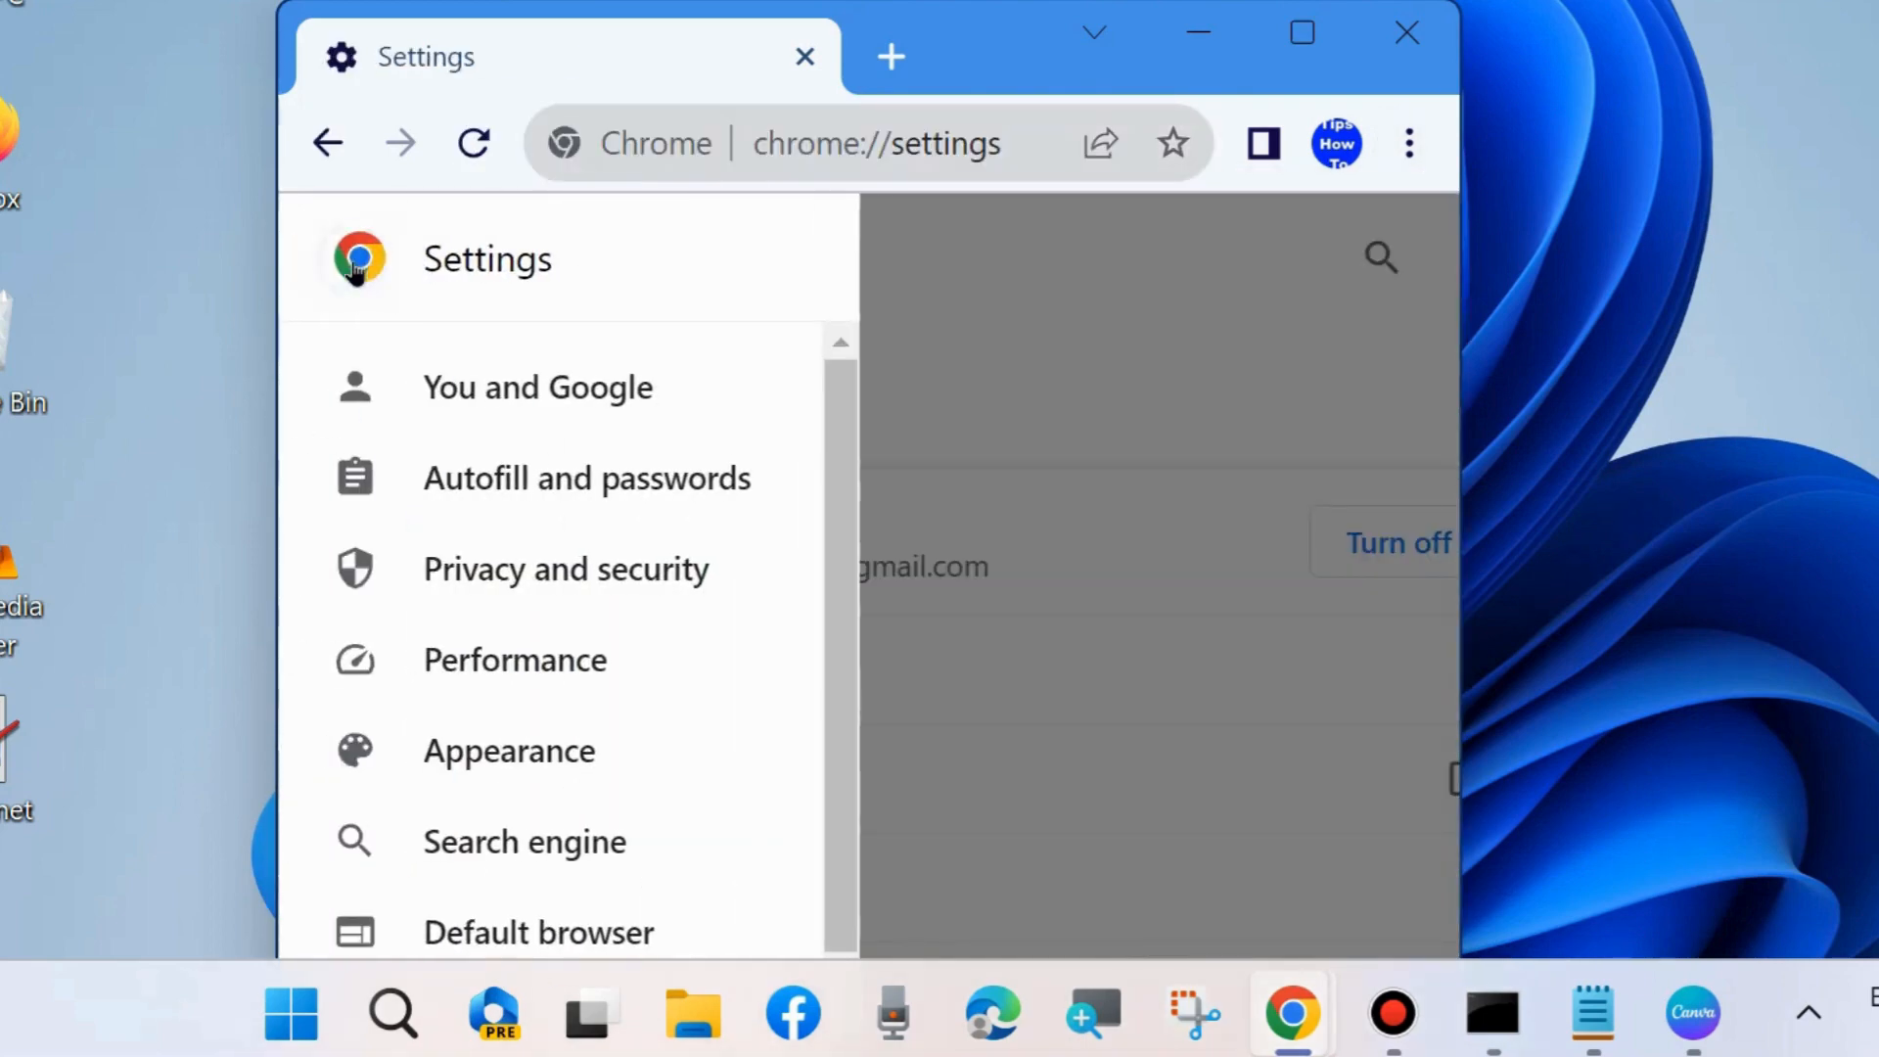
Step: Under Privacy and security, bring up the Clear browsing data dialog
click(566, 568)
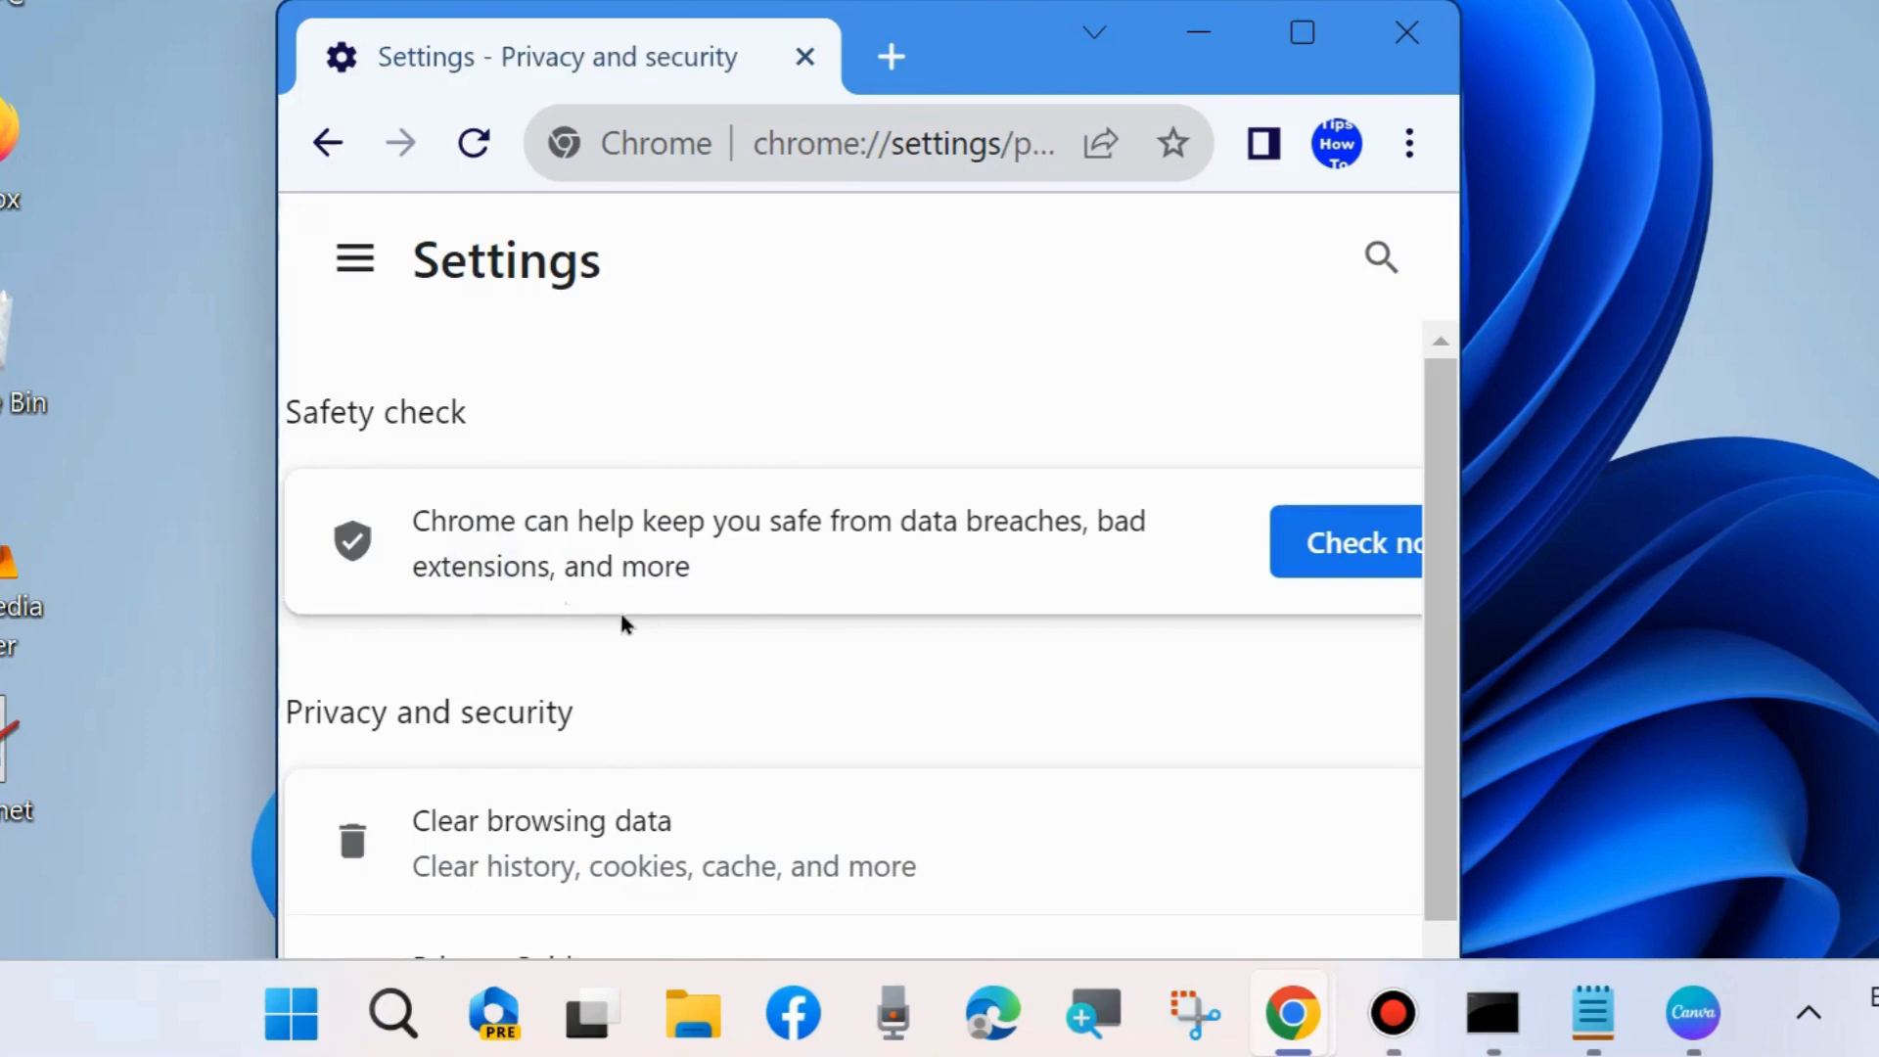
scroll(down, 3)
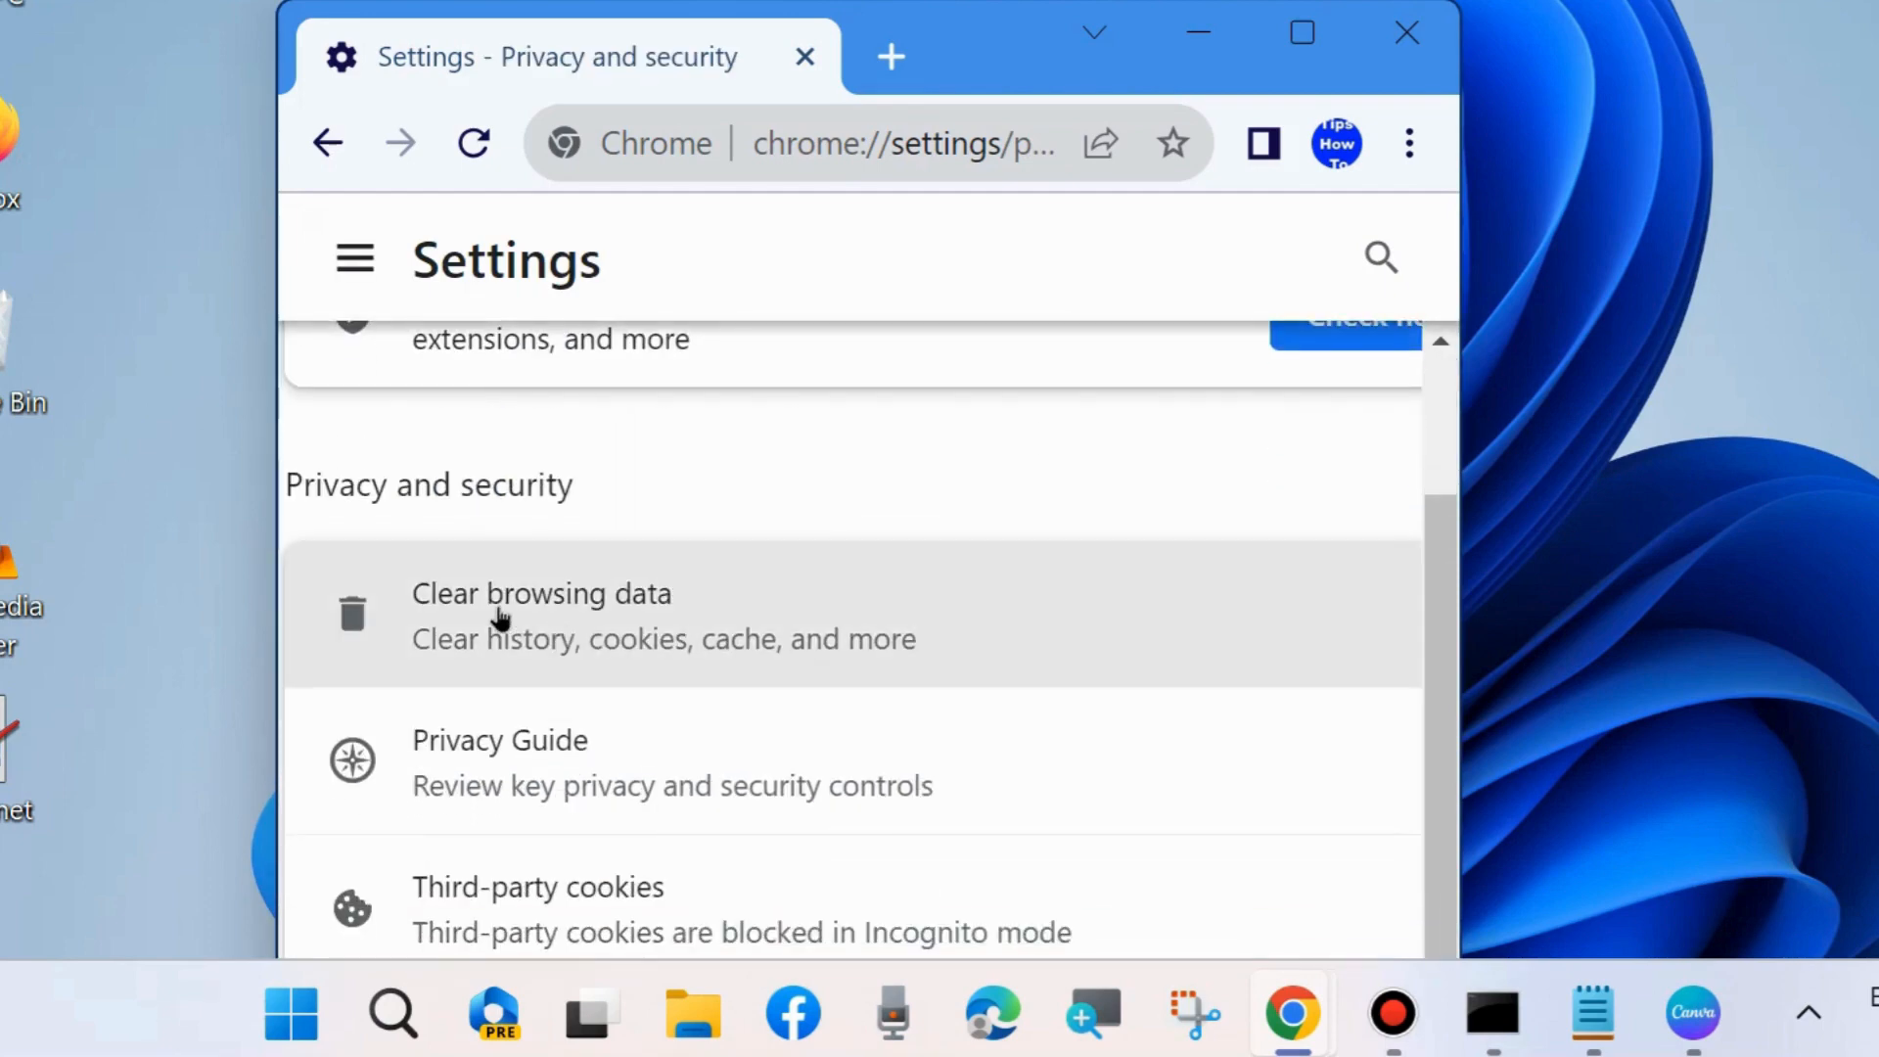
click(541, 593)
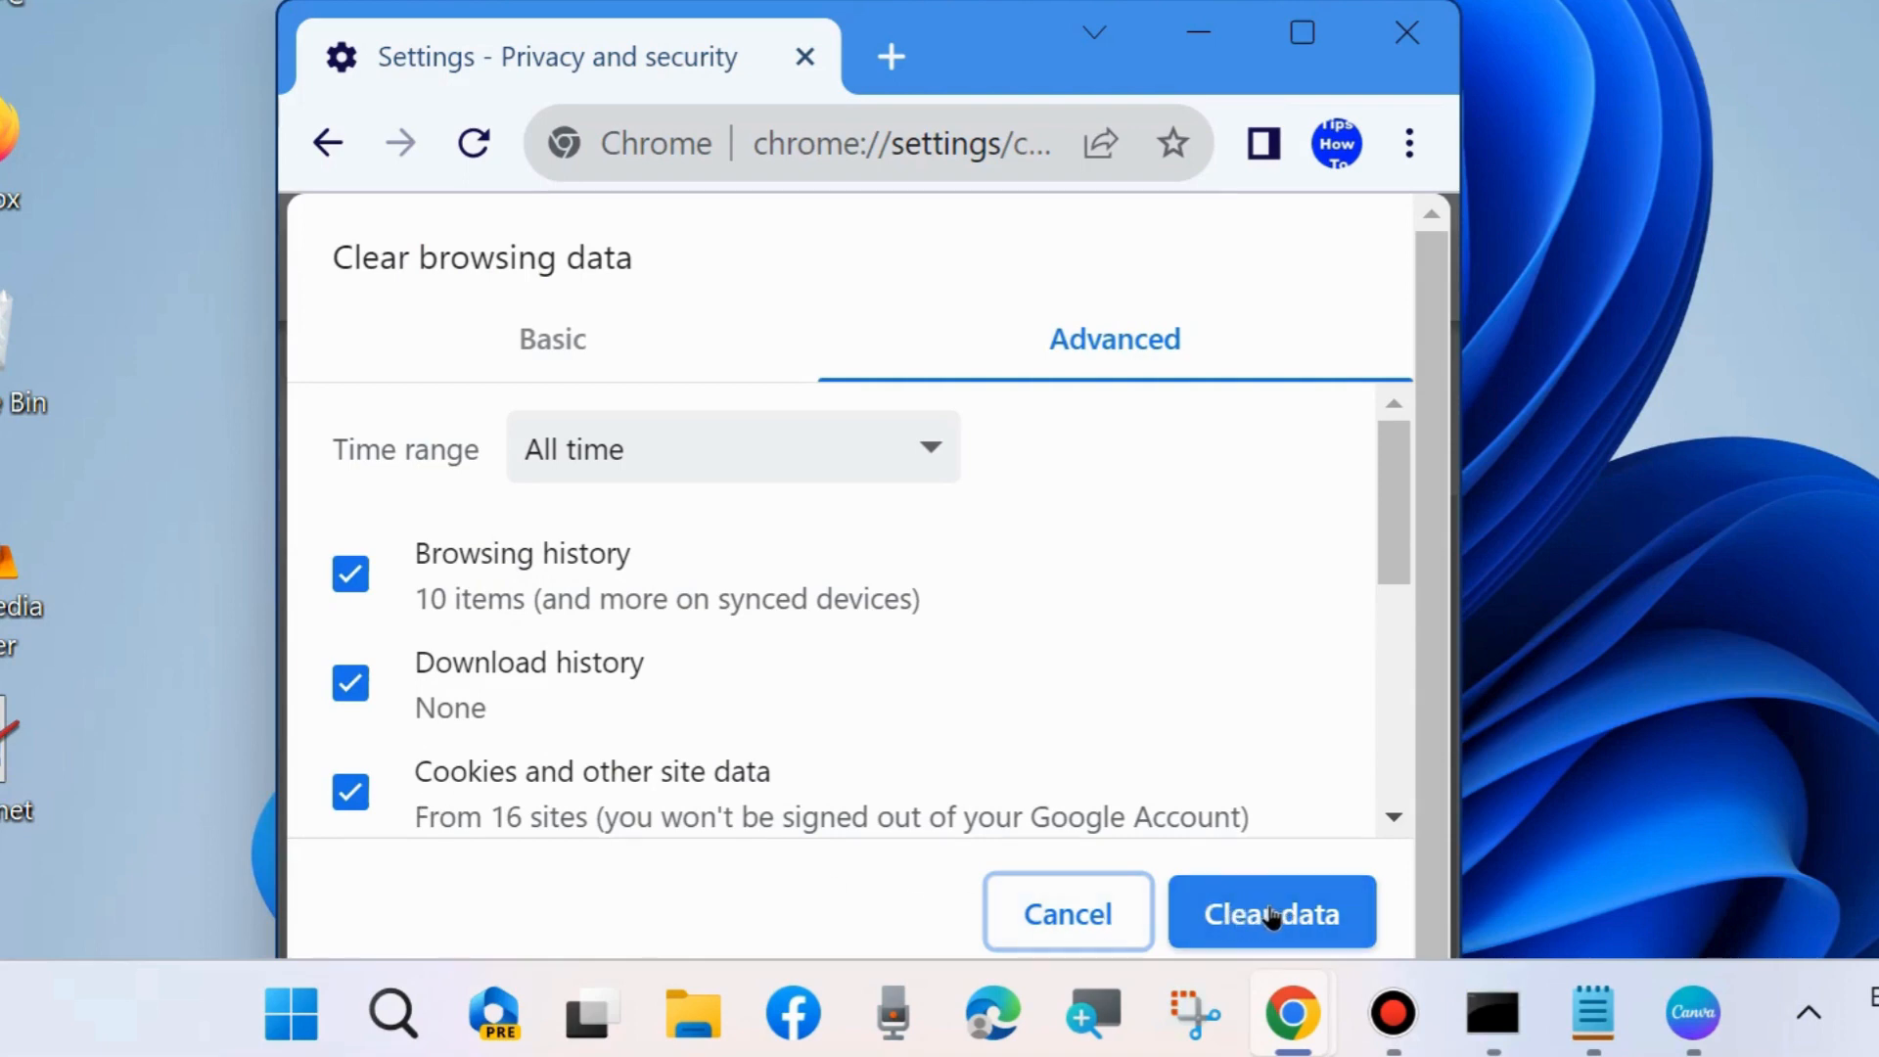
mouse_move(869, 621)
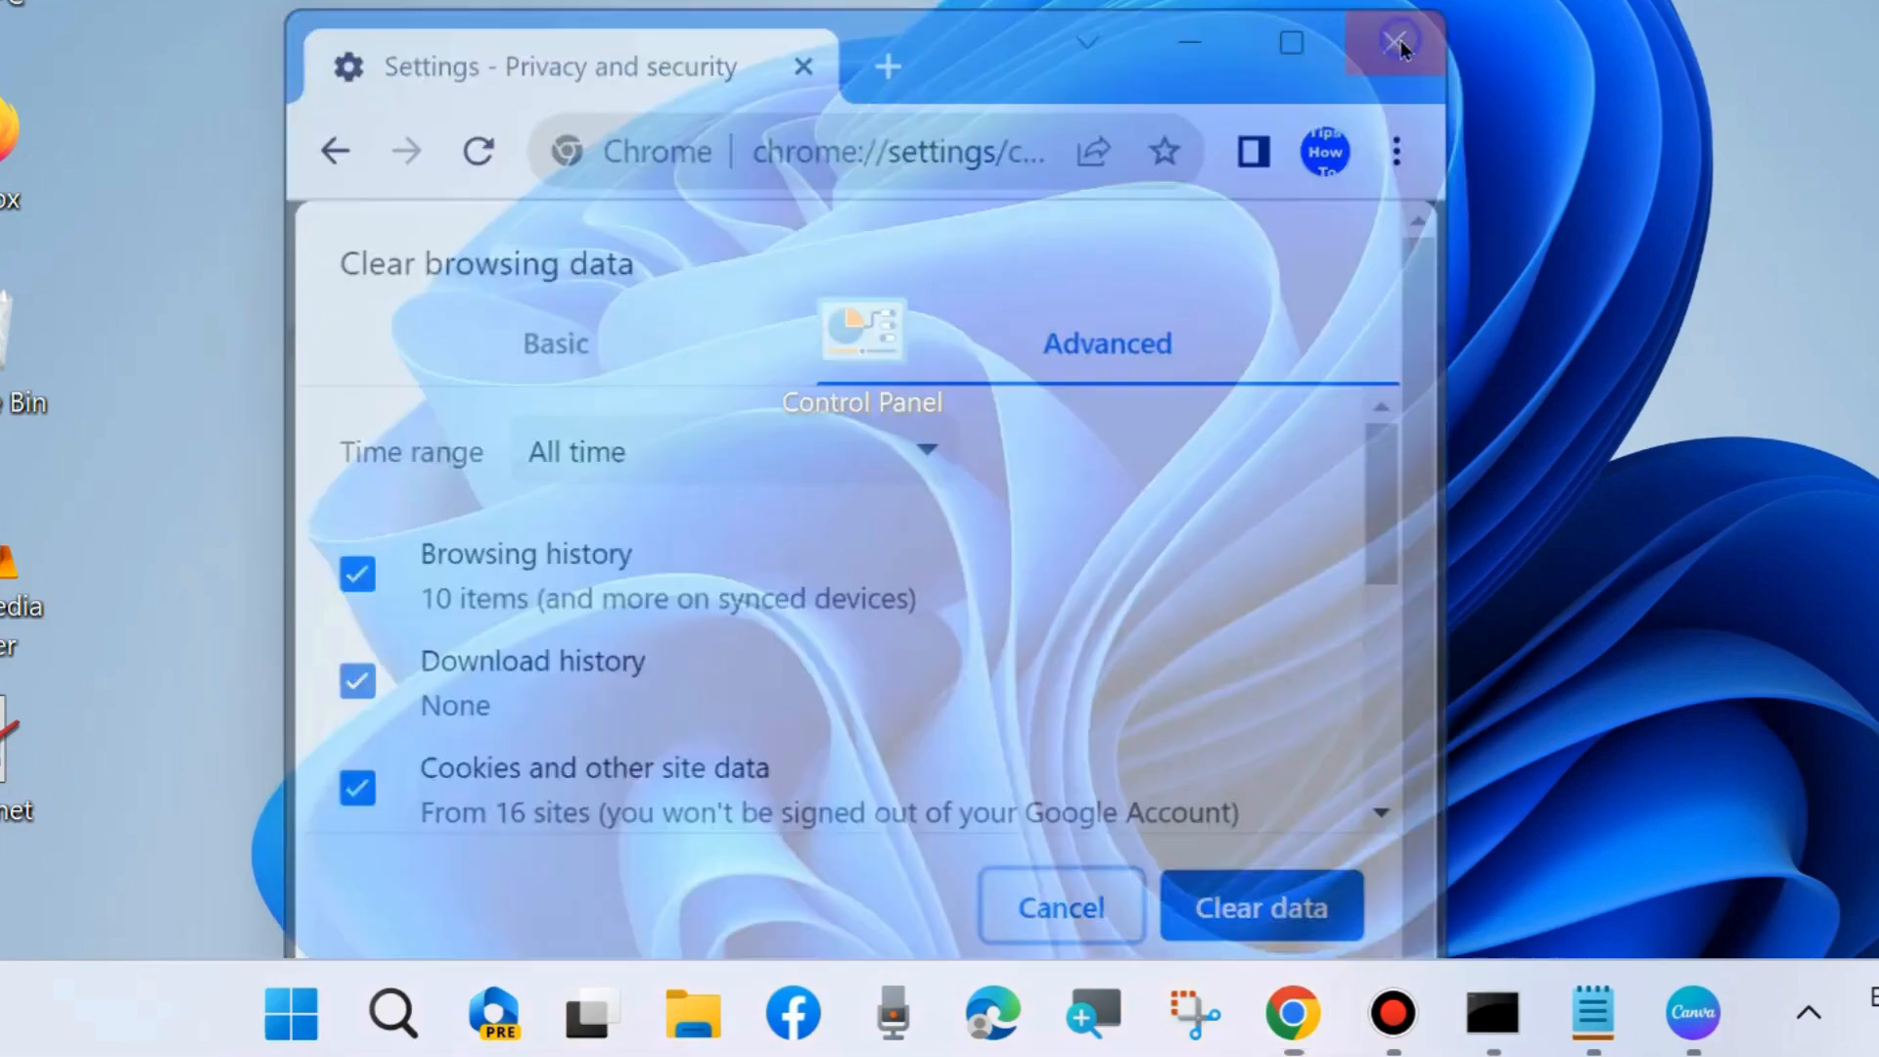
Step: Close Chrome and go to Apps > Installed apps in Windows Settings
click(1398, 41)
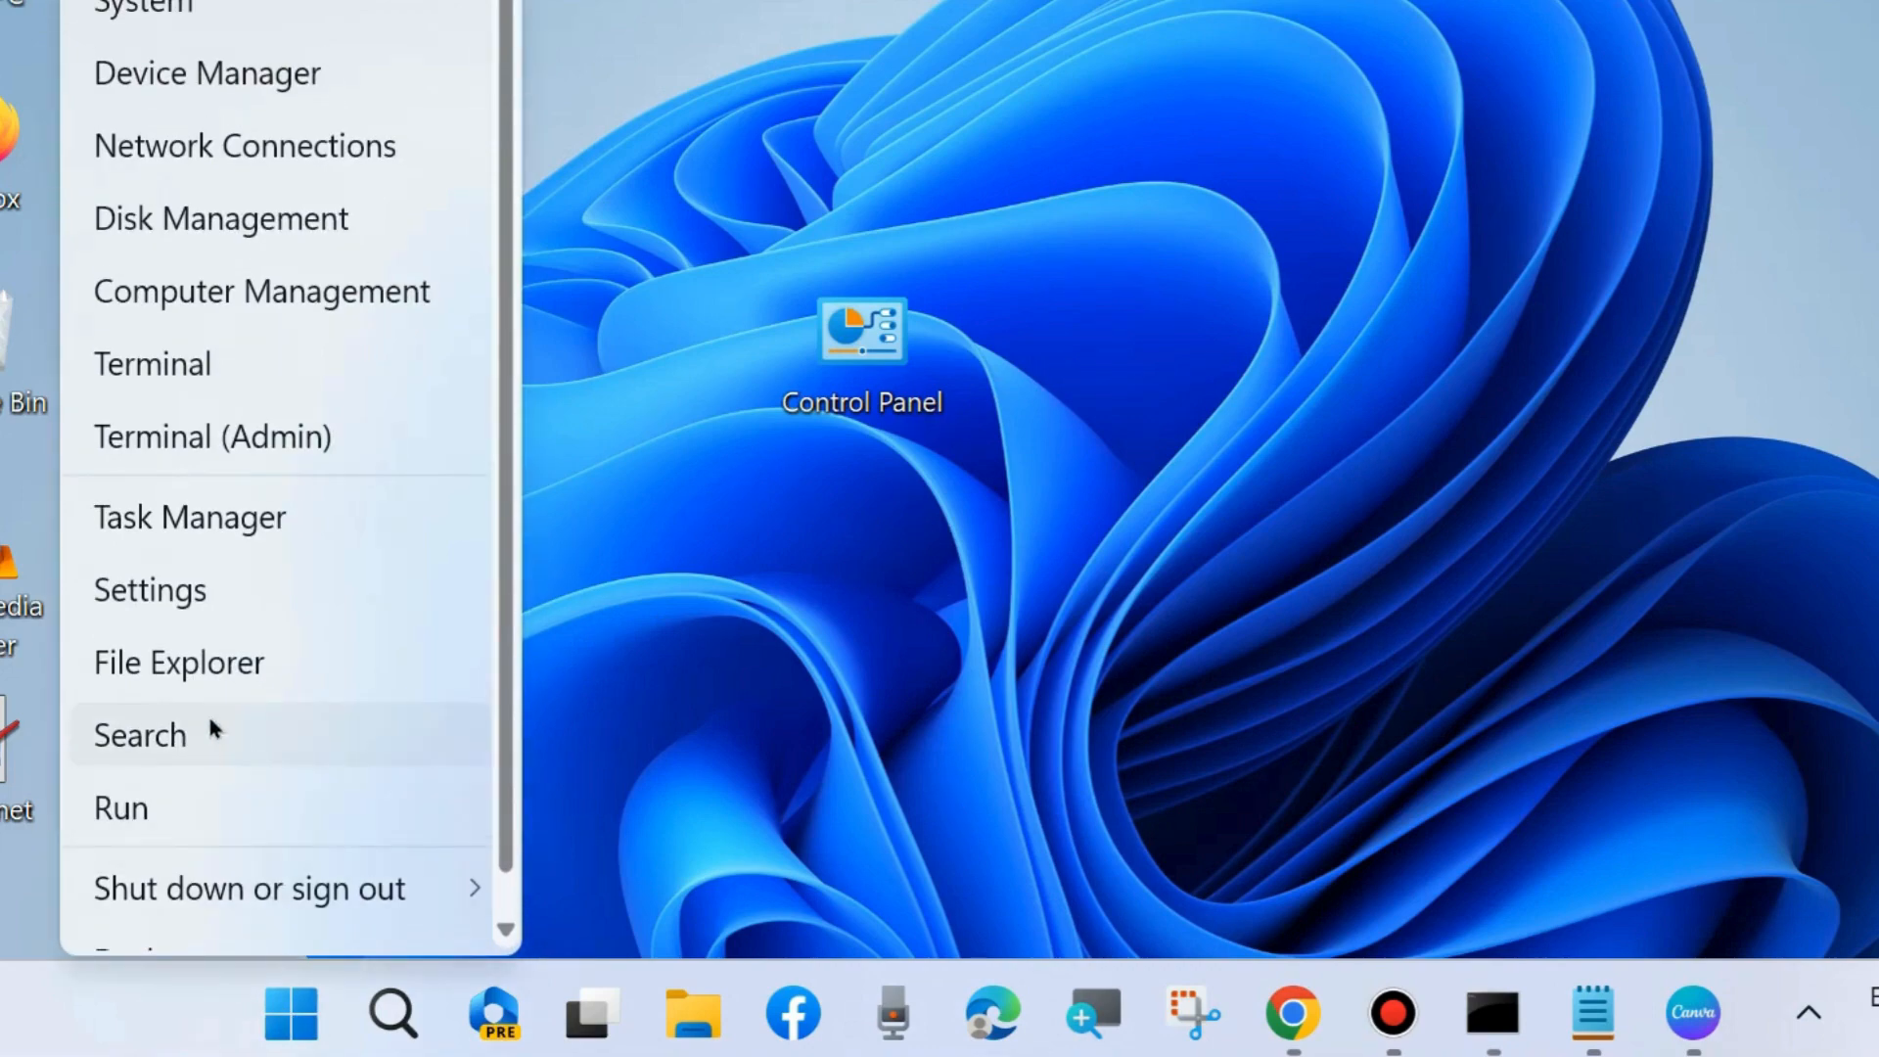
click(148, 590)
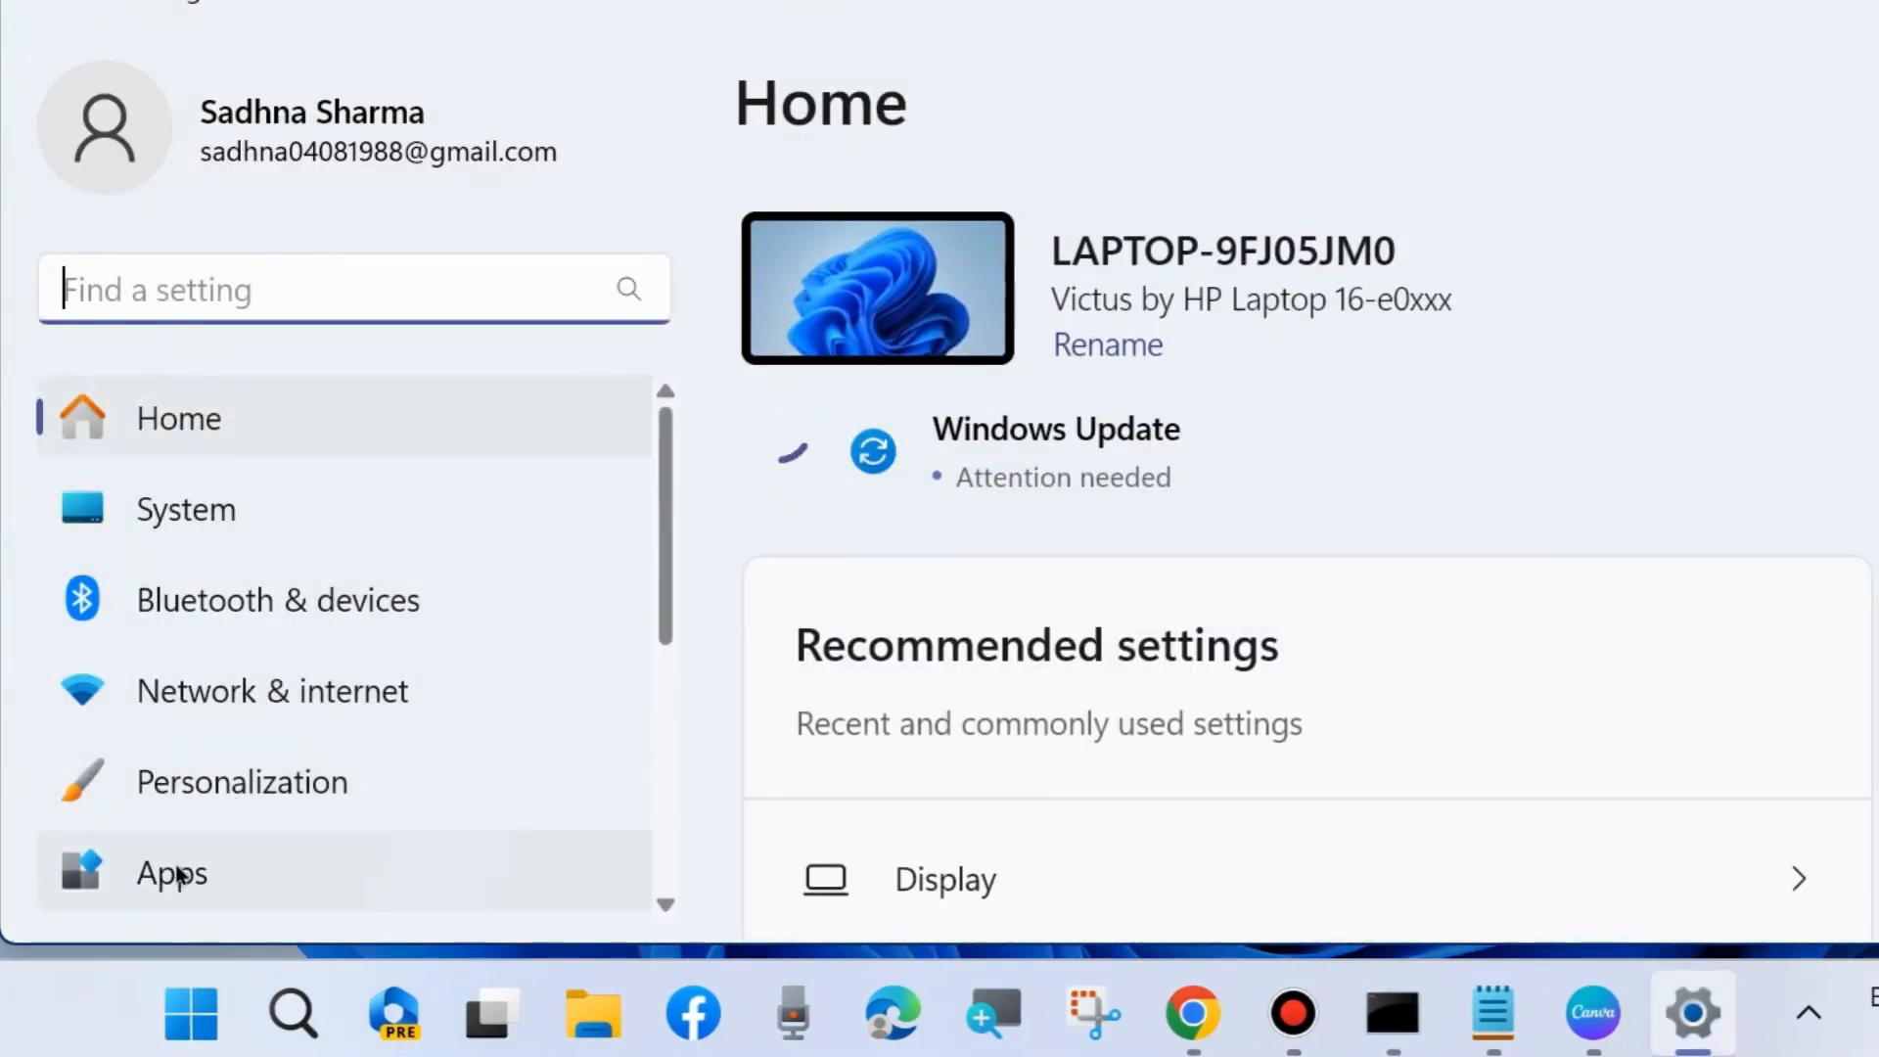
click(172, 873)
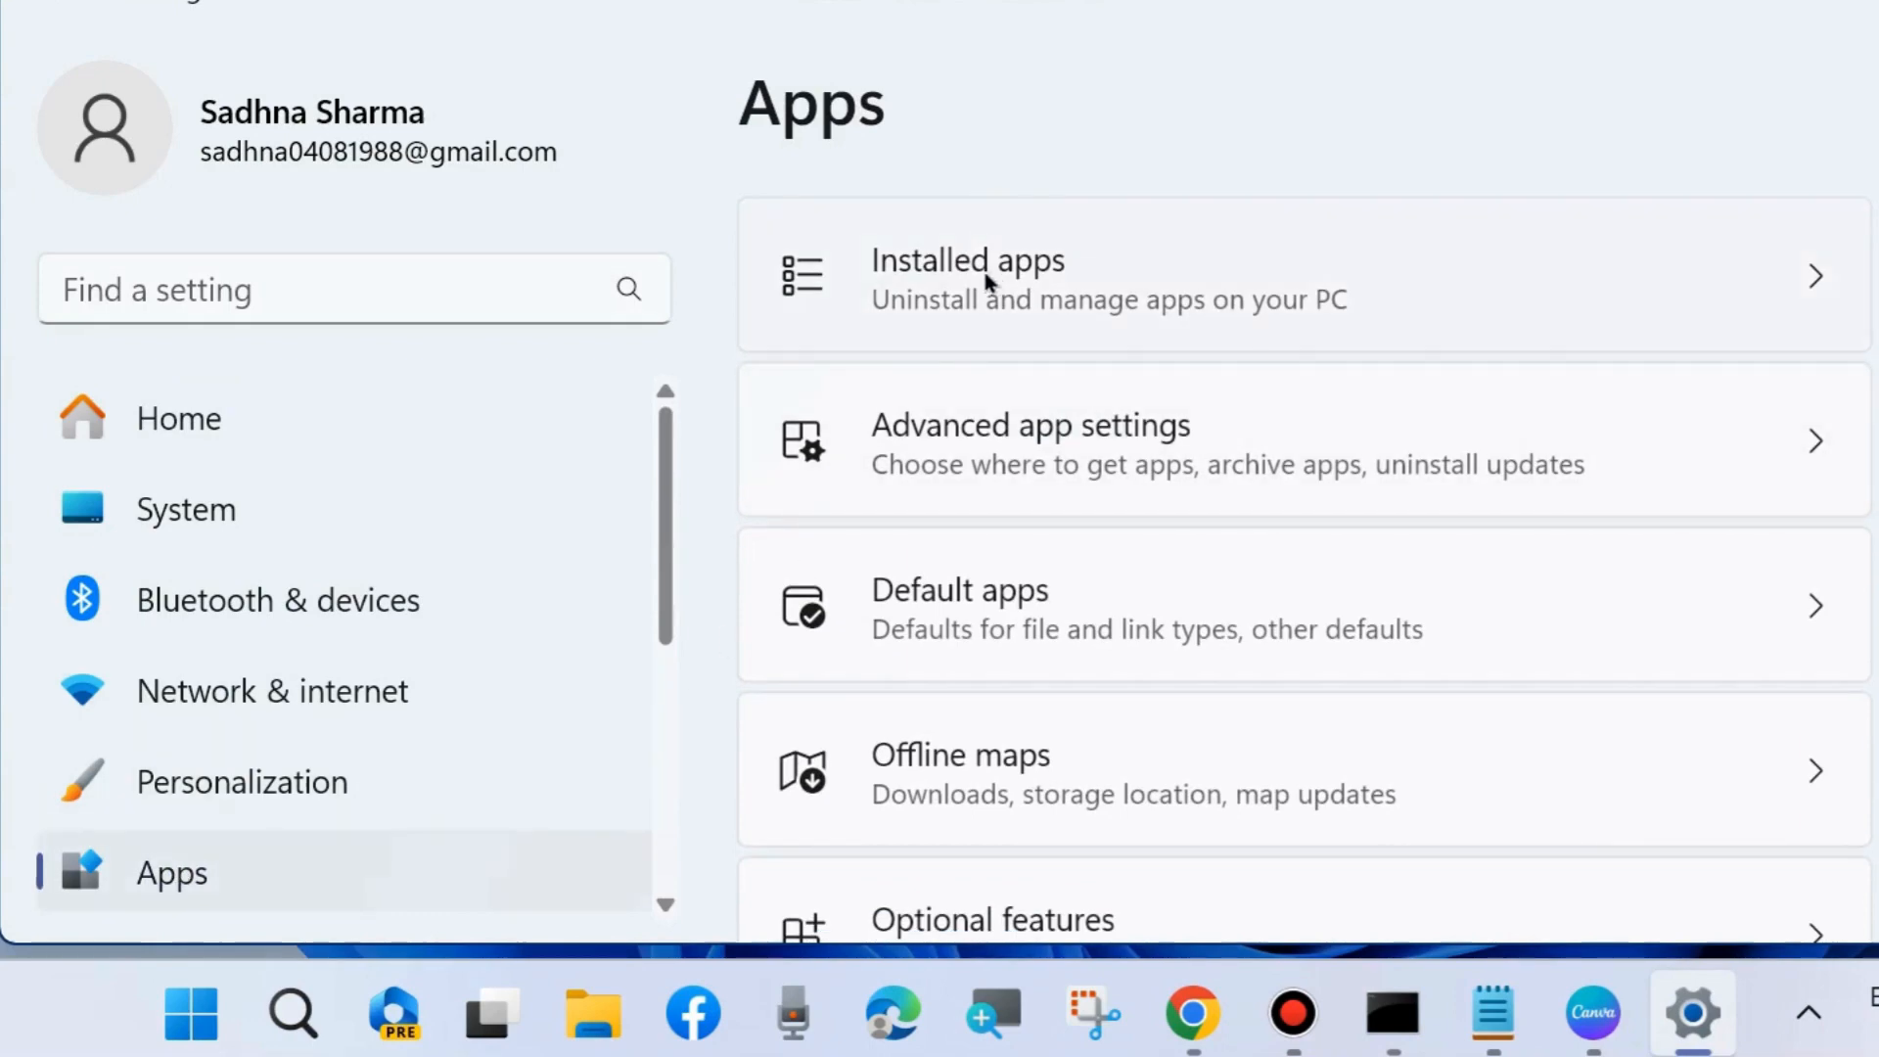
click(965, 260)
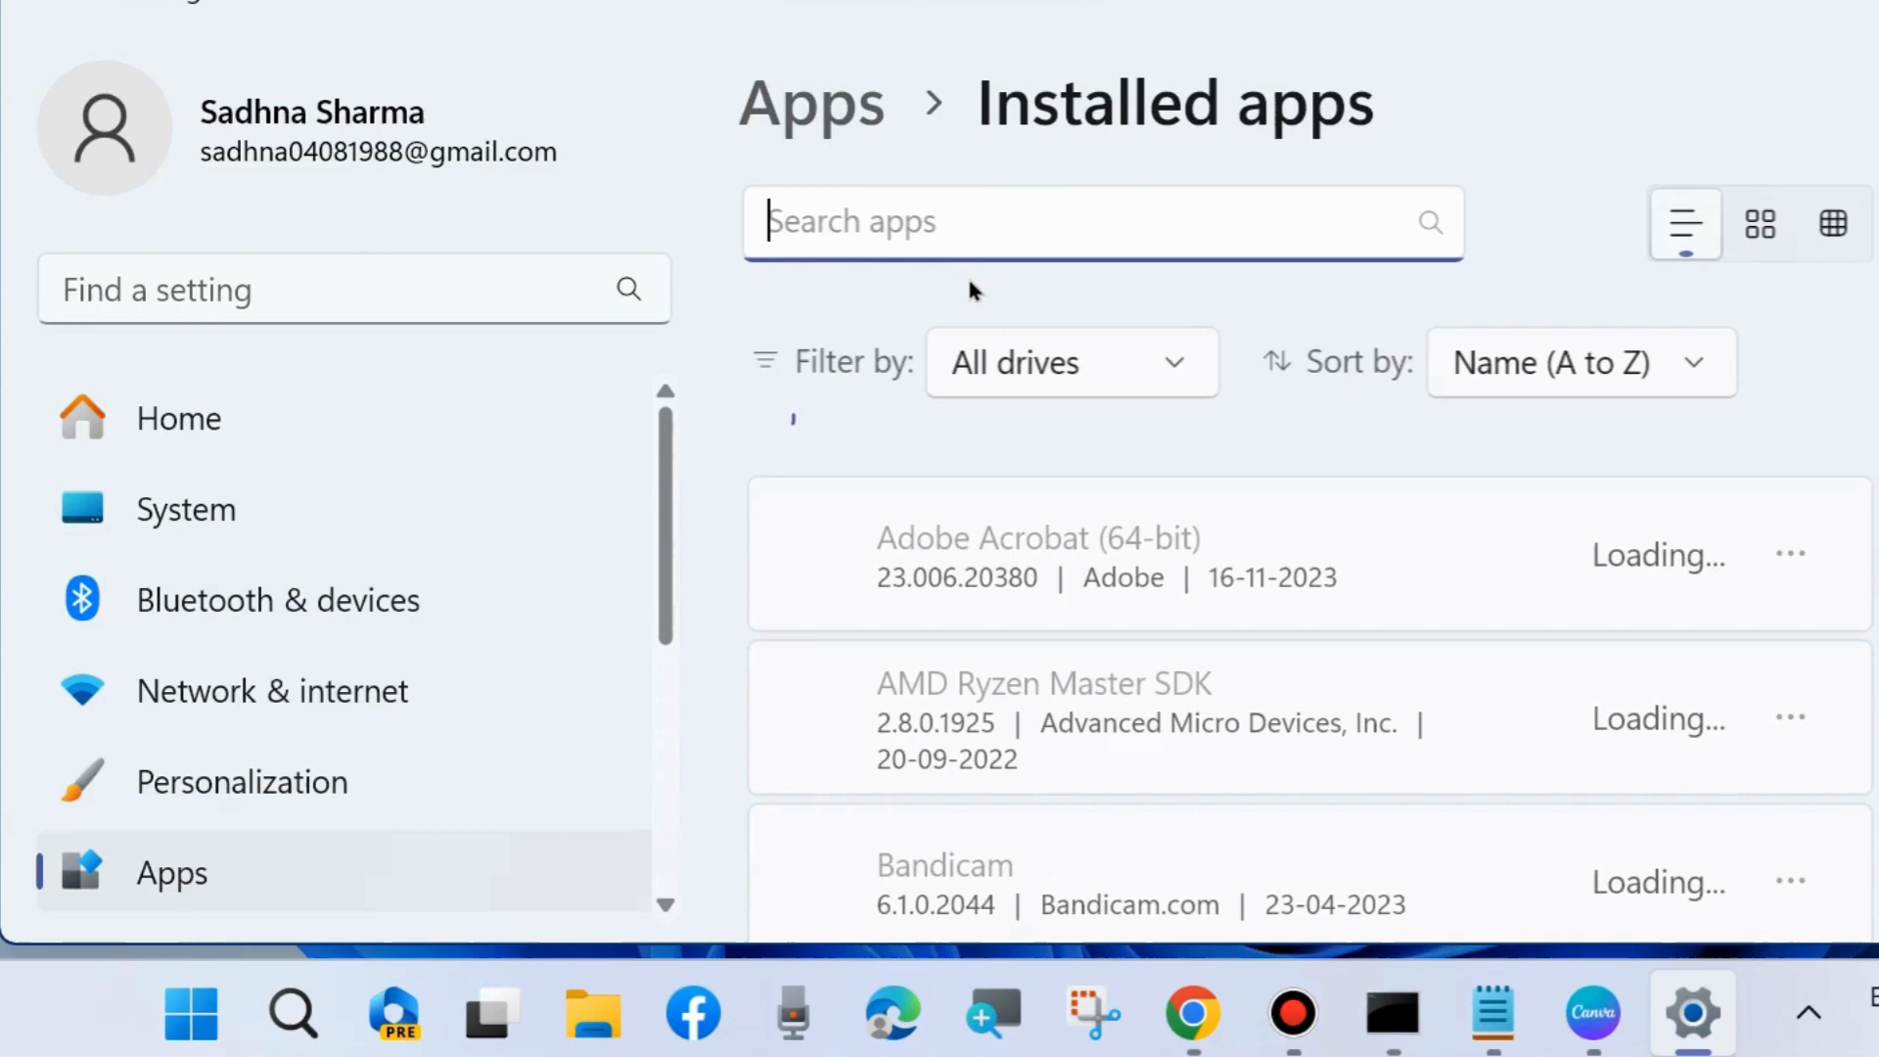
Step: Search the installed apps for 'power auto' to find Power Automate
text(power aut)
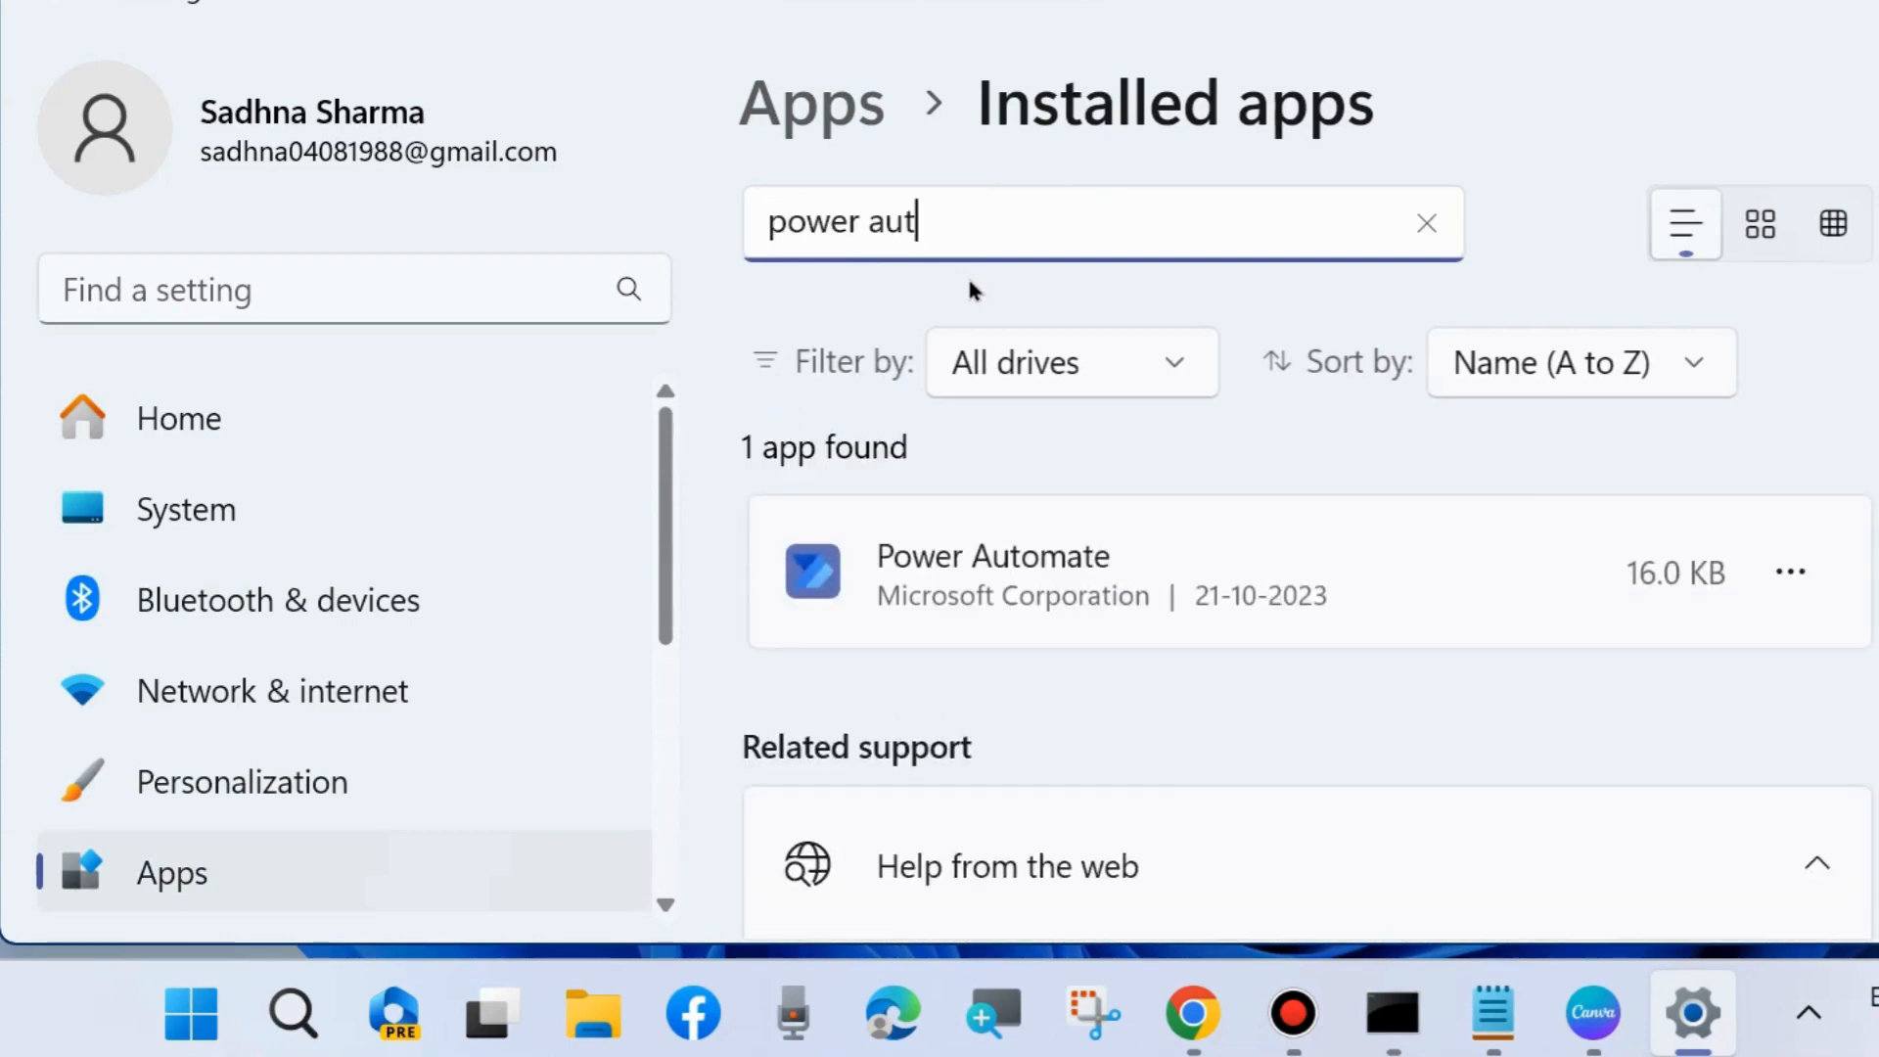
text(o)
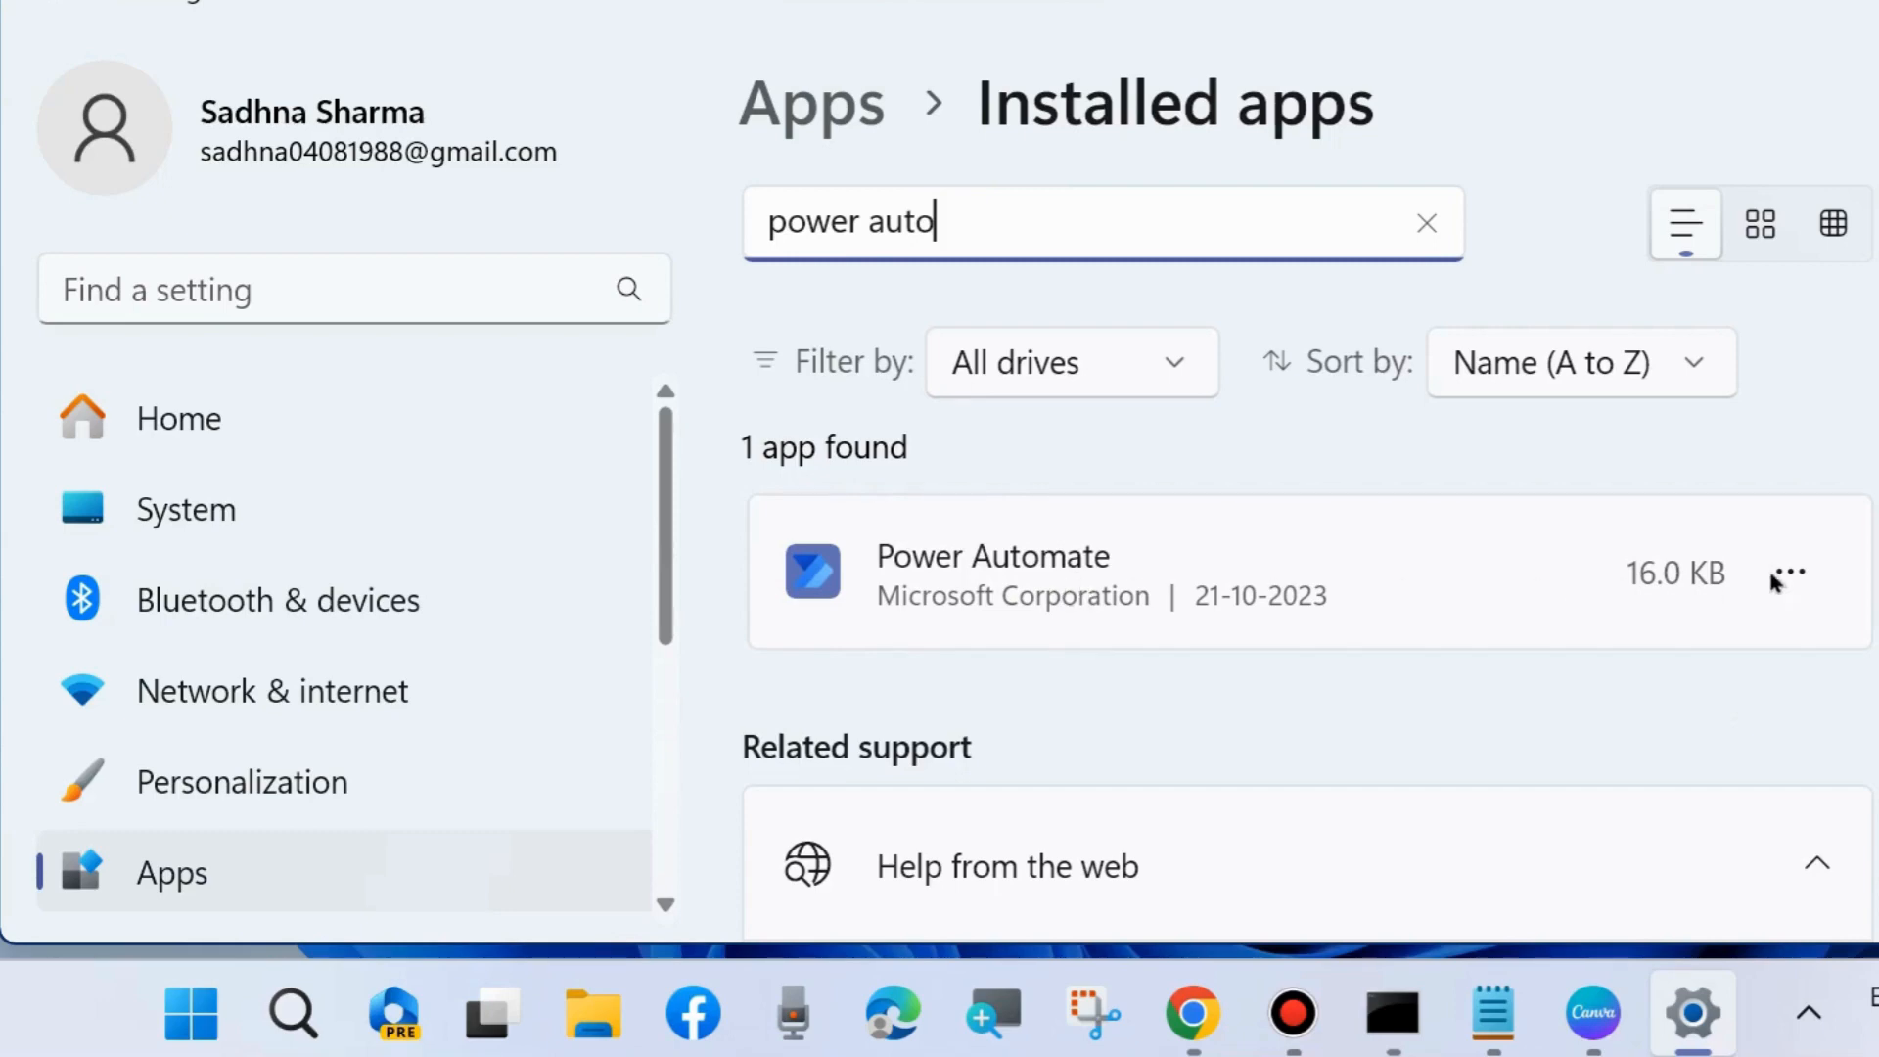
Step: Go to Power Automate's Advanced options and scroll to its Repair and Reset sections
click(1787, 574)
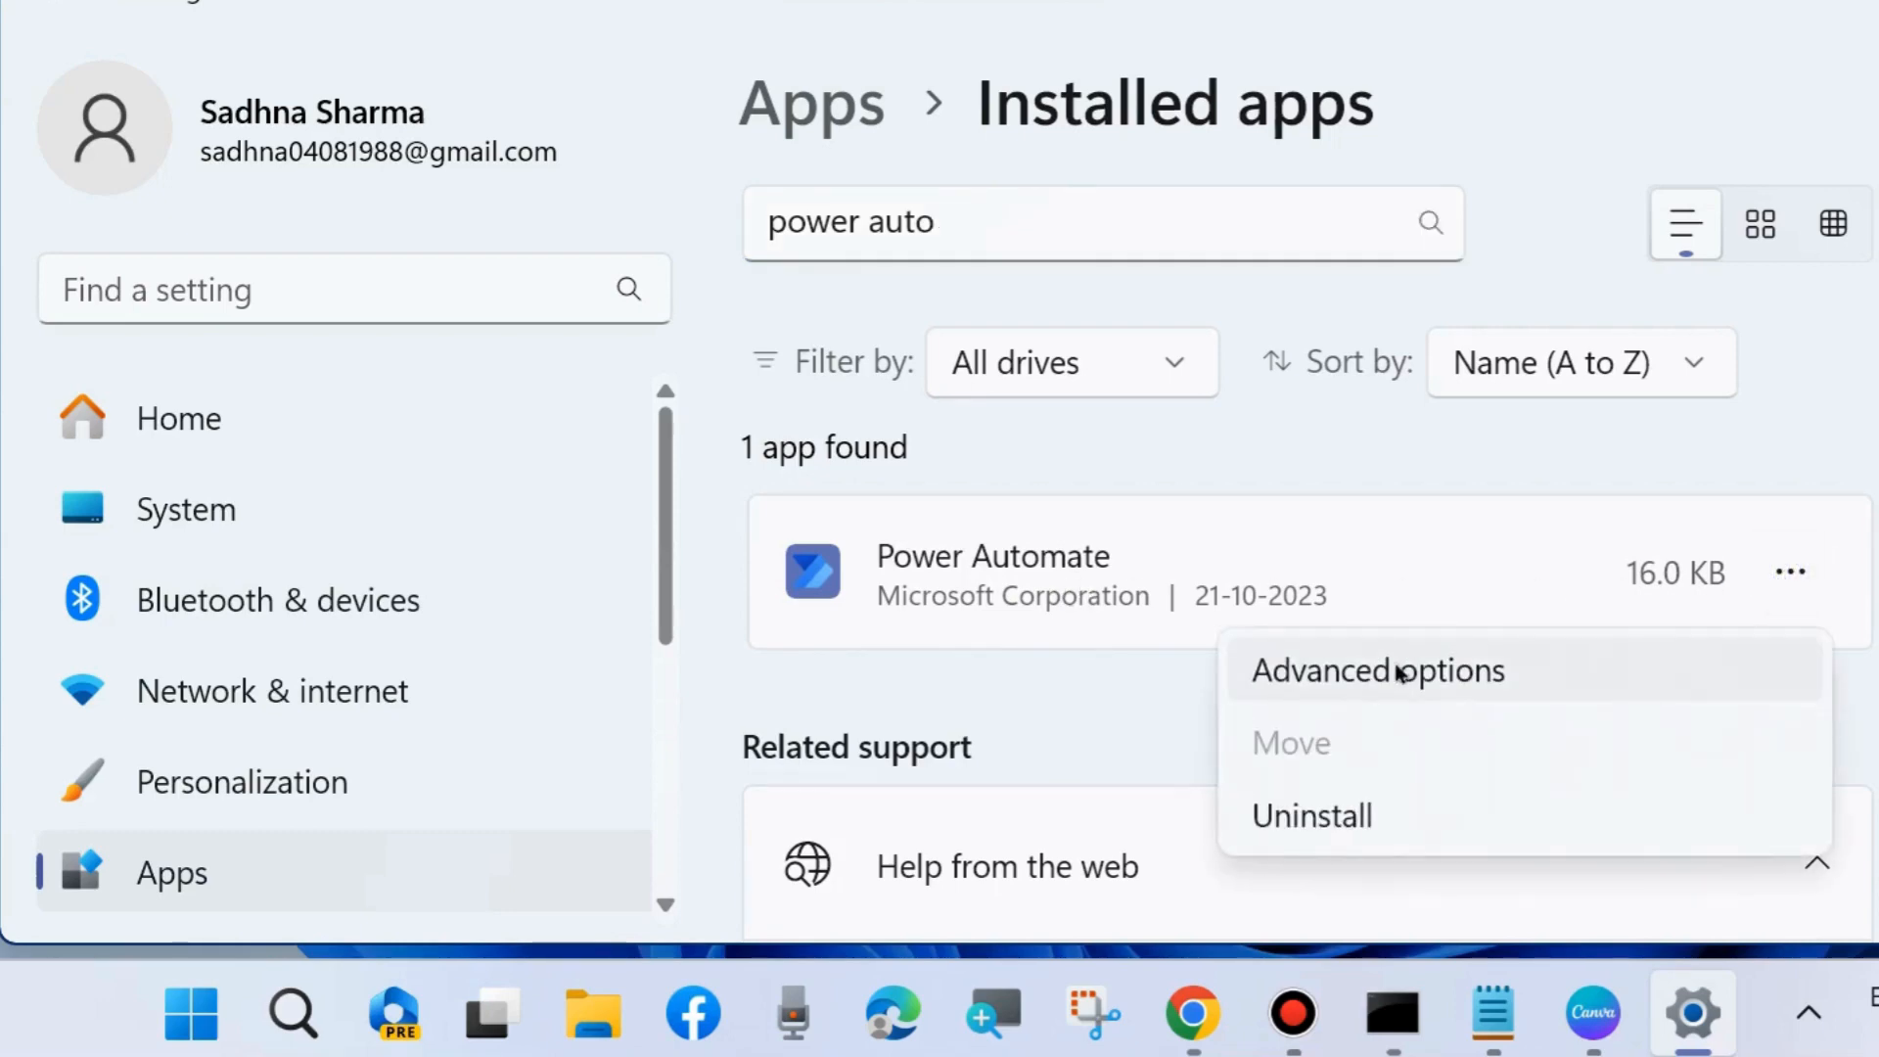
click(1377, 669)
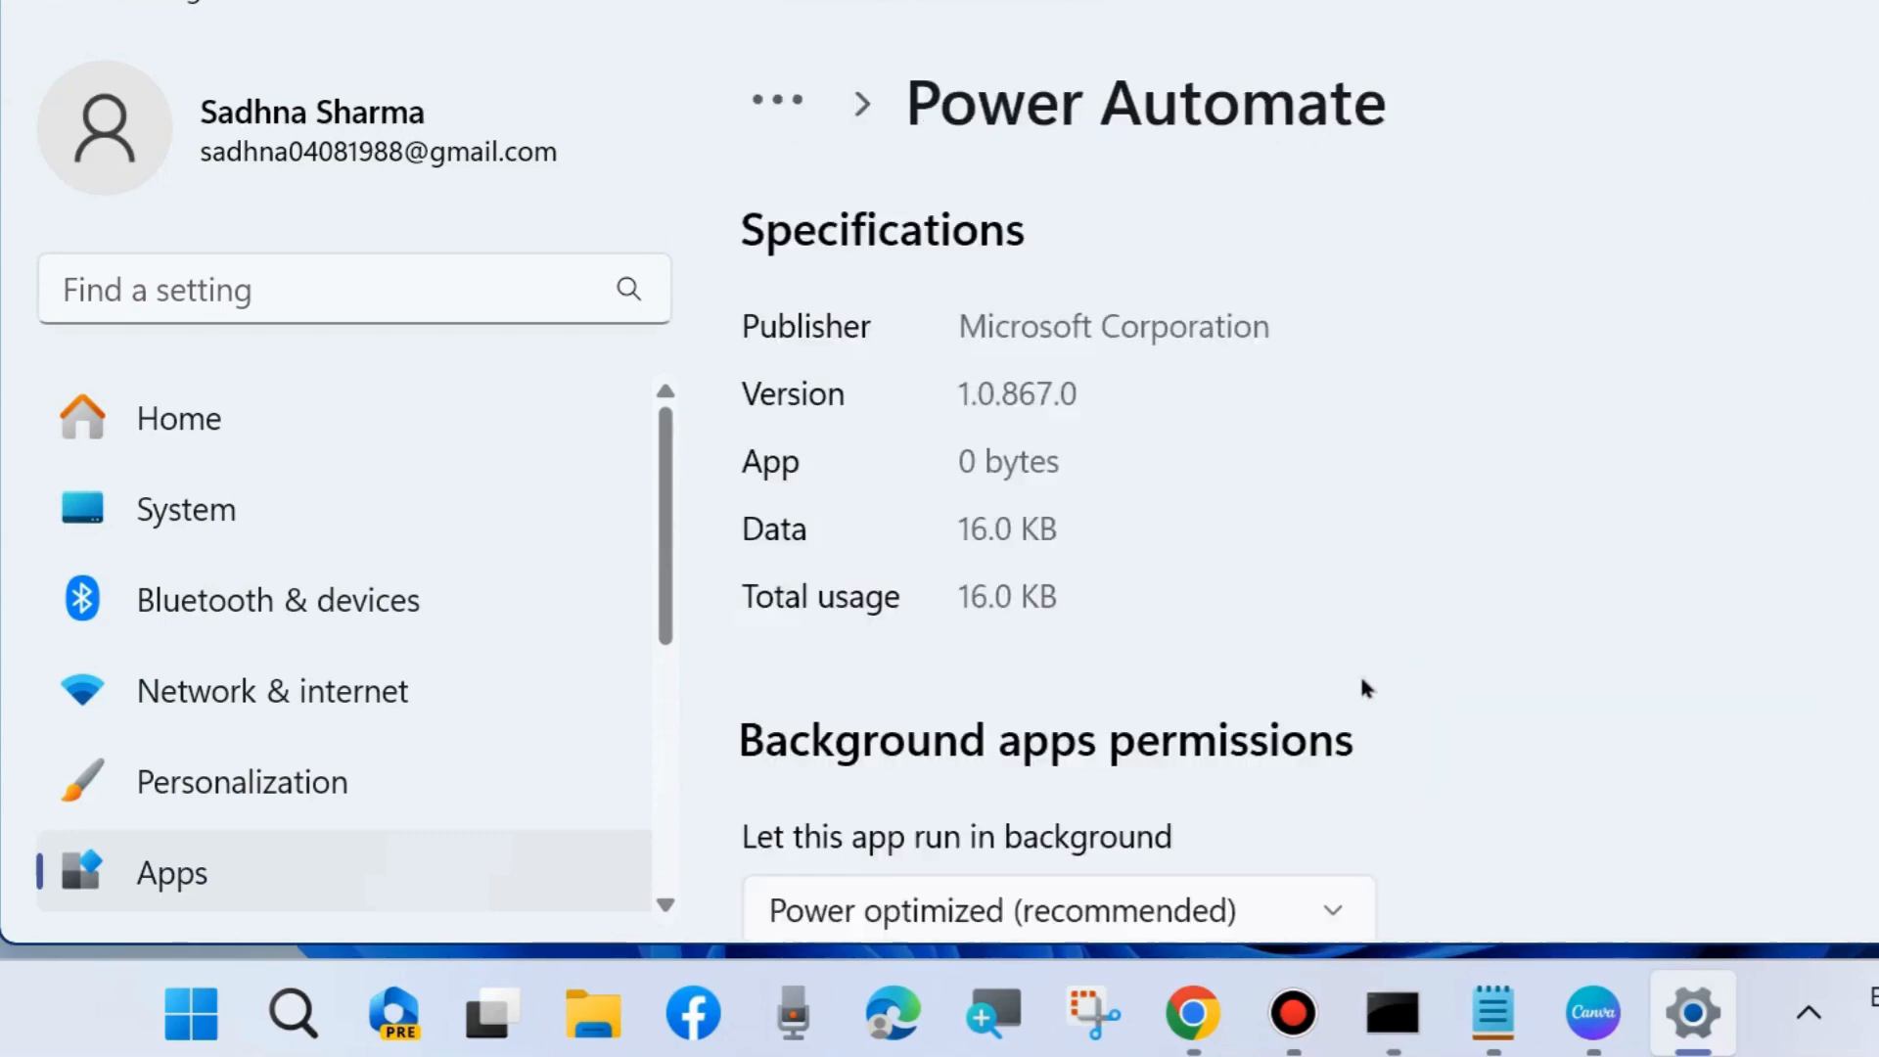
scroll(down, 3)
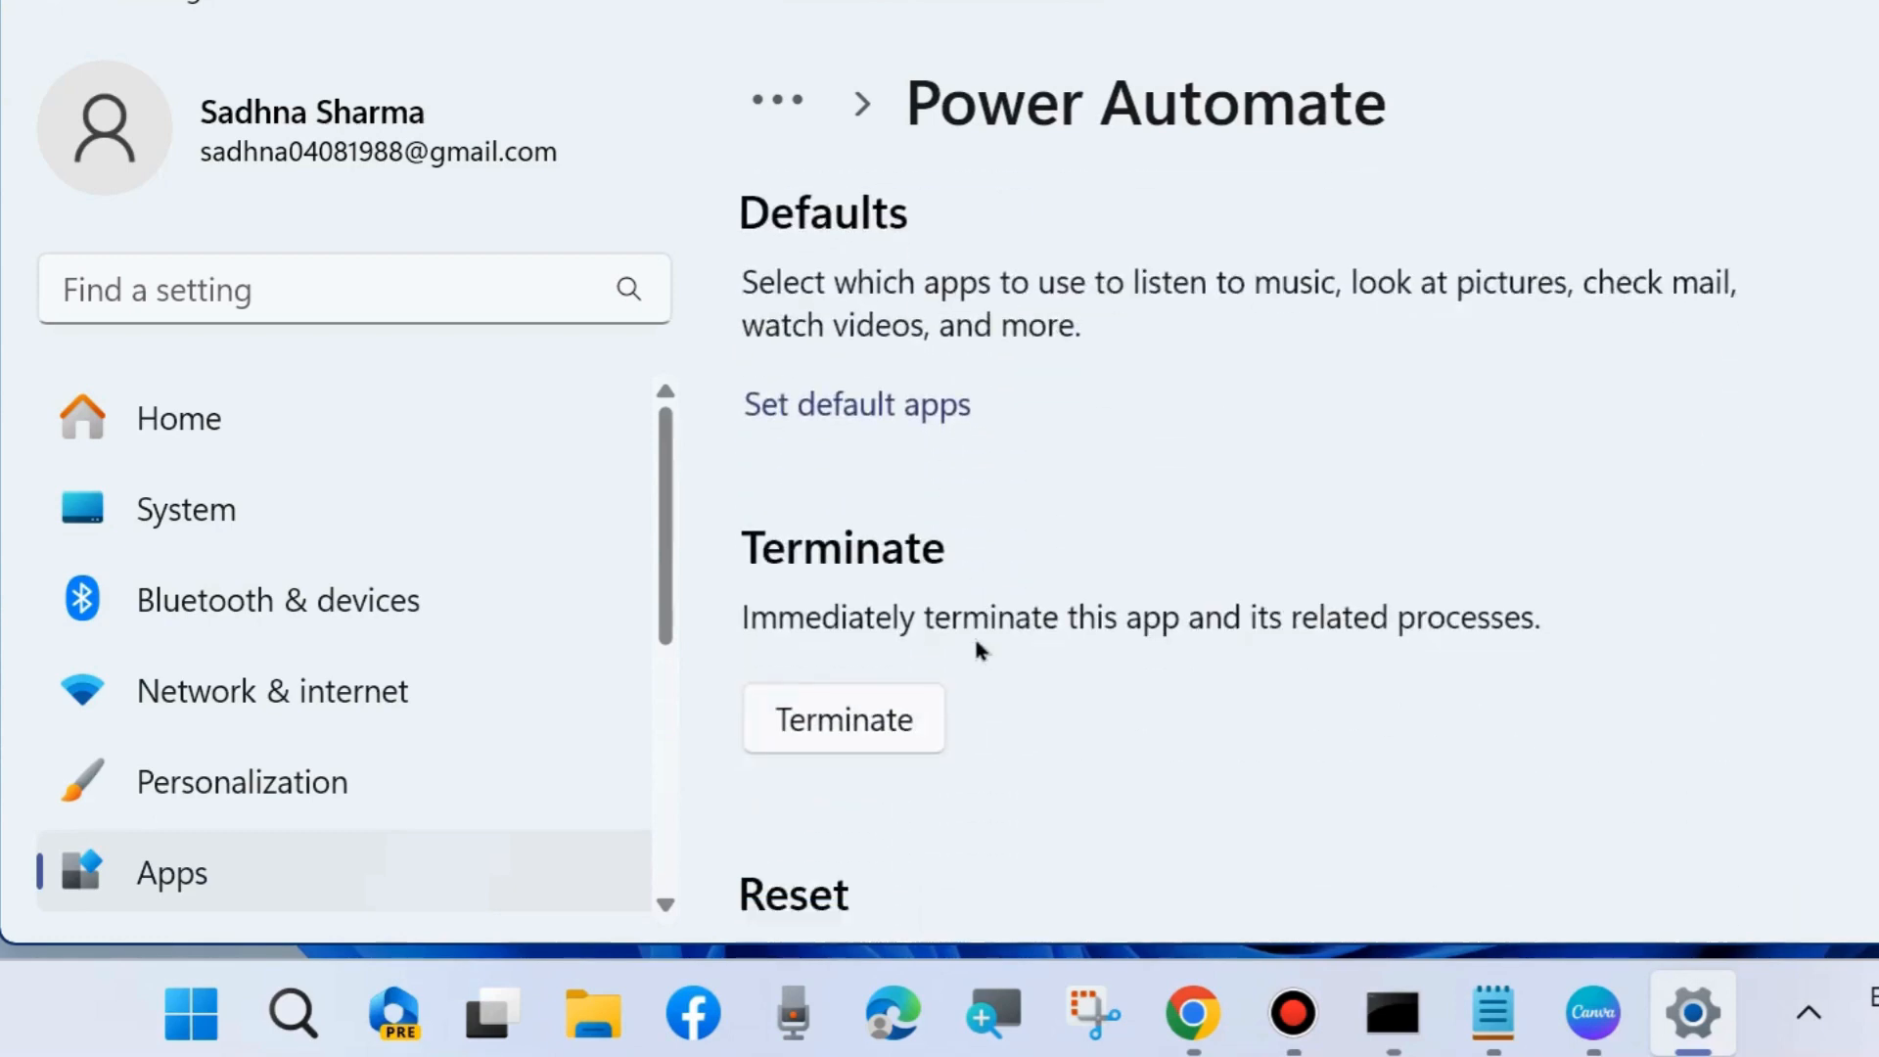
scroll(down, 3)
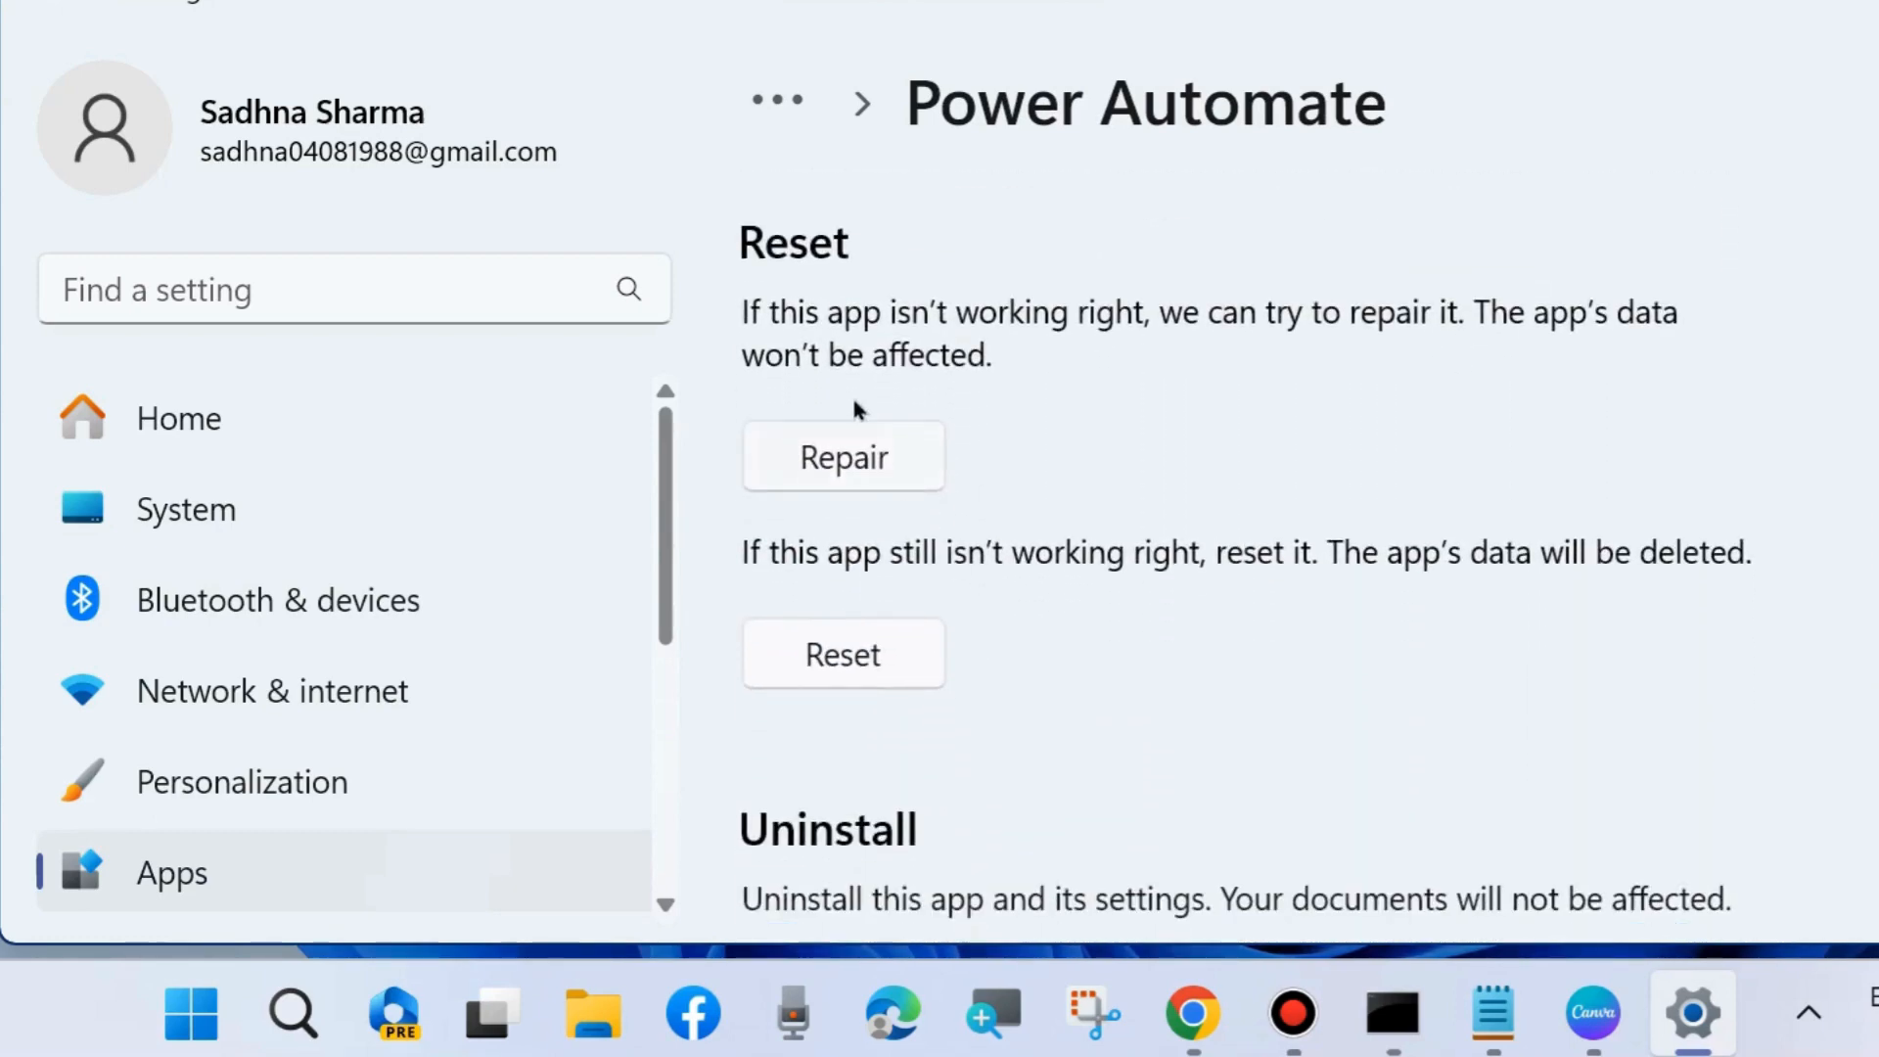
mouse_move(1276, 333)
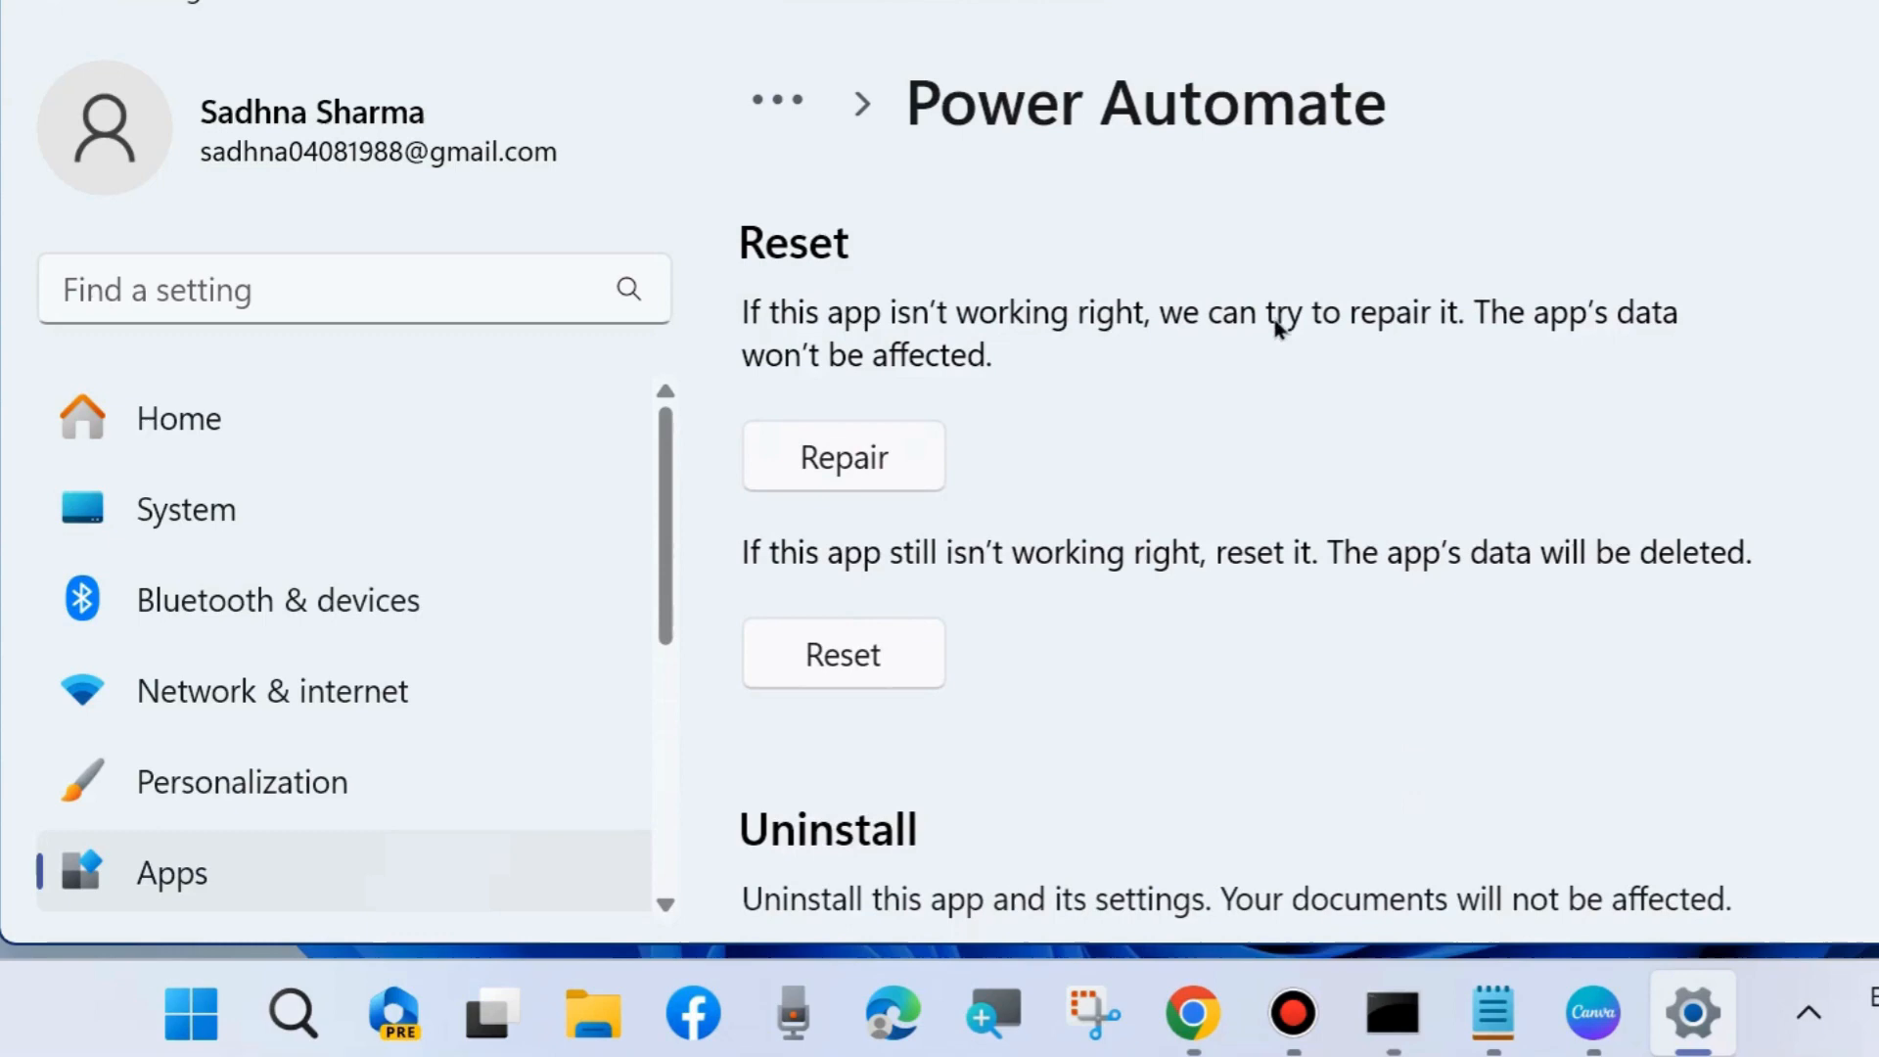
mouse_move(941, 366)
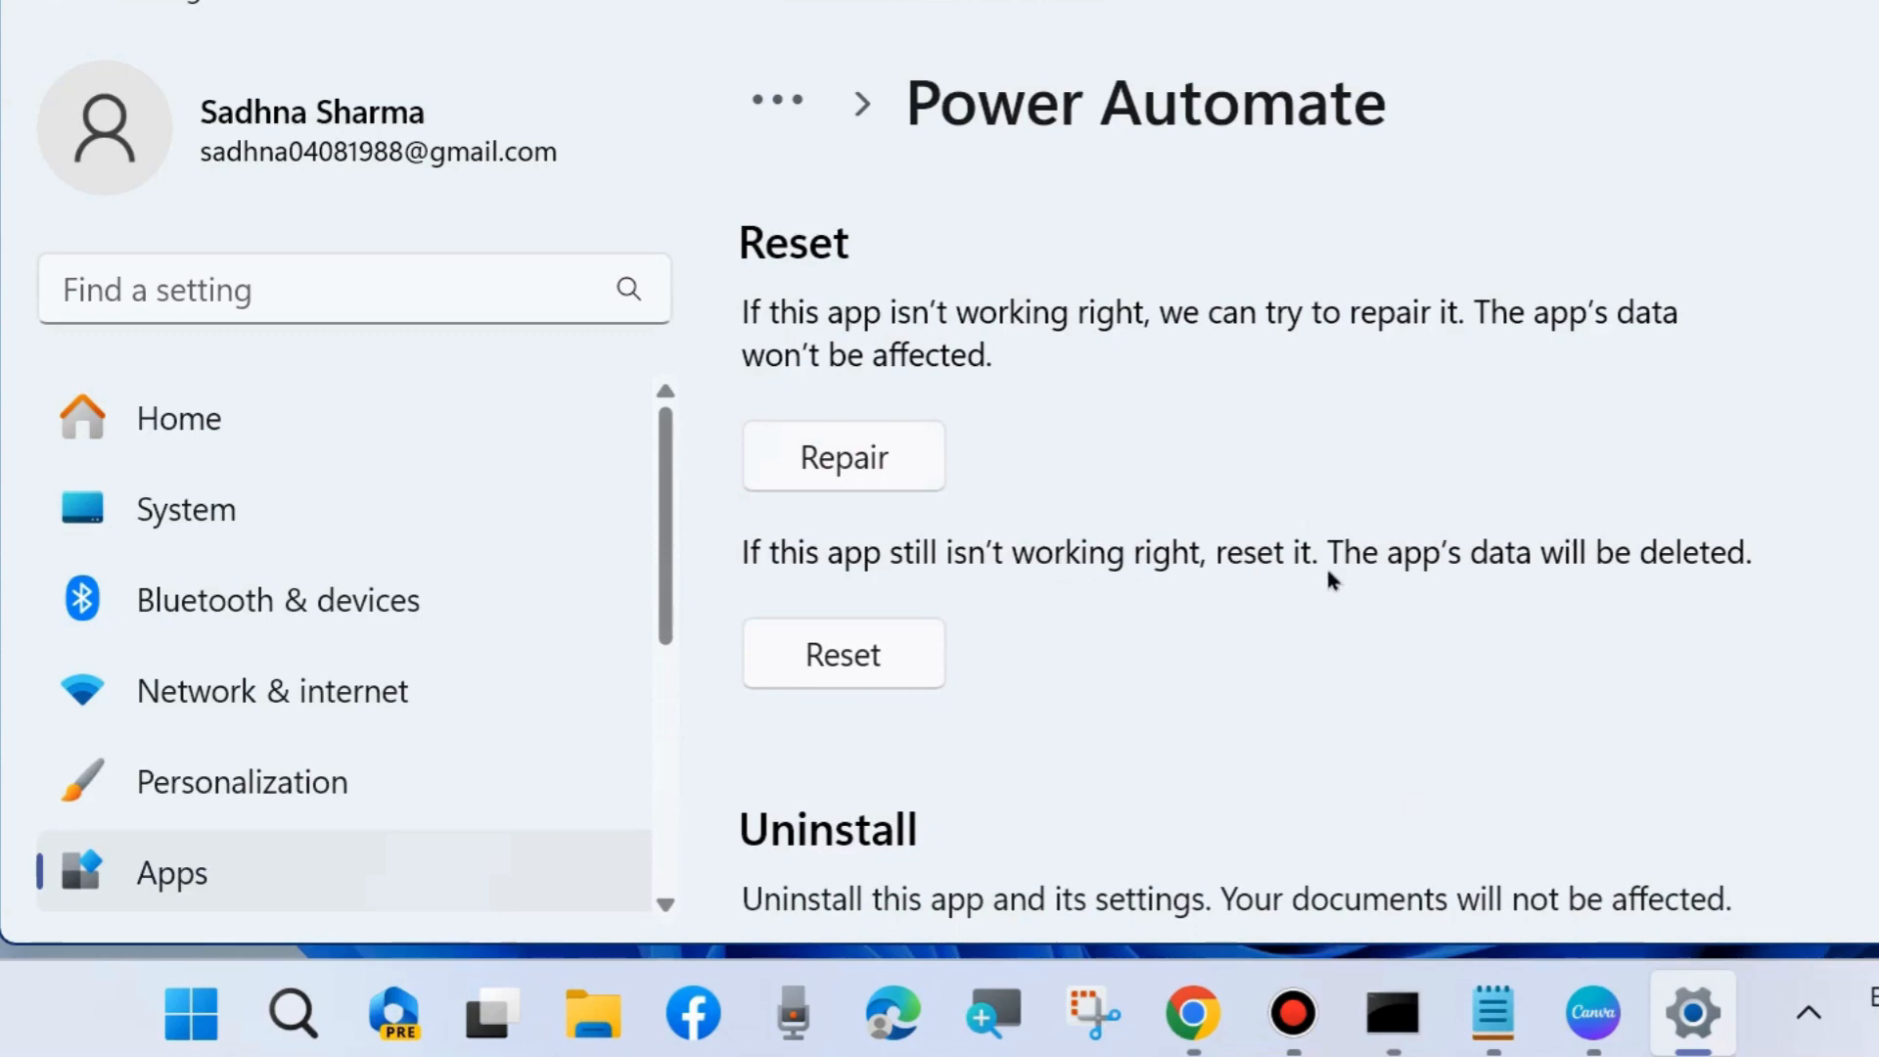
mouse_move(942, 601)
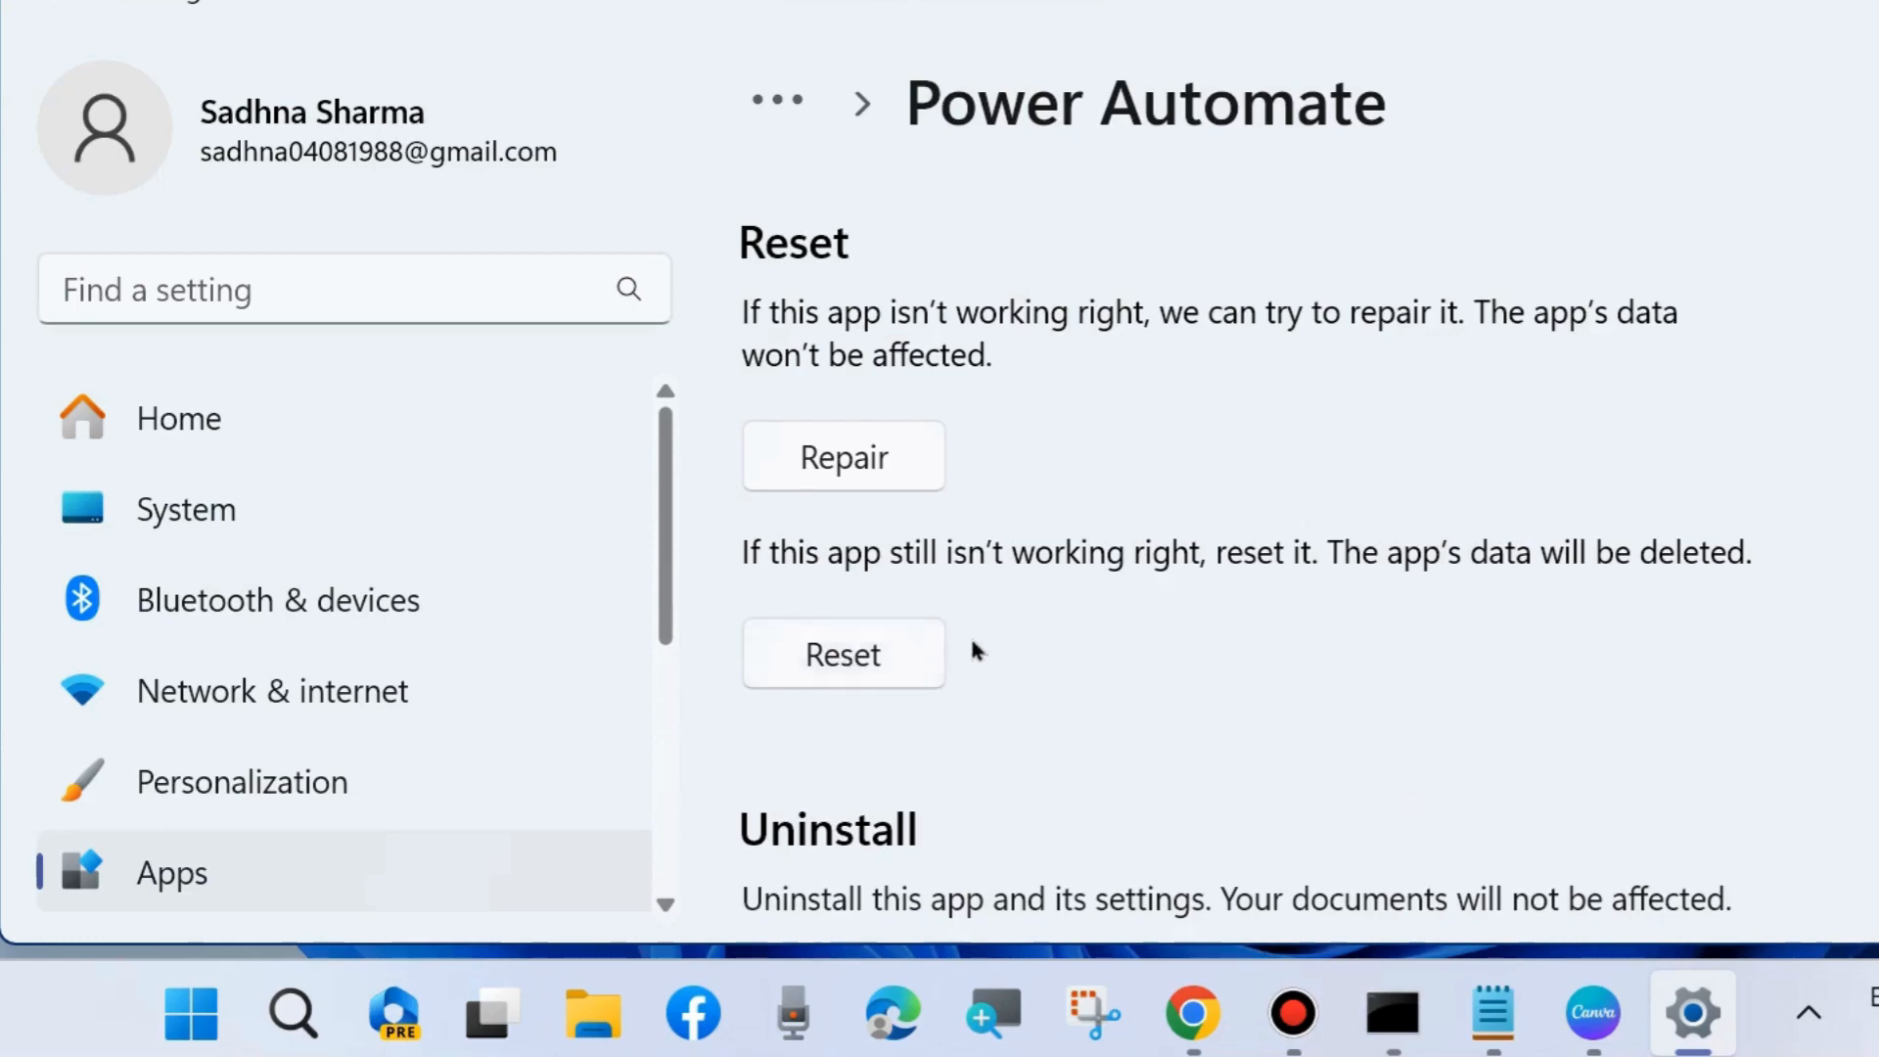
scroll(down, 3)
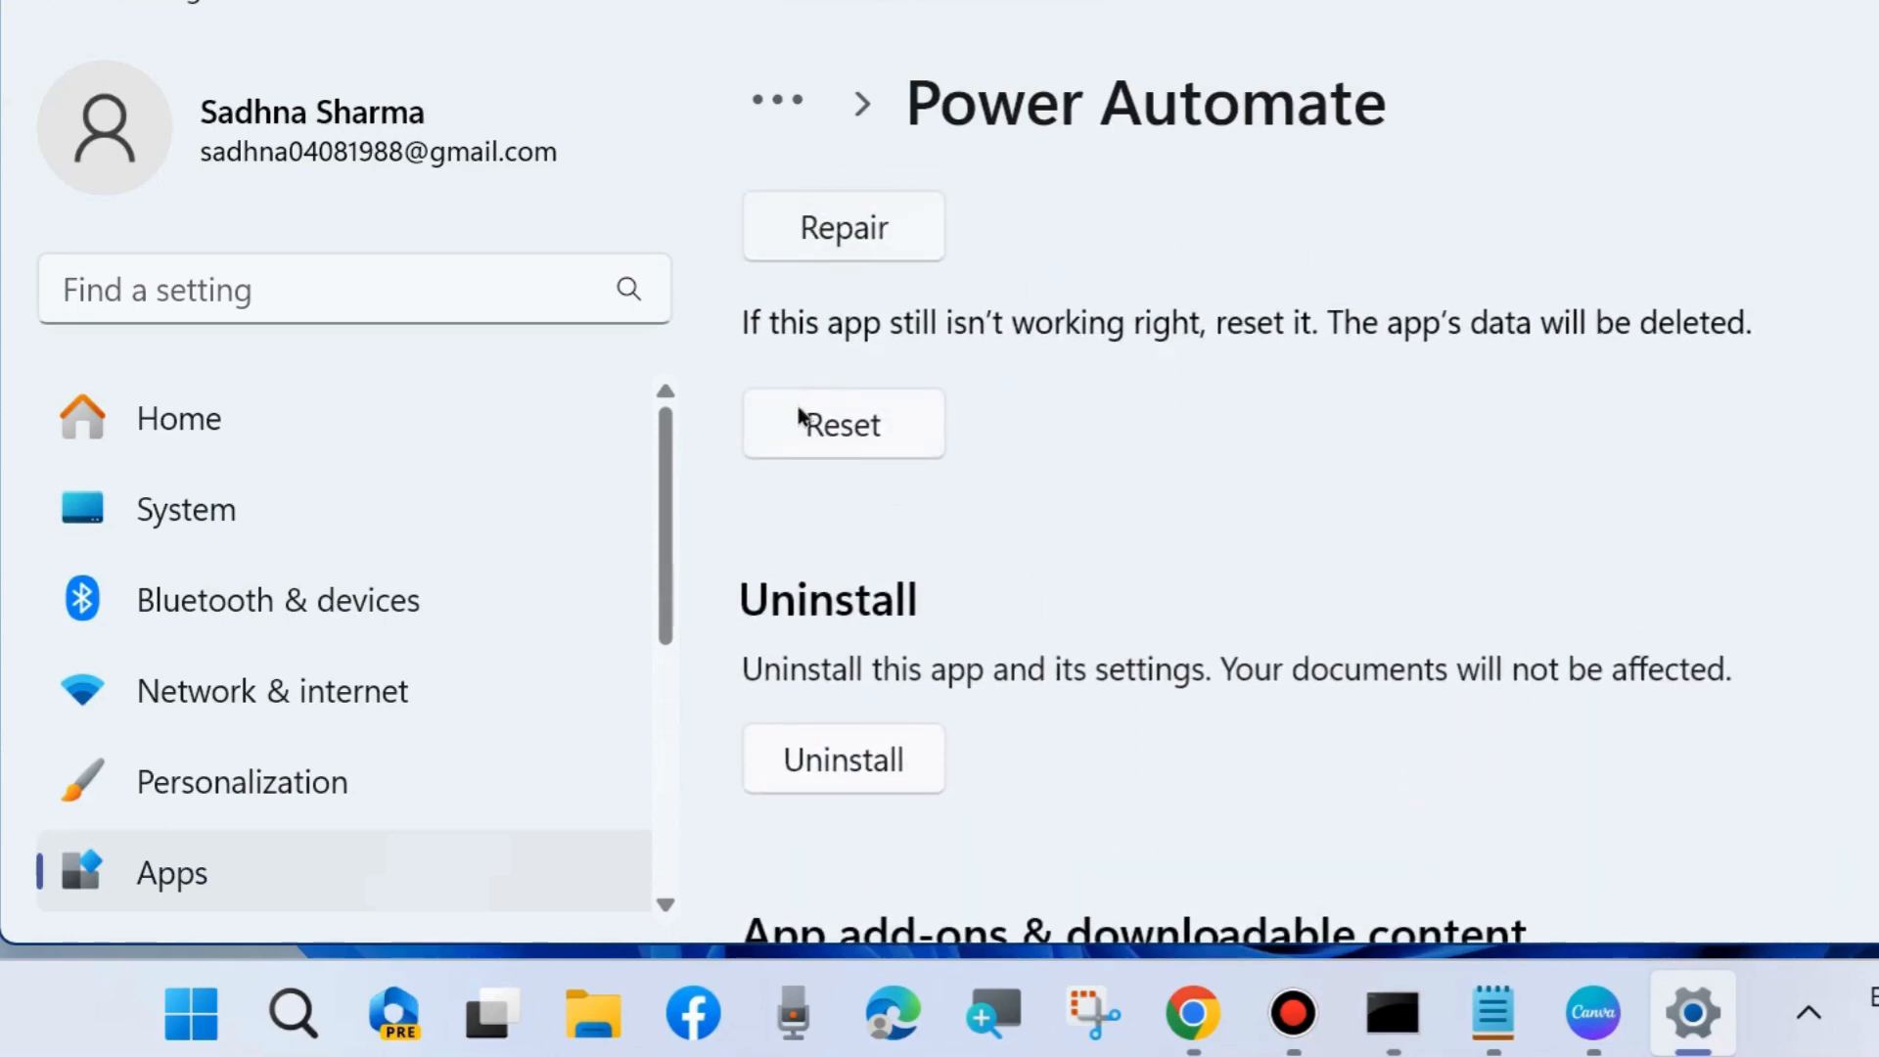
scroll(down, 3)
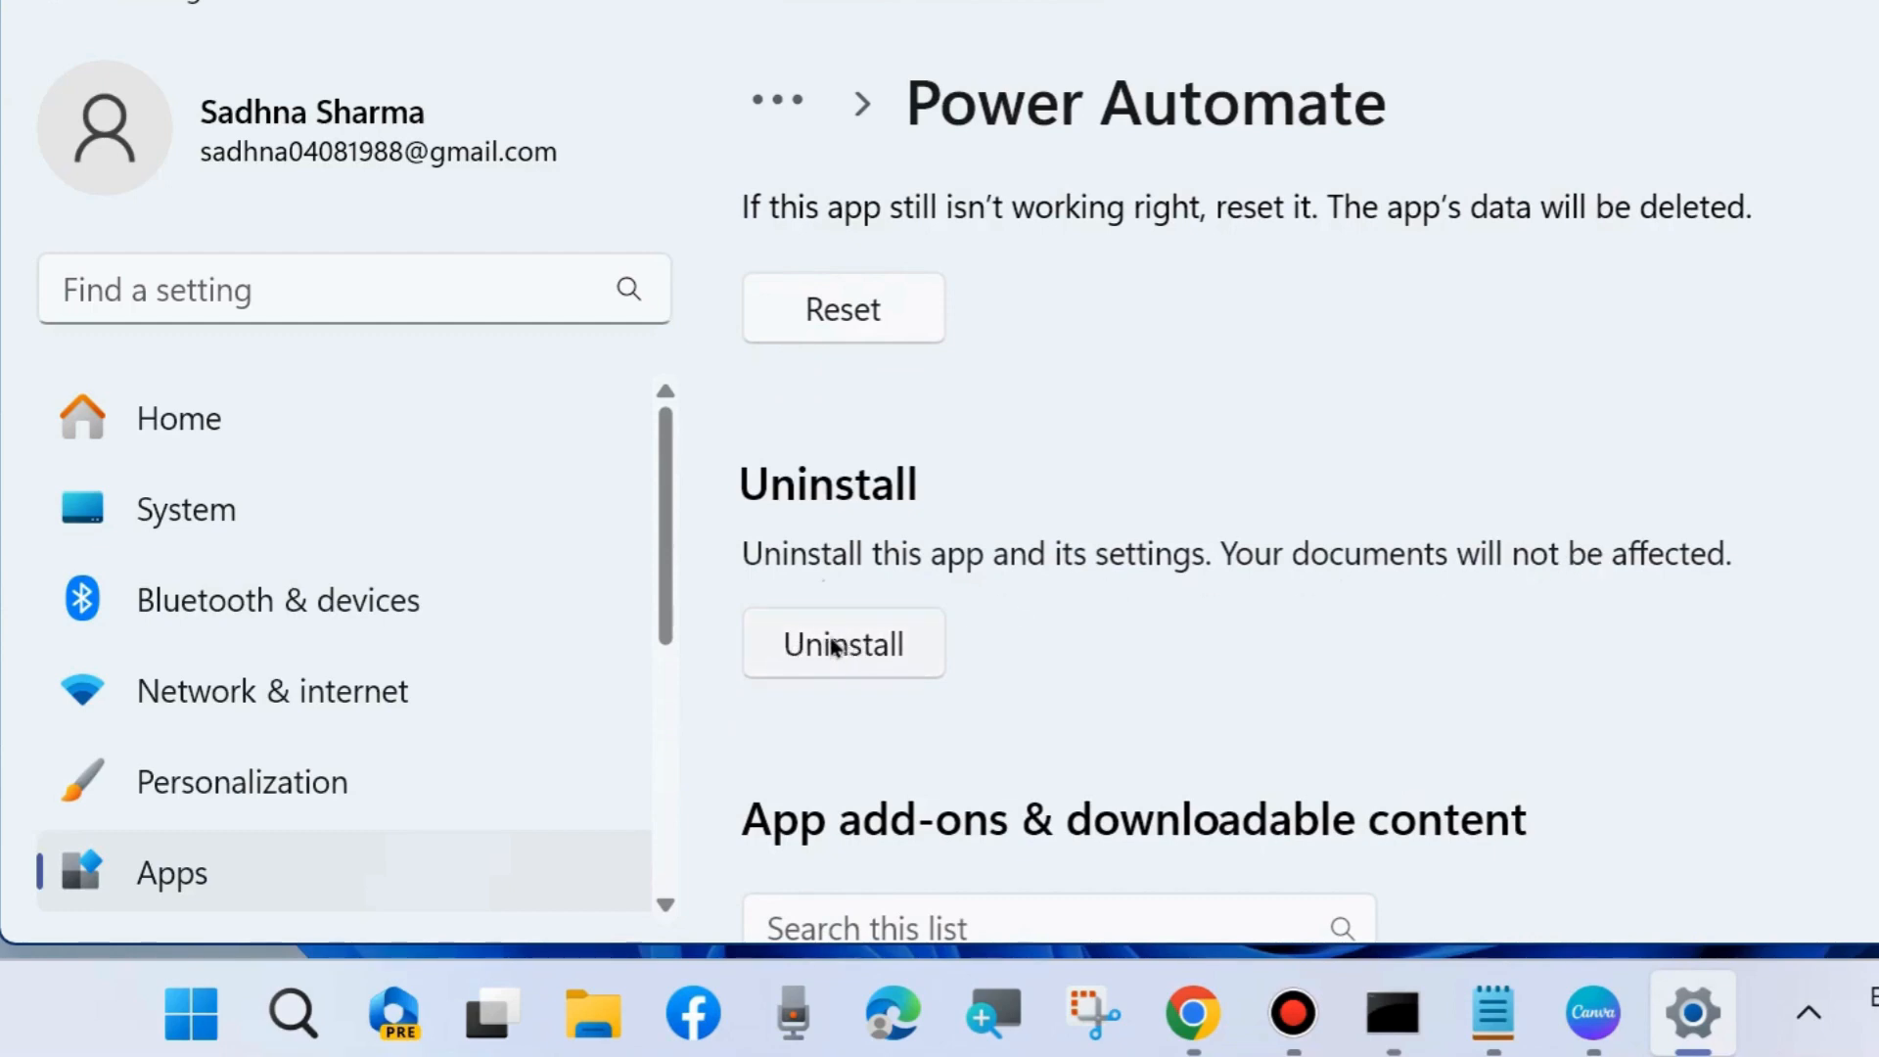
mouse_move(830, 686)
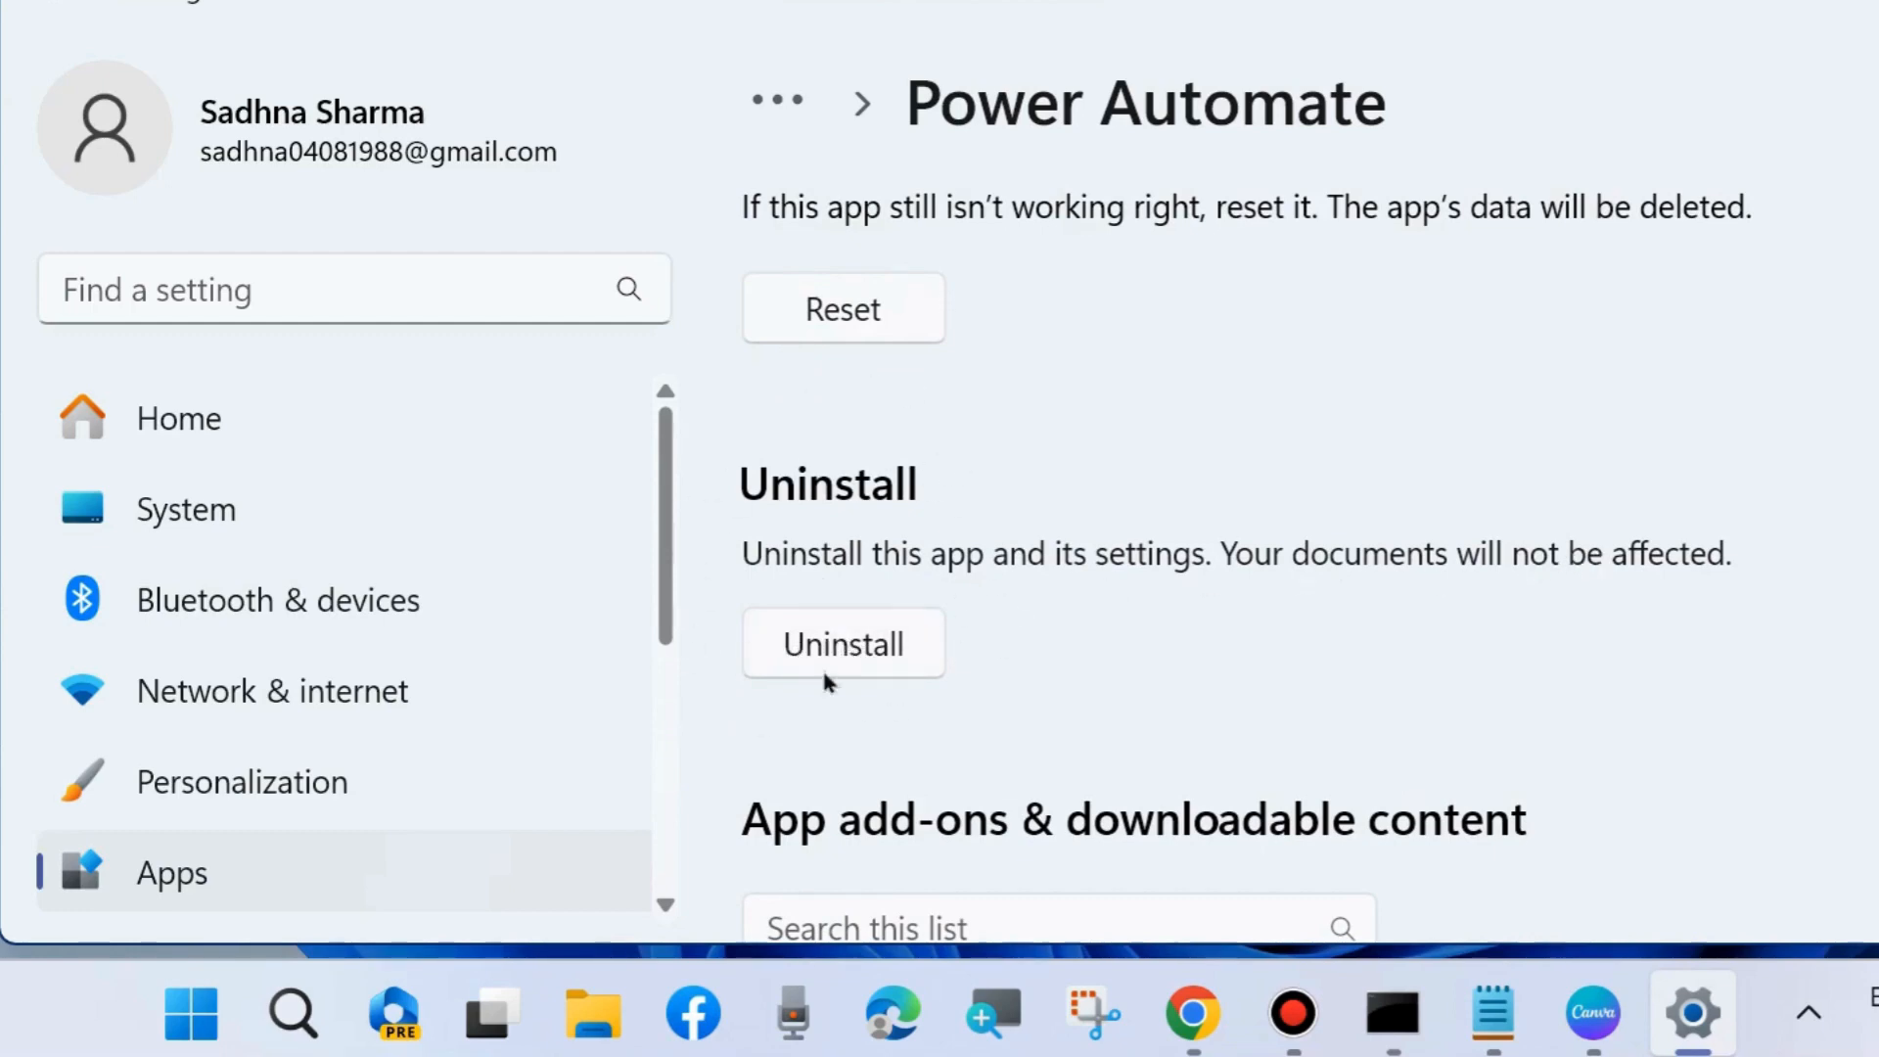